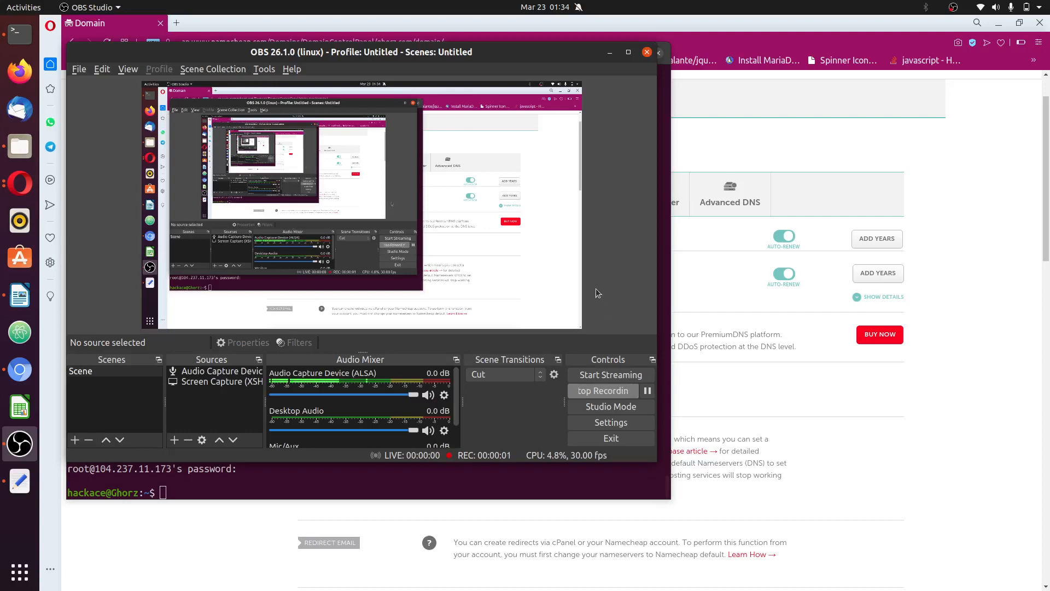
pyautogui.moveTo(549, 273)
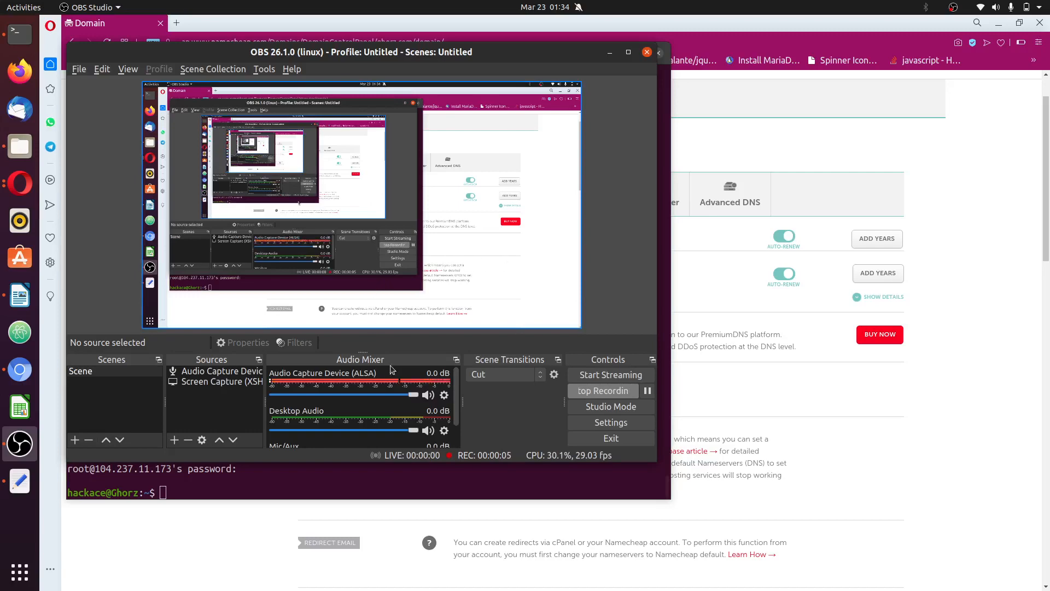
pyautogui.moveTo(18, 33)
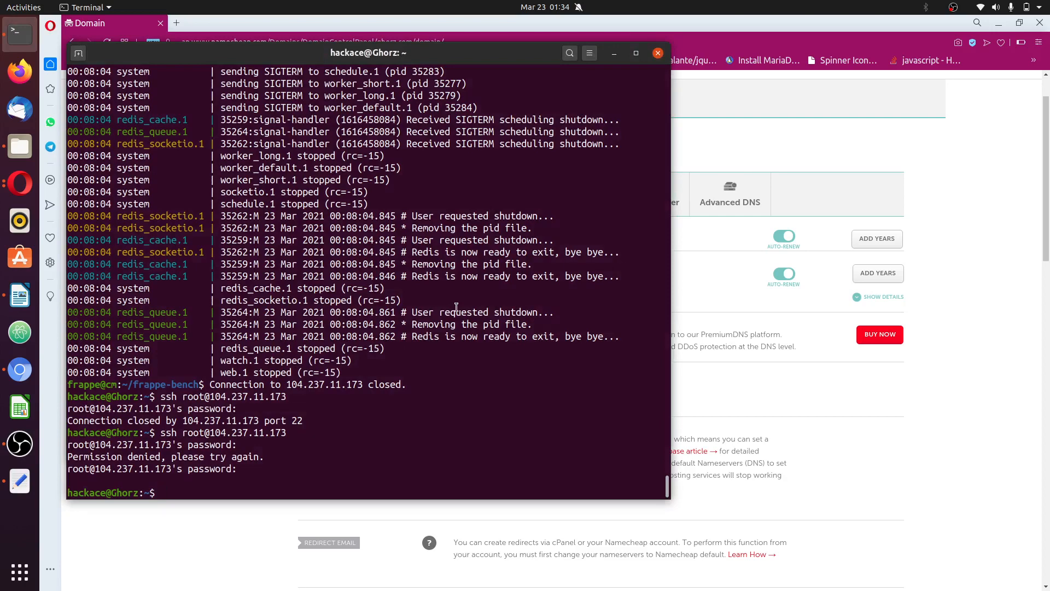
# Step: SSH into 104.237.11.173 as frappe, enter the password, and cd into frappe-bench
pyautogui.write('ssh root@104.237.11.173')
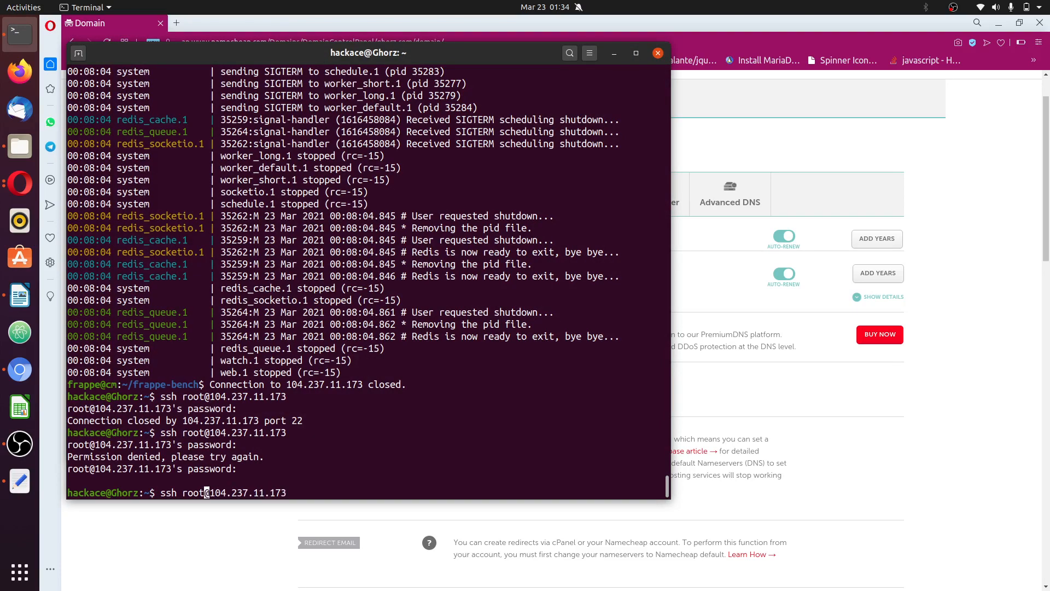
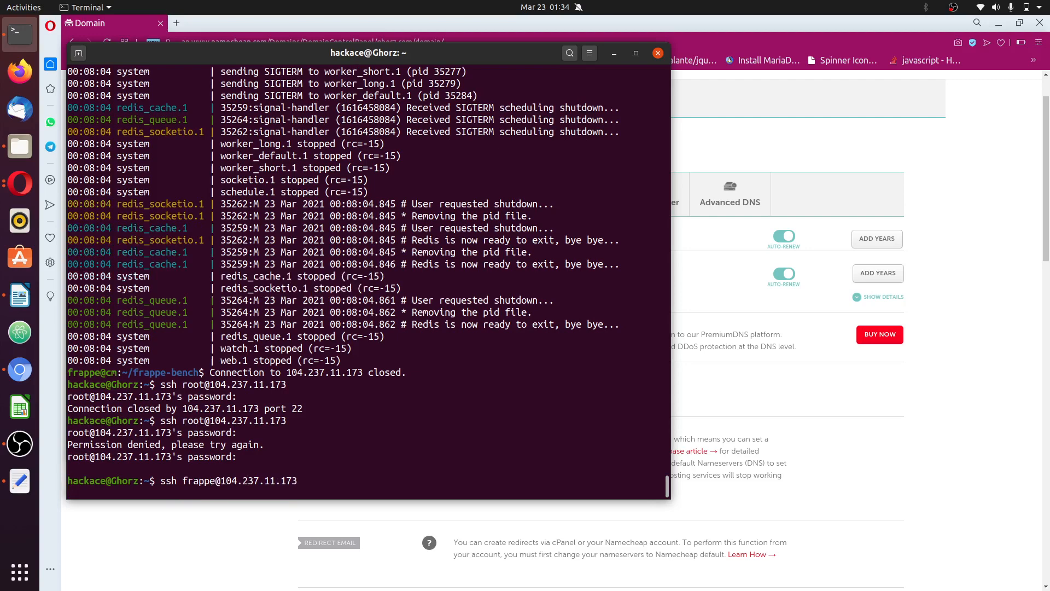
pyautogui.press('Return')
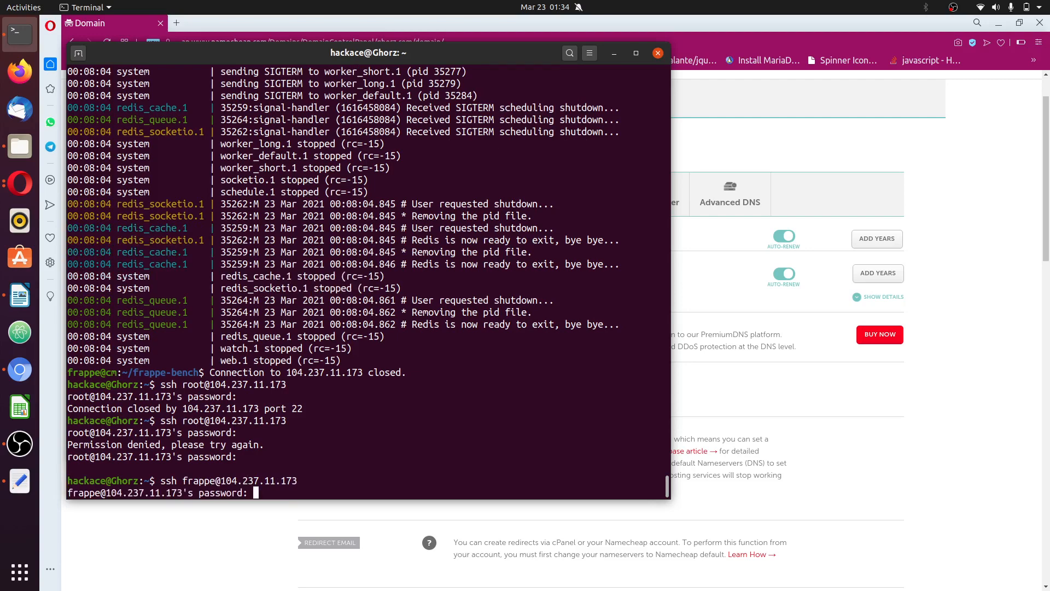
pyautogui.press('Return')
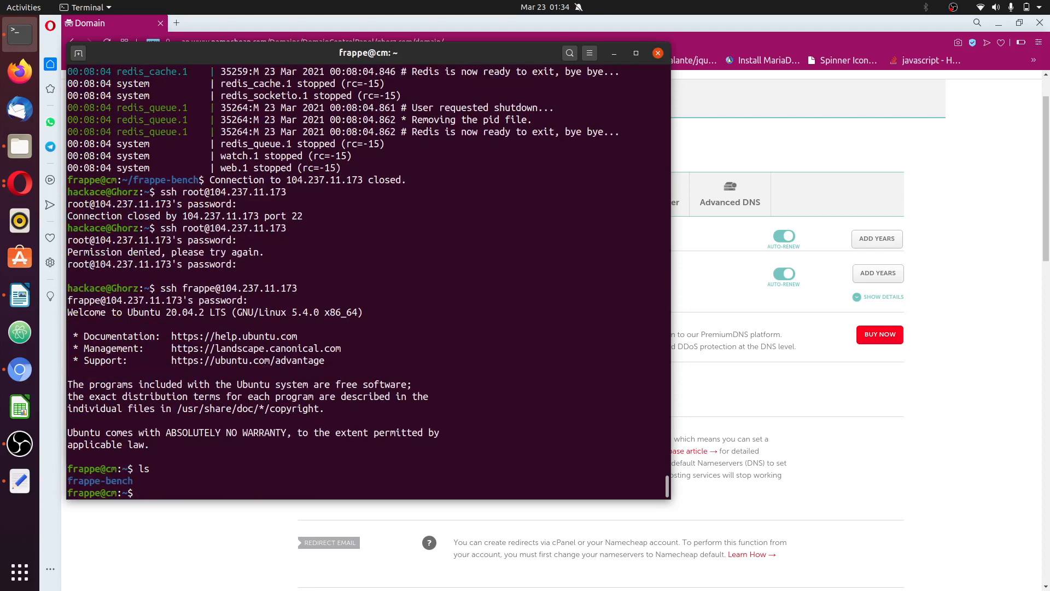
pyautogui.write('cd fr')
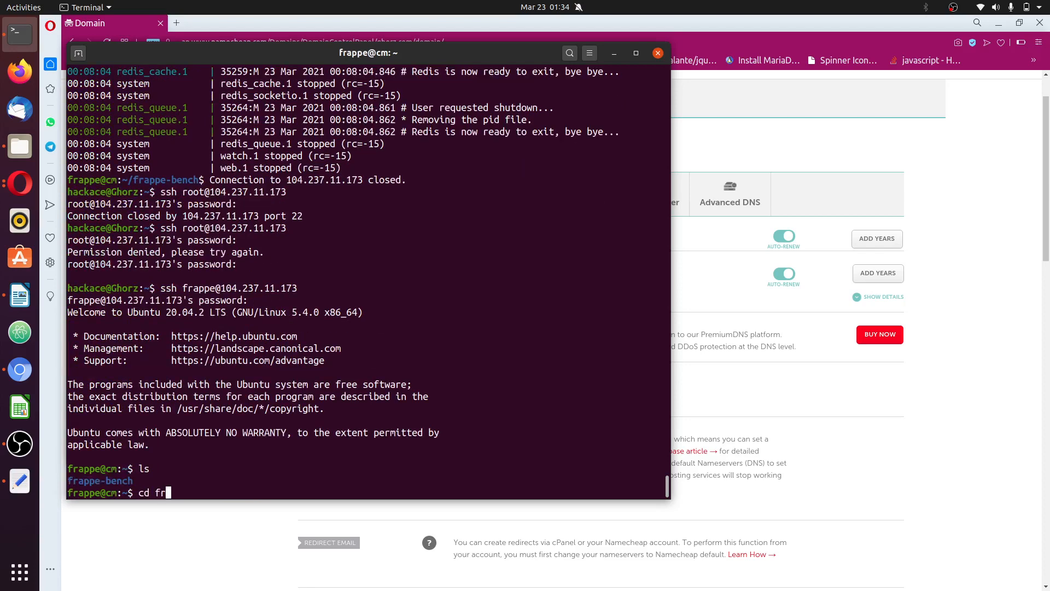
pyautogui.press('Return')
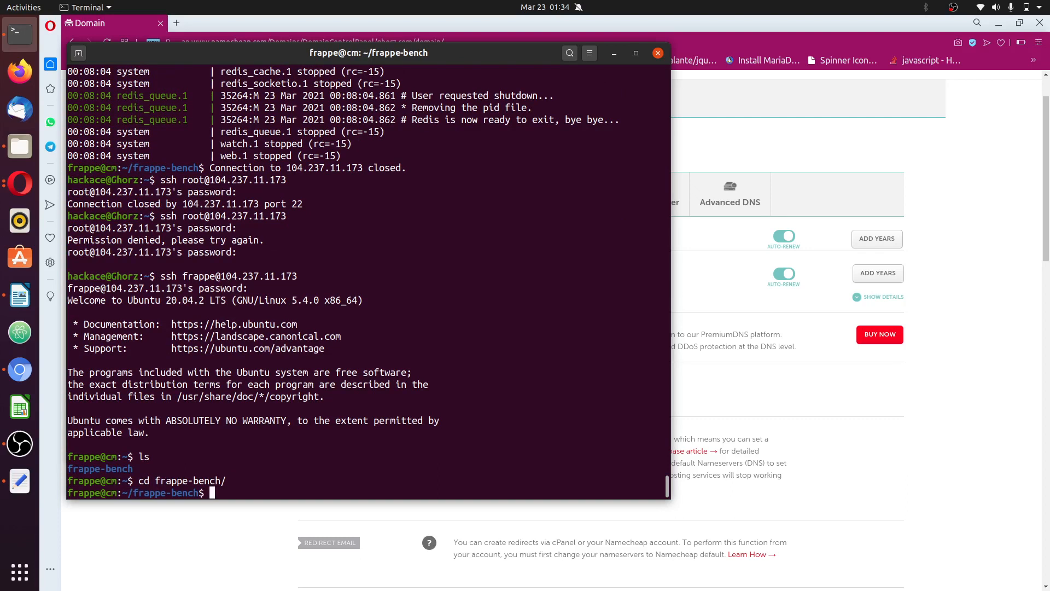
pyautogui.moveTo(454, 279)
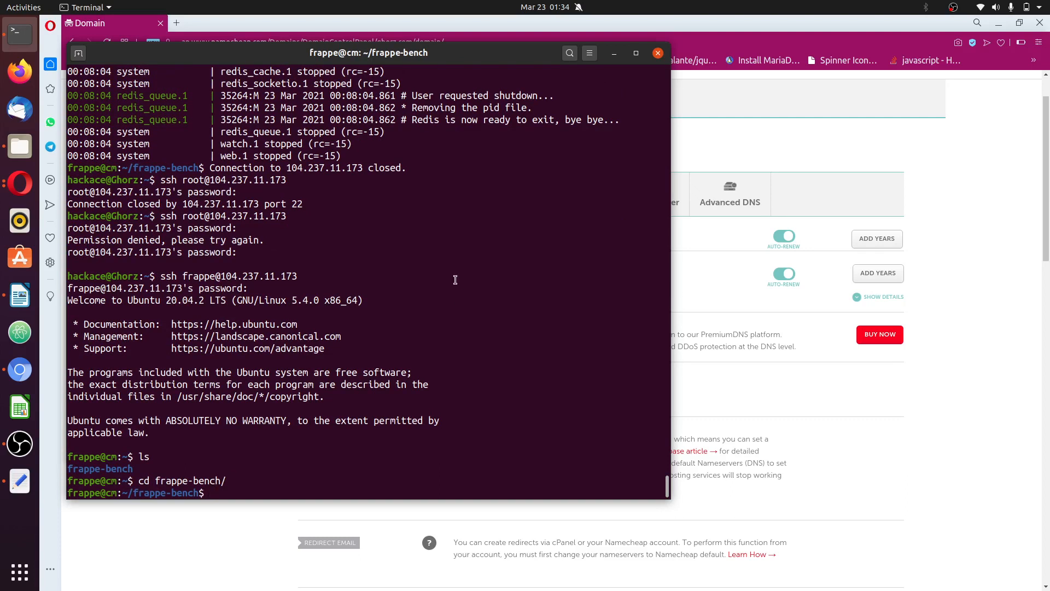
# Step: Type 'bench start' and then clear it from the prompt
pyautogui.write('bench')
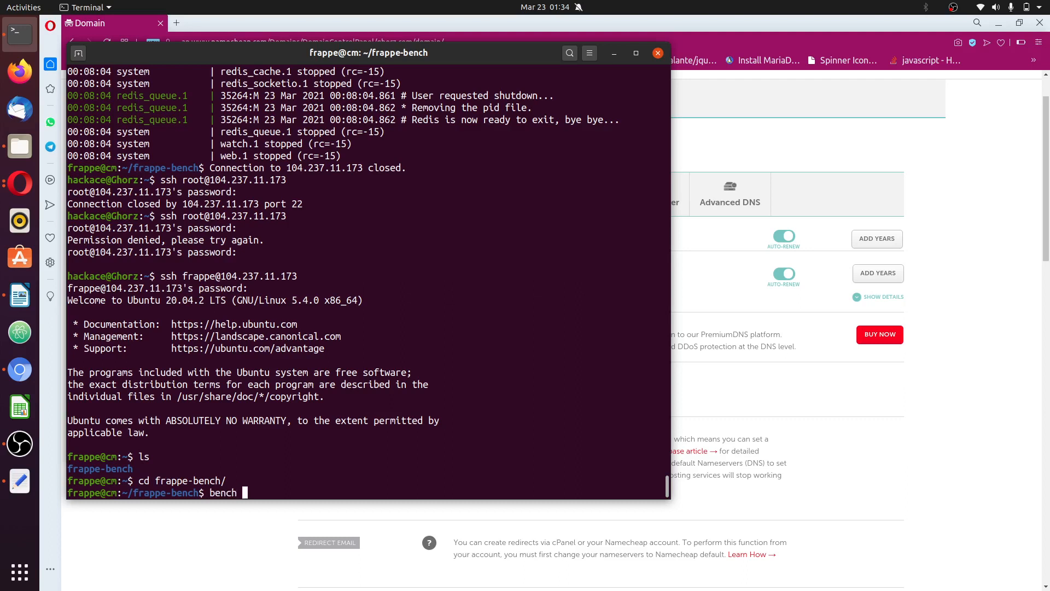
pyautogui.write('start')
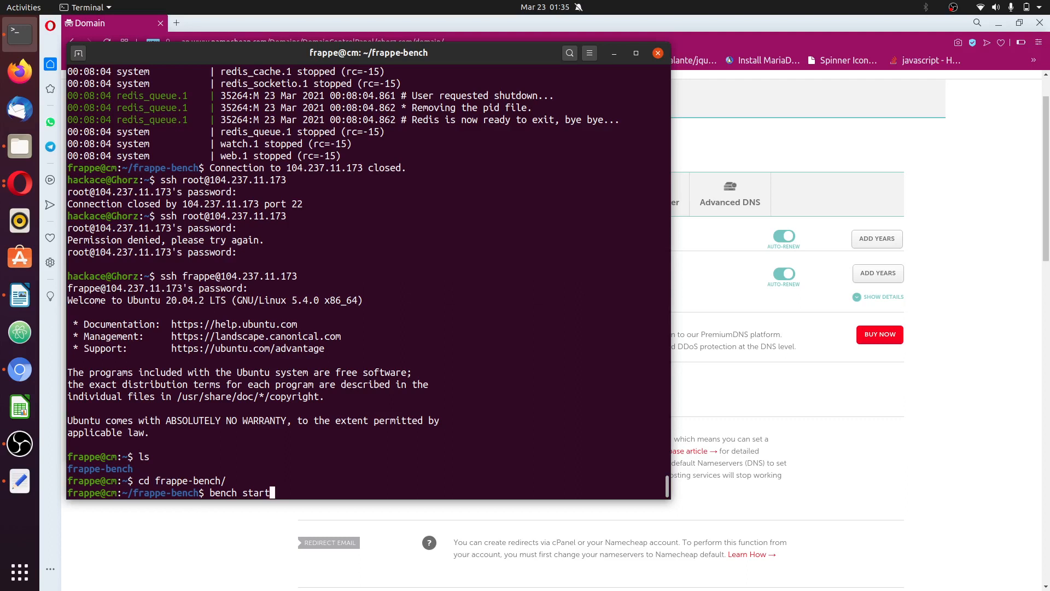
pyautogui.press('ctrl+u')
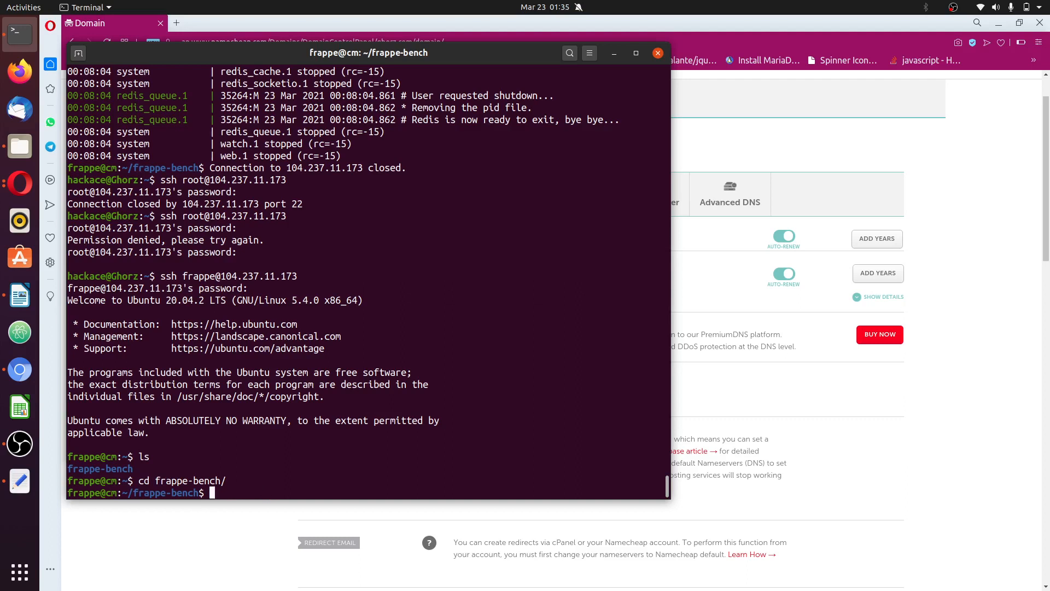
# Step: Run 'sudo bench setup production frappe', highlighting sudo, production and the frappe user
pyautogui.write('sudo bench')
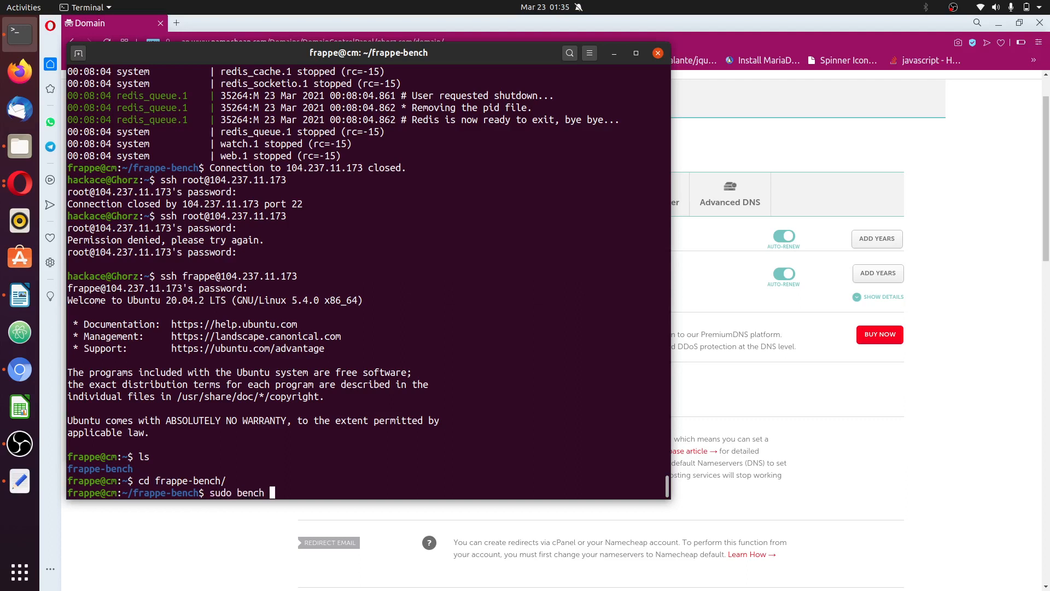
pyautogui.write('setup p')
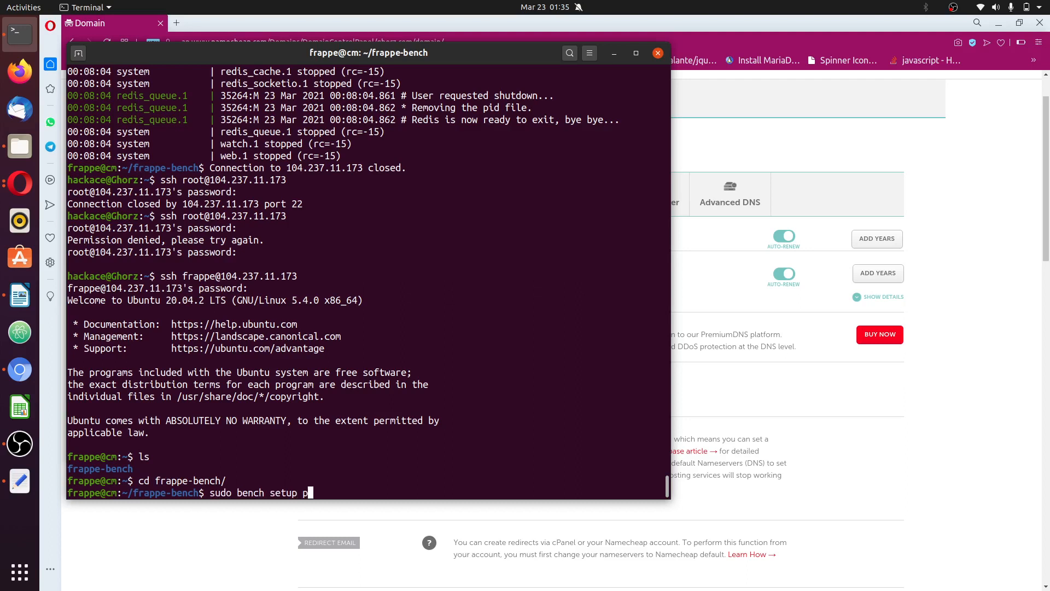
pyautogui.write('roduction')
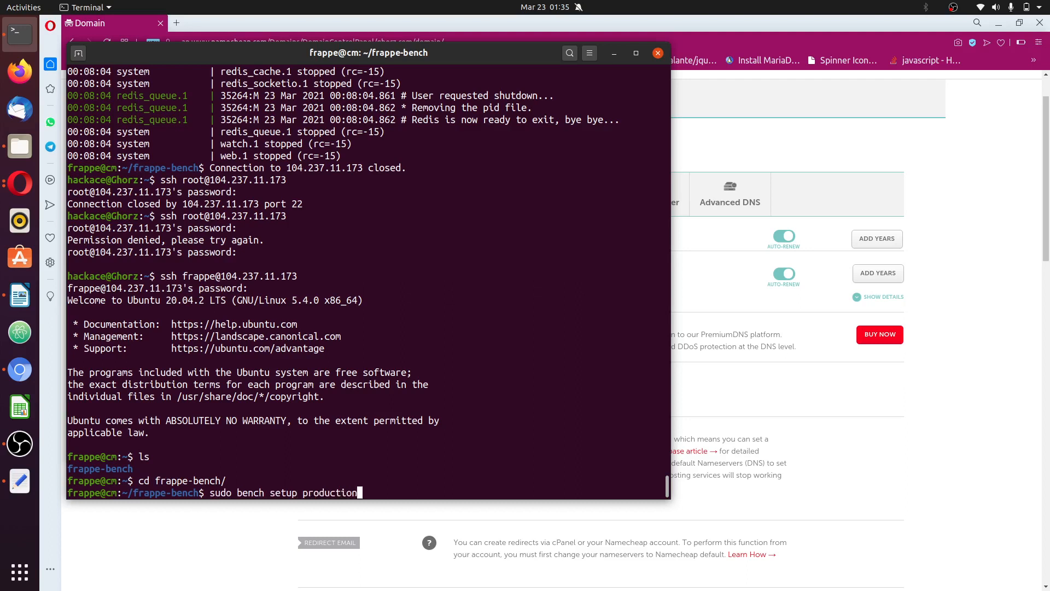
pyautogui.write('frappe')
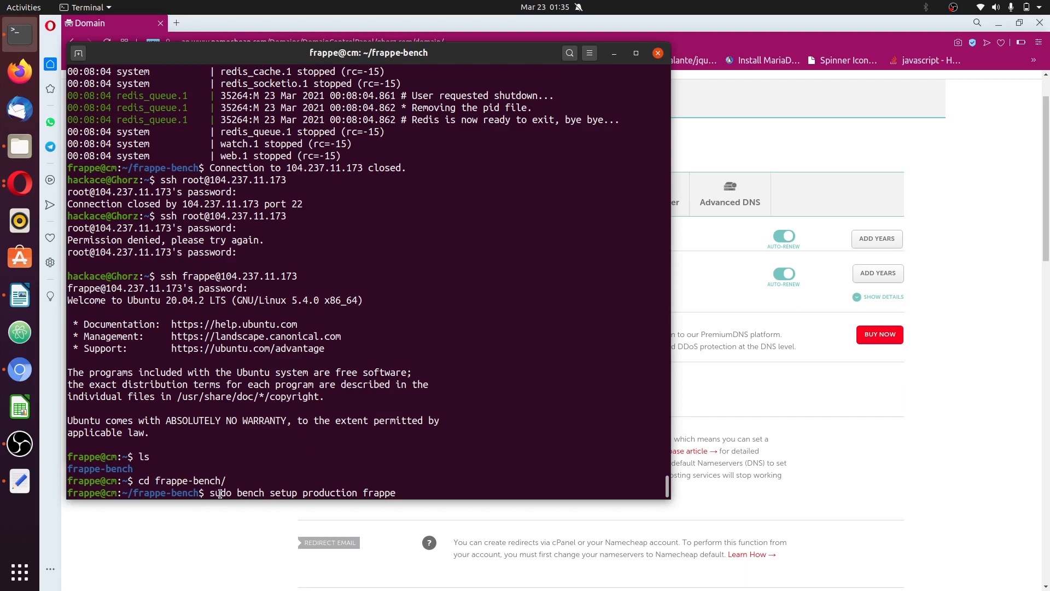
pyautogui.doubleClick(219, 492)
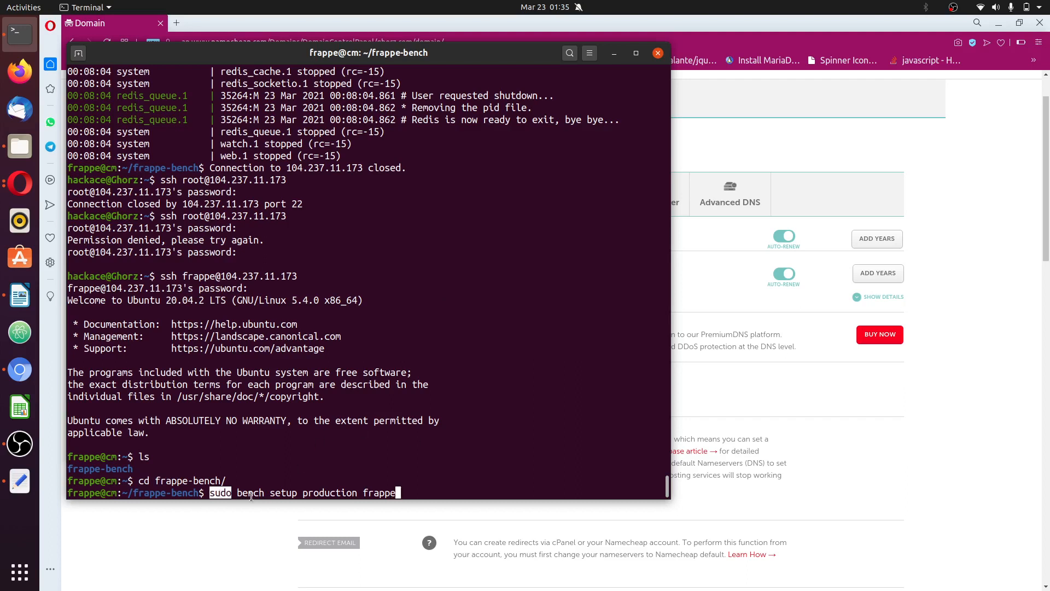
pyautogui.doubleClick(282, 492)
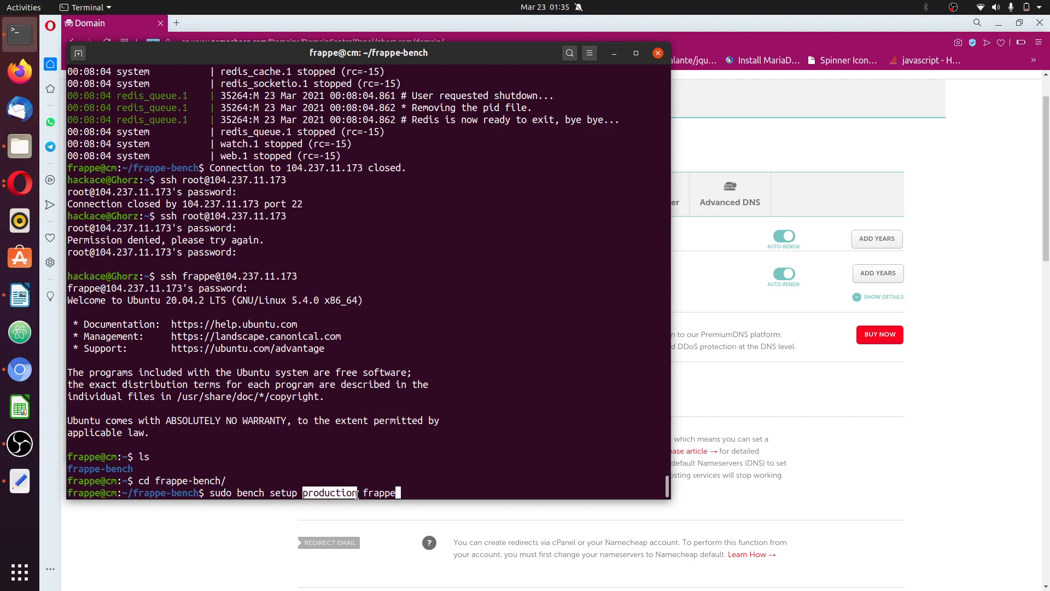
pyautogui.doubleClick(379, 492)
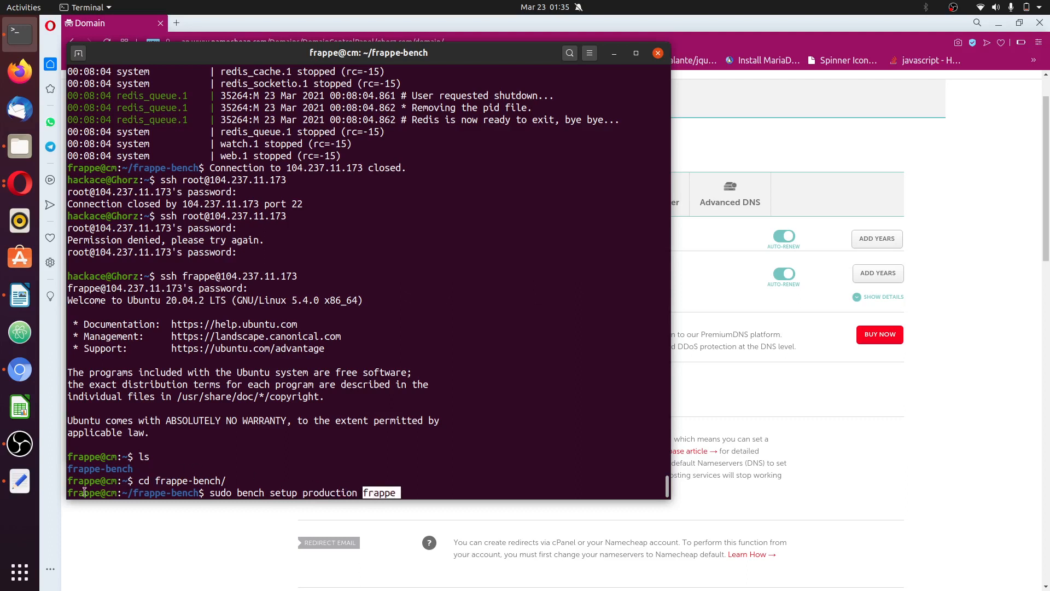
pyautogui.press('Return')
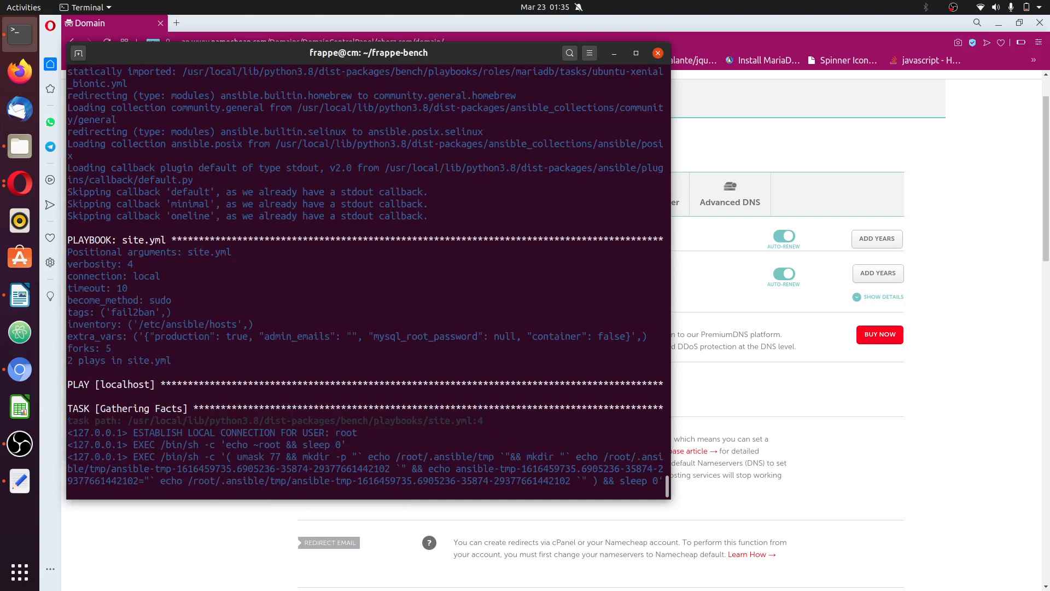
# Step: Scroll through the Ansible playbook output as it gathers facts on localhost
pyautogui.scroll(-3)
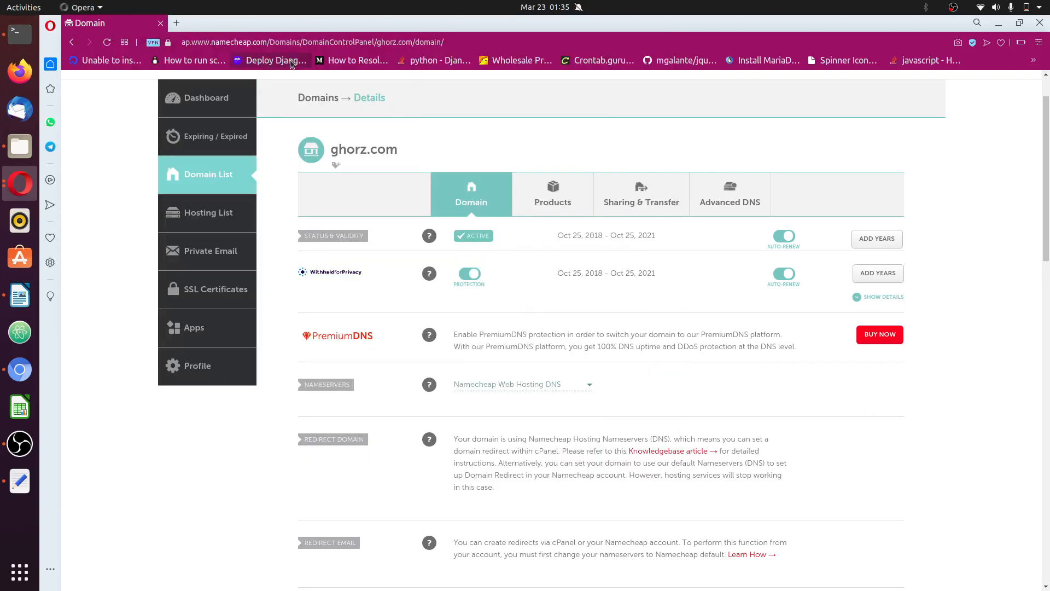
pyautogui.moveTo(494, 310)
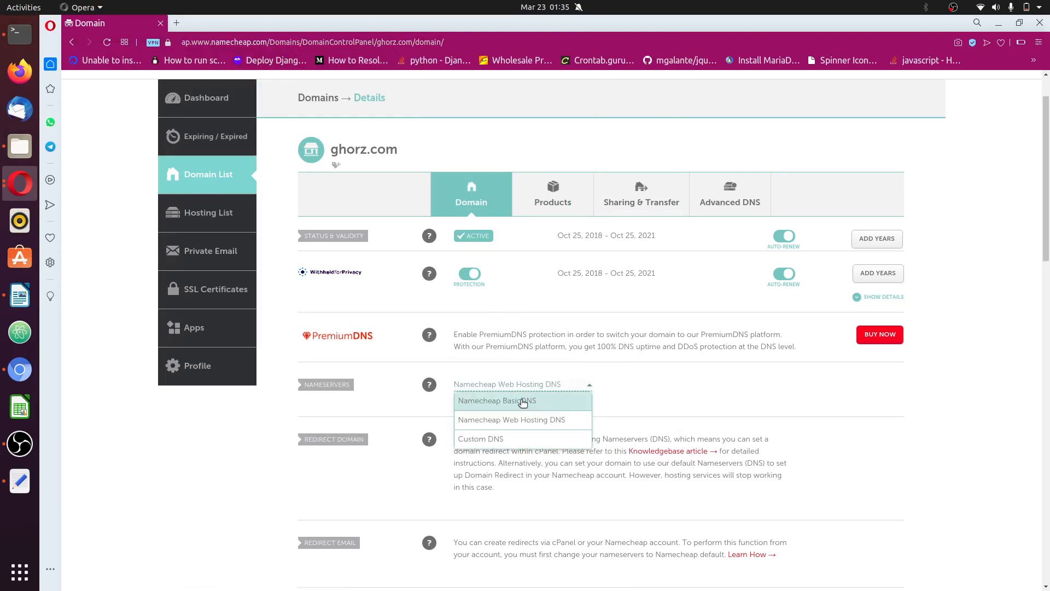
# Step: Choose Namecheap BasicDNS in the ghorz.com Nameservers dropdown and save
pyautogui.click(496, 400)
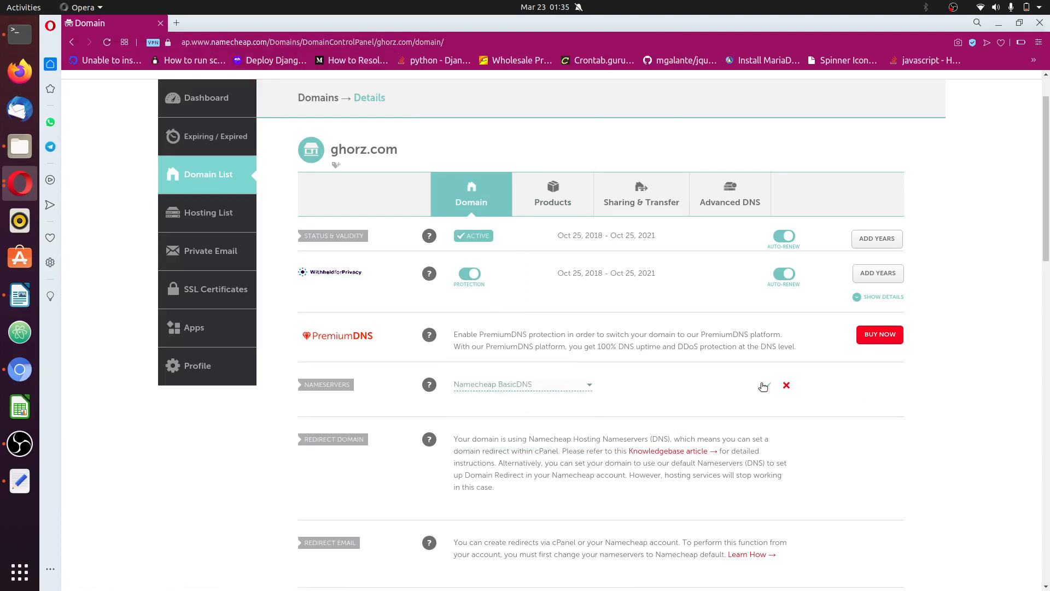
pyautogui.click(763, 386)
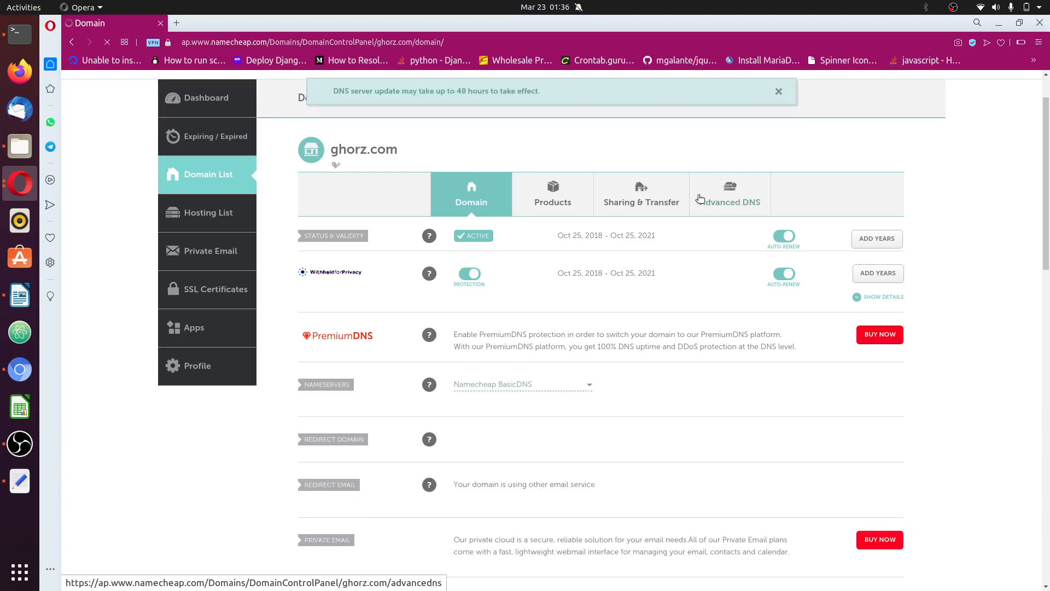
pyautogui.moveTo(723, 208)
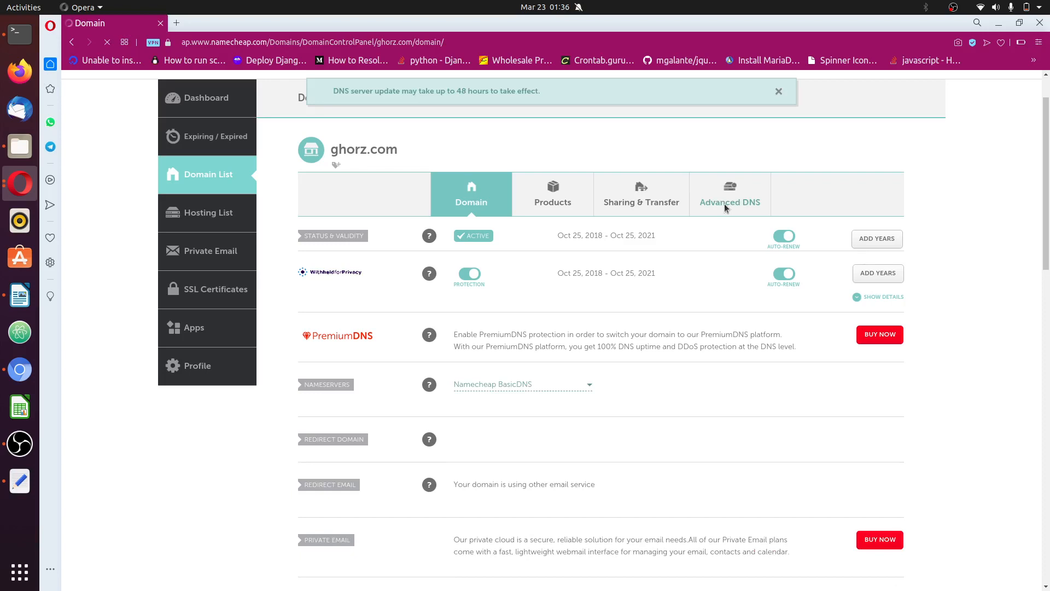
# Step: Open ghorz.com's Advanced DNS settings and scroll down to Host Records
pyautogui.click(729, 194)
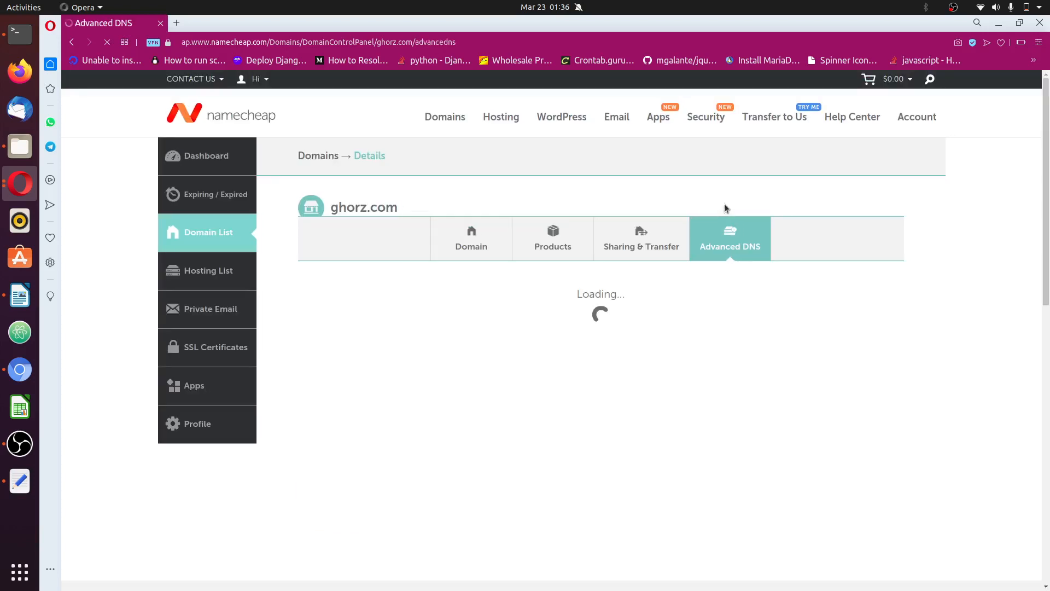
pyautogui.moveTo(694, 378)
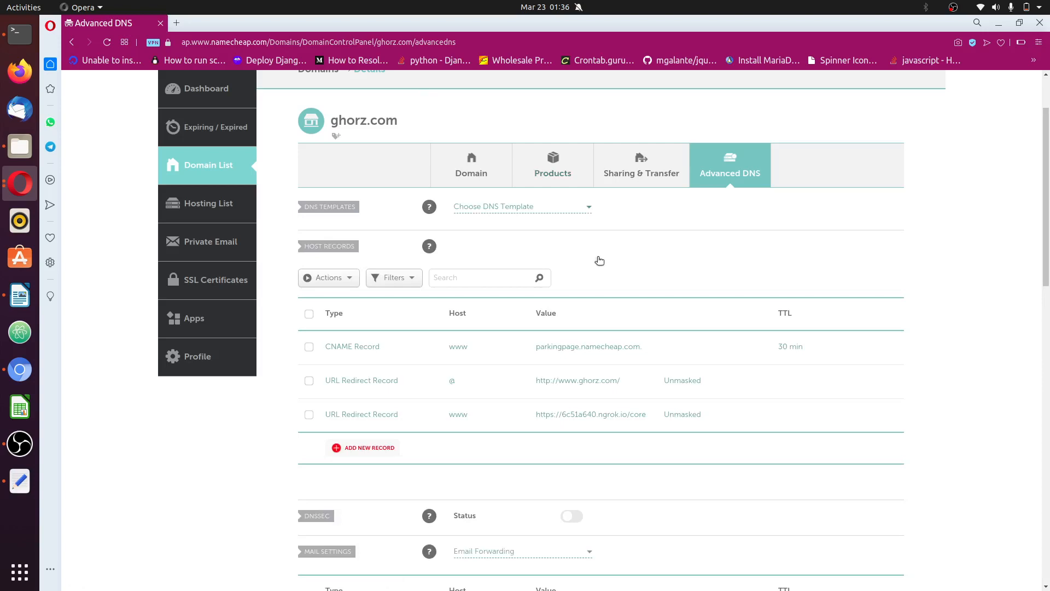
pyautogui.scroll(-3)
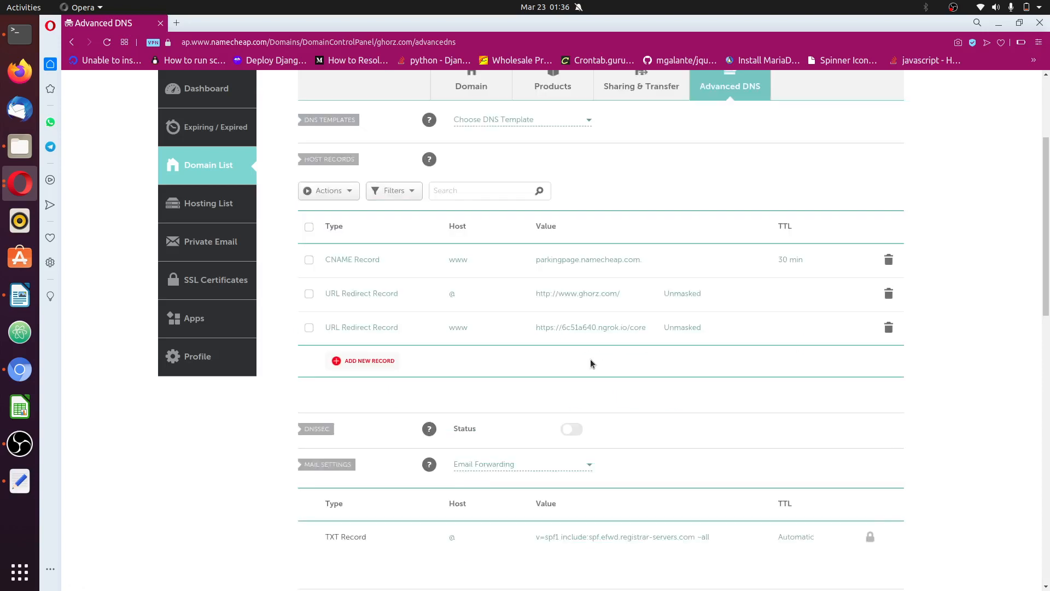
pyautogui.moveTo(632, 243)
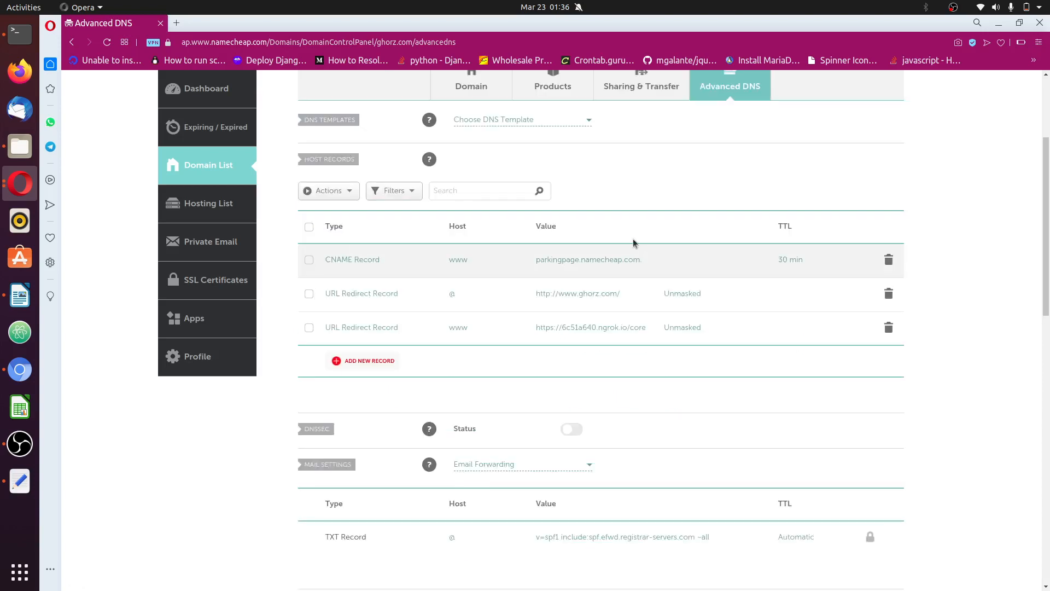
pyautogui.moveTo(379, 365)
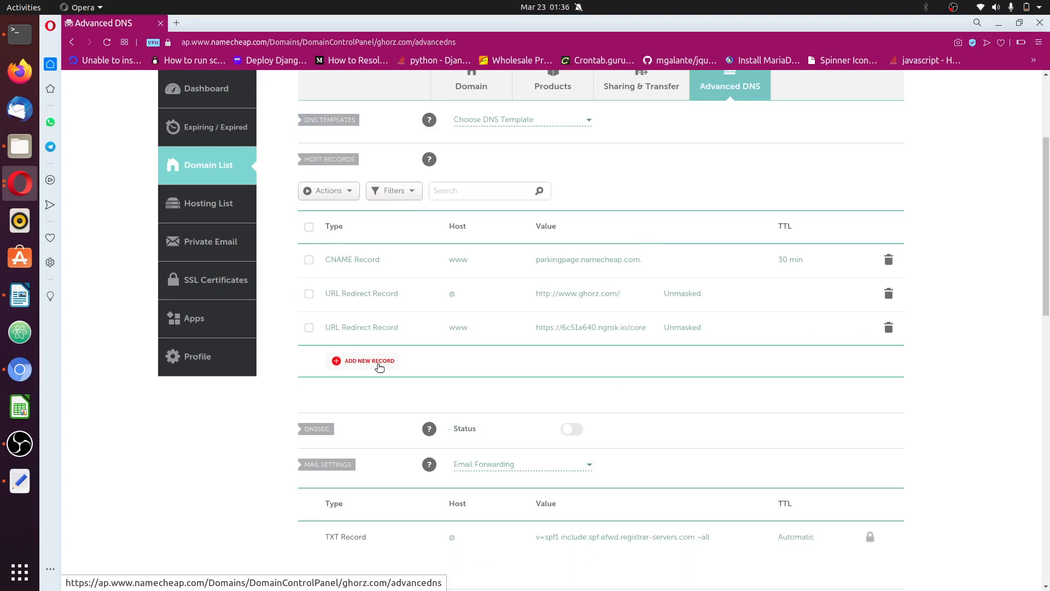
# Step: Create an A record with host 'frappe' and value 104.237.11.173, then save it
pyautogui.click(368, 360)
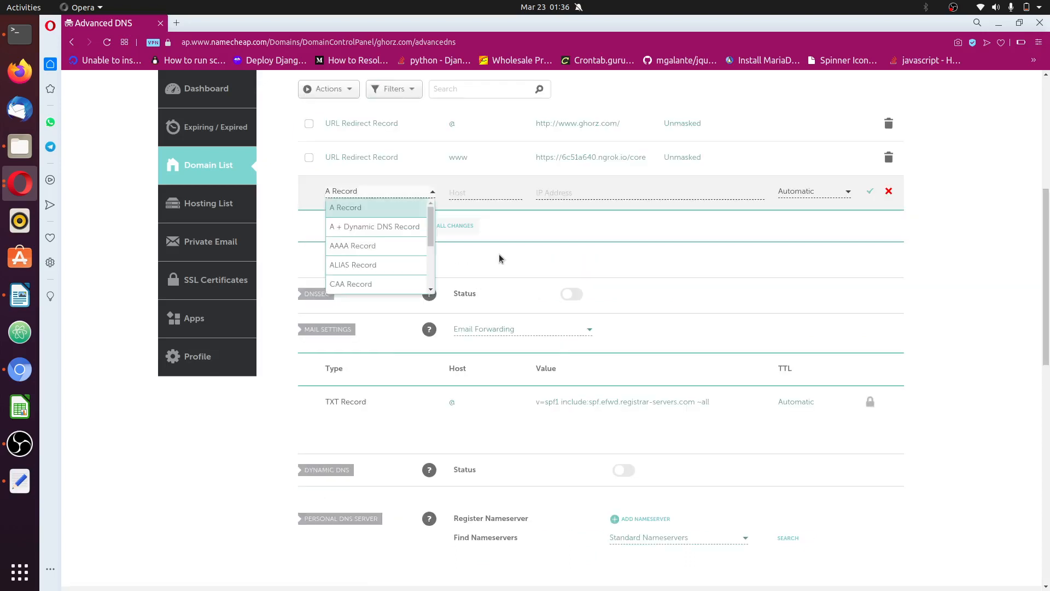
pyautogui.click(346, 207)
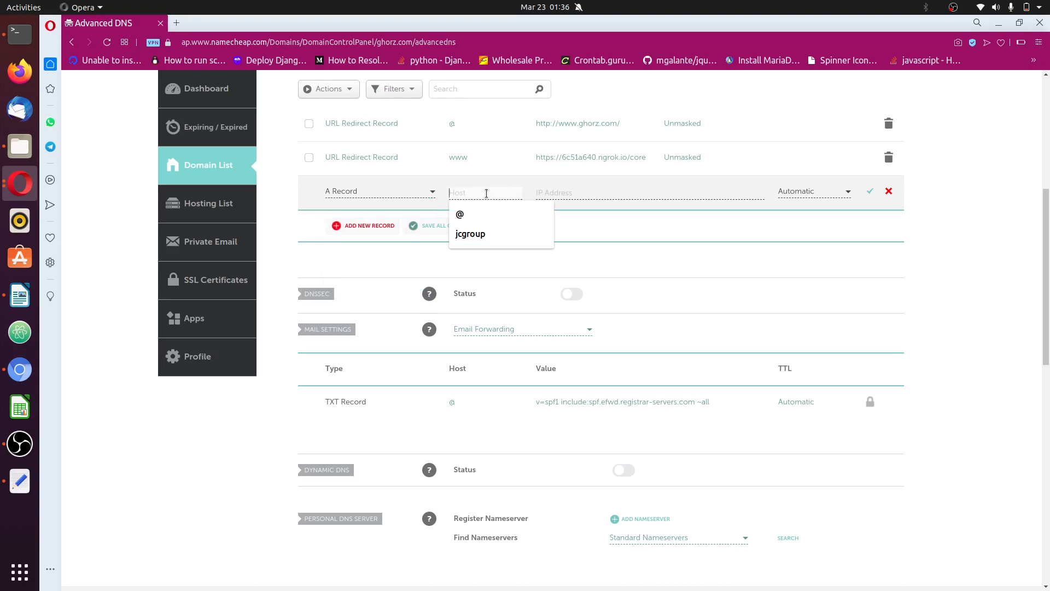
pyautogui.click(460, 215)
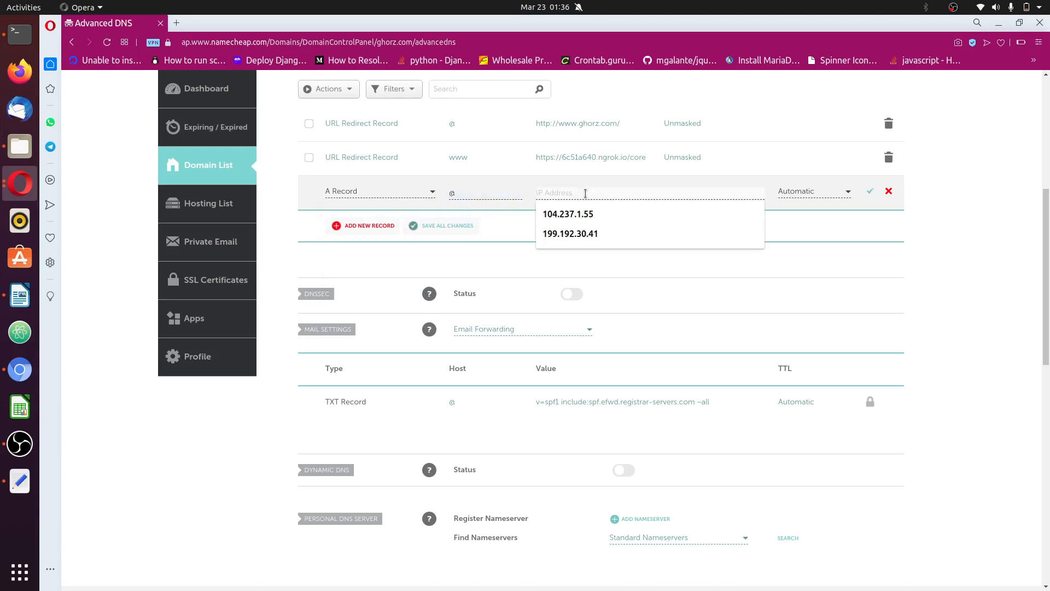
pyautogui.moveTo(567, 214)
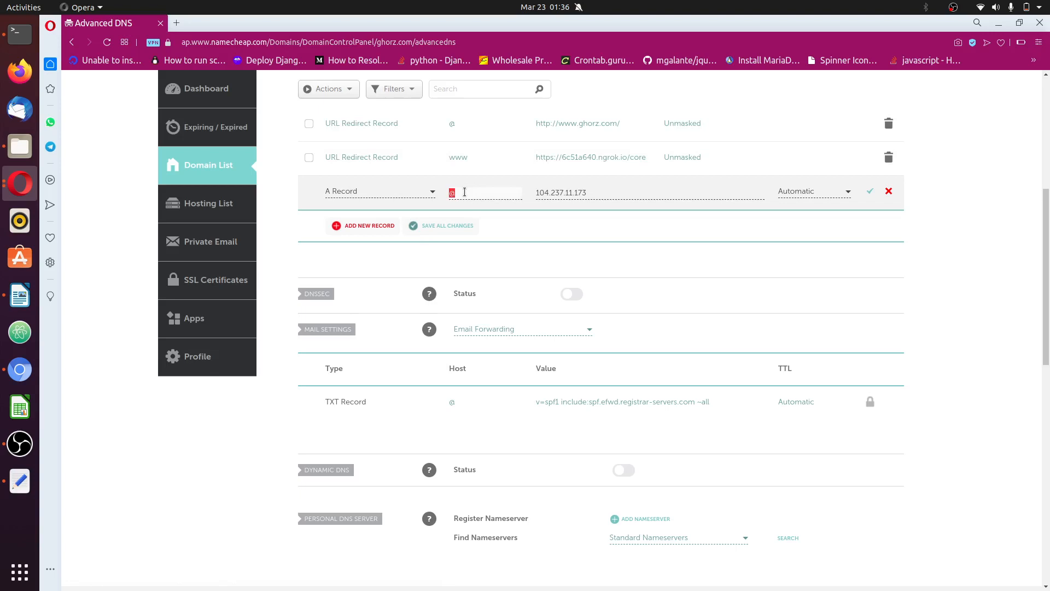
pyautogui.write('frappe')
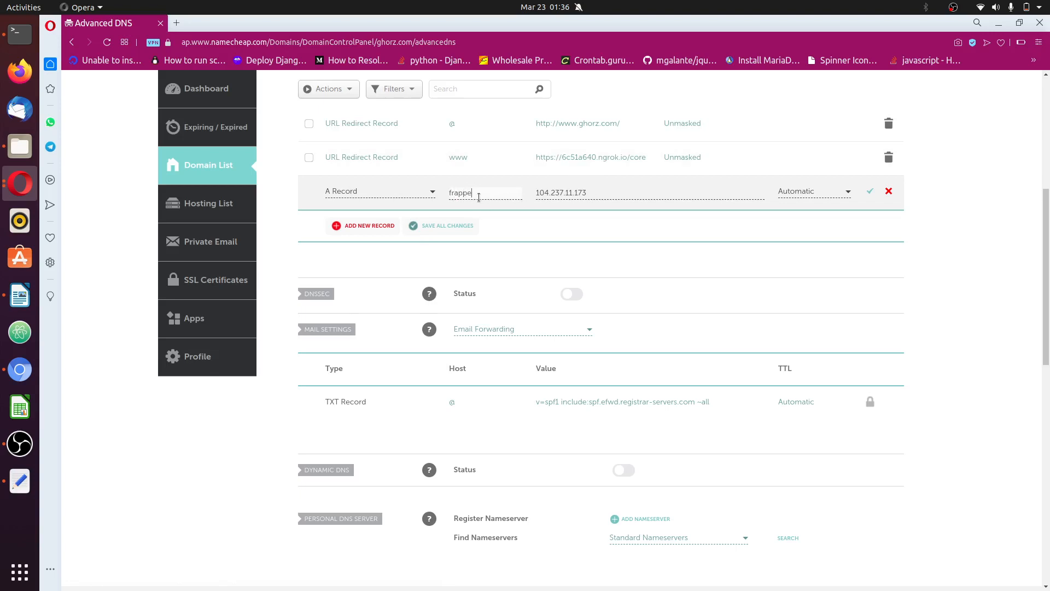
pyautogui.scroll(3)
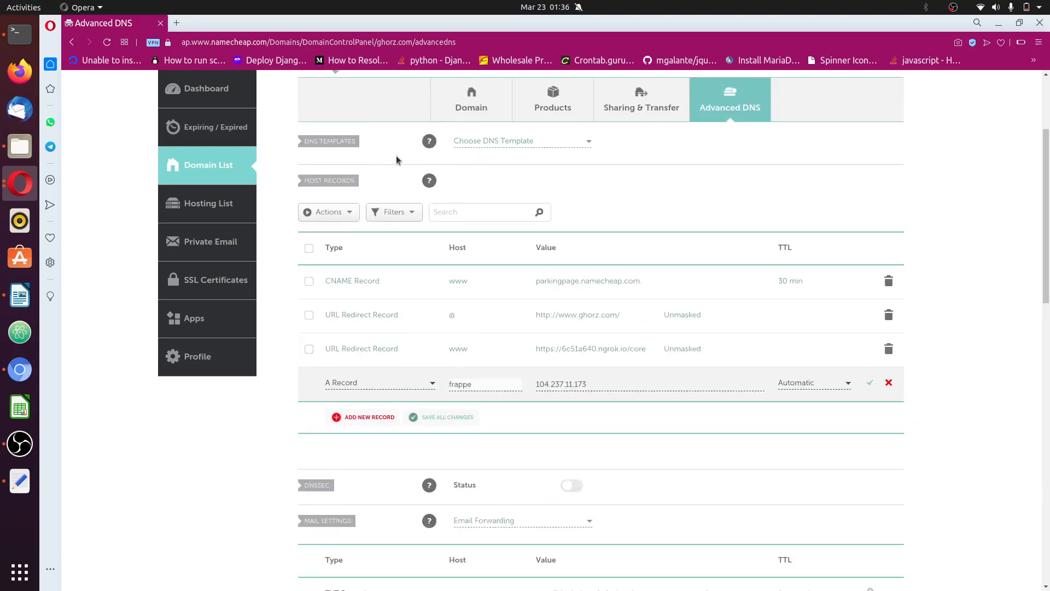
pyautogui.scroll(3)
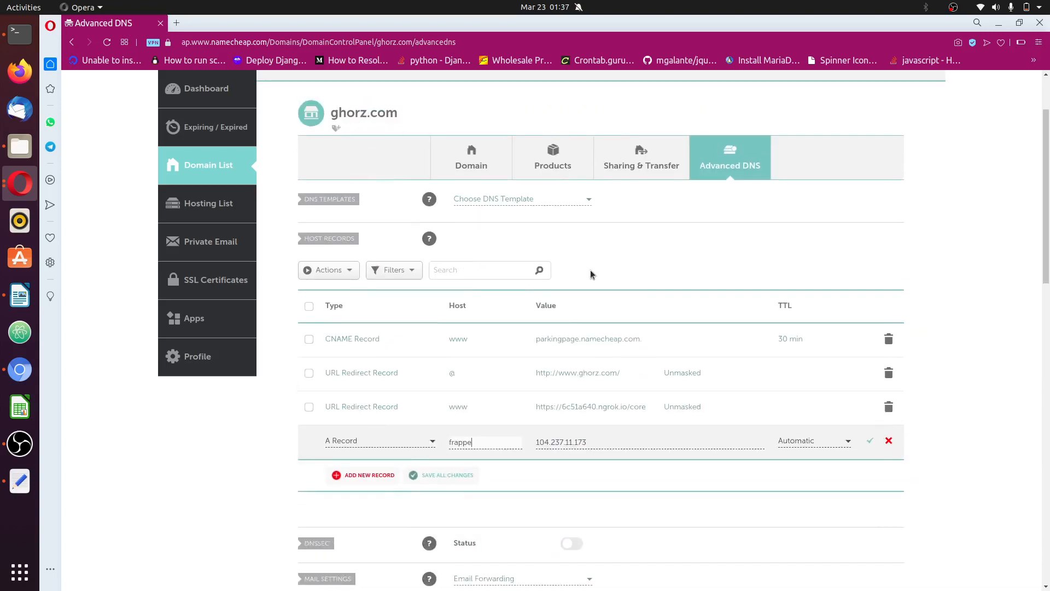
pyautogui.scroll(-3)
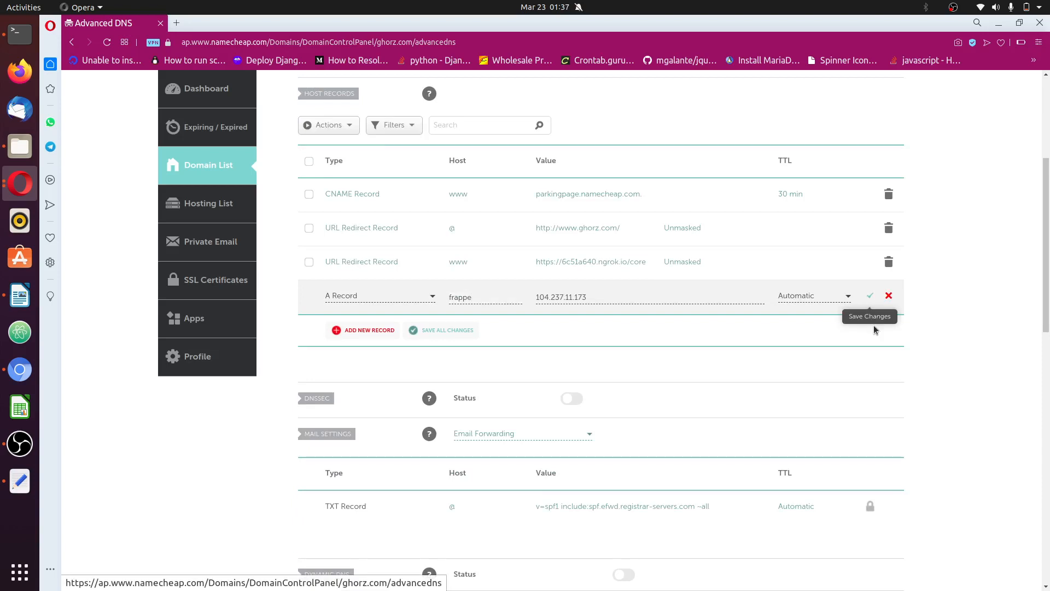
pyautogui.click(869, 296)
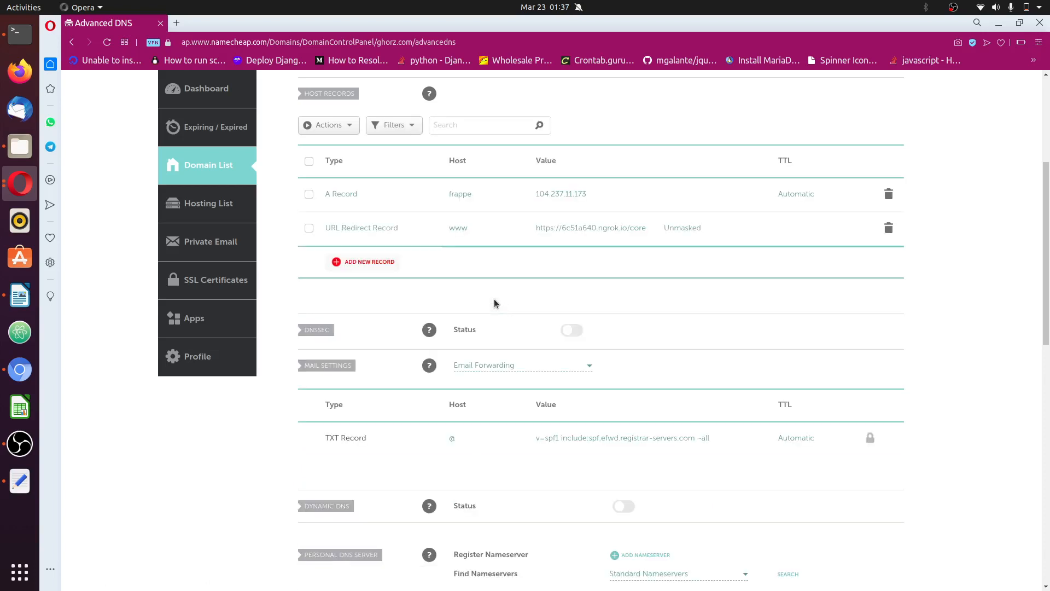
pyautogui.moveTo(579, 279)
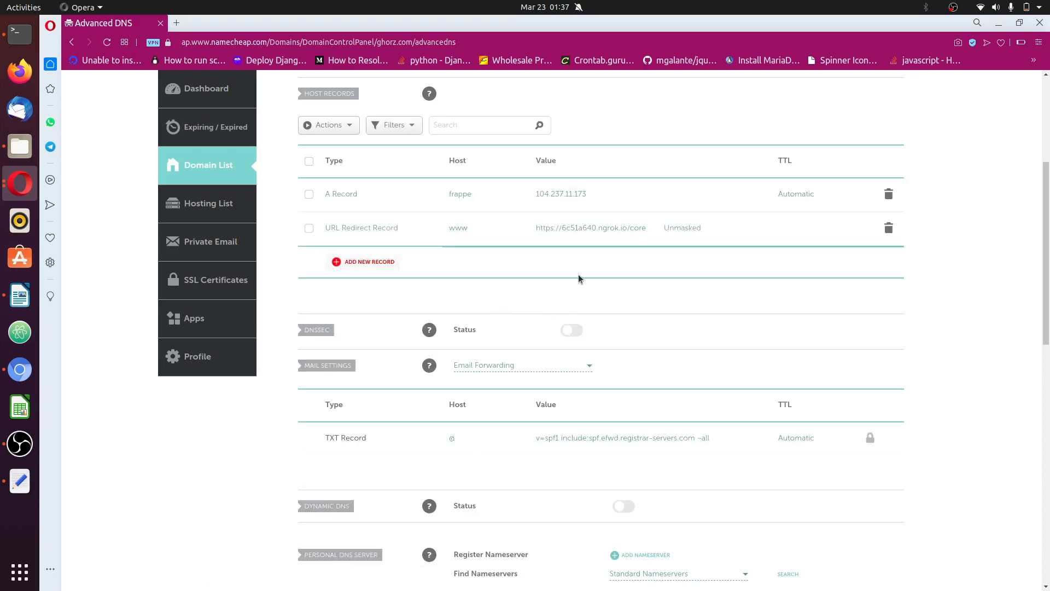
pyautogui.scroll(3)
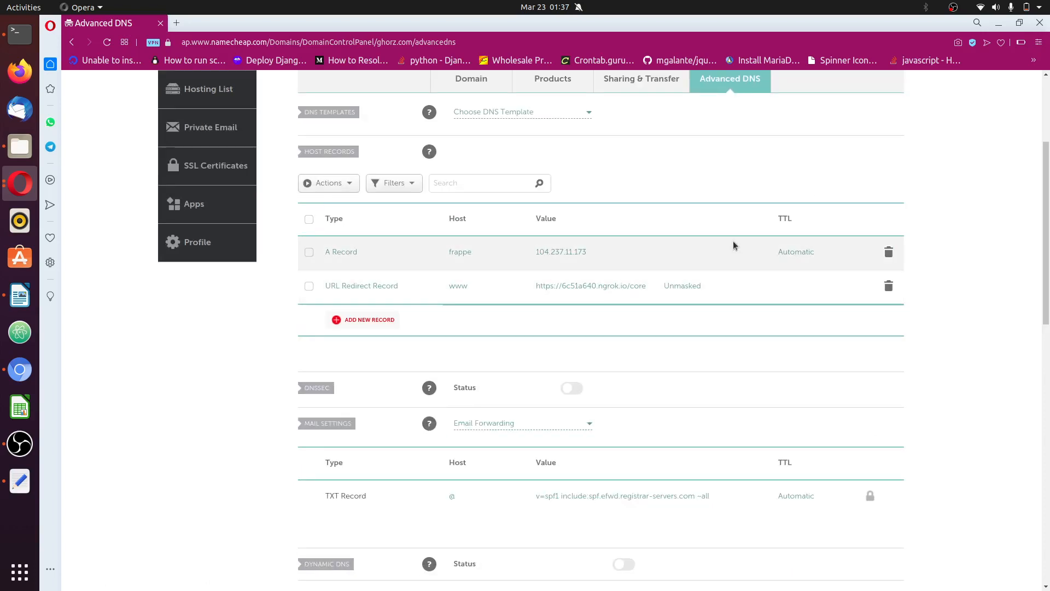
pyautogui.moveTo(15, 34)
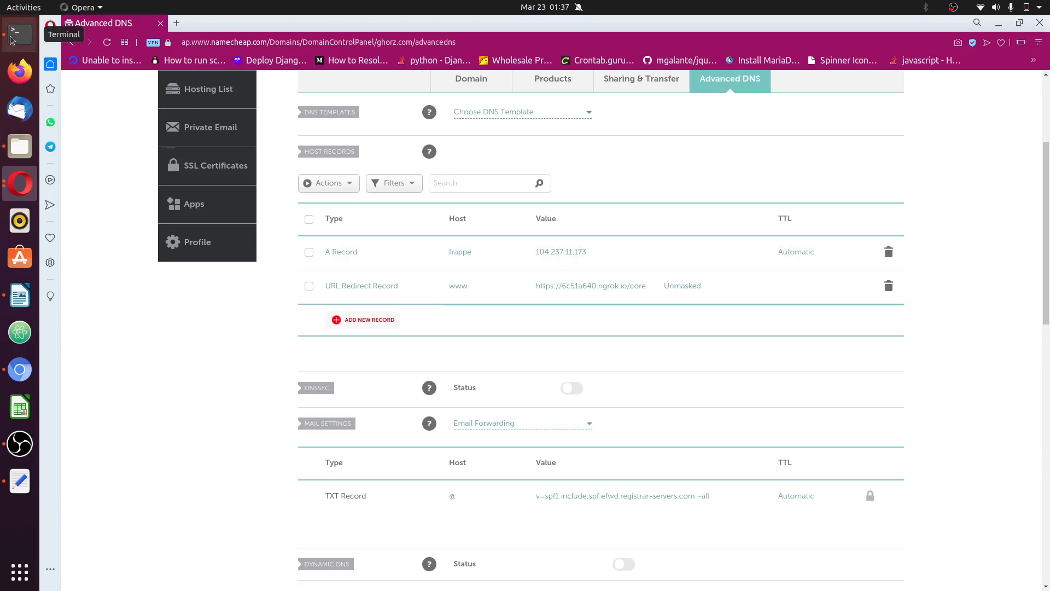
# Step: Back in Terminal, answer 'y' to continue the supervisor and nginx setup
pyautogui.click(15, 34)
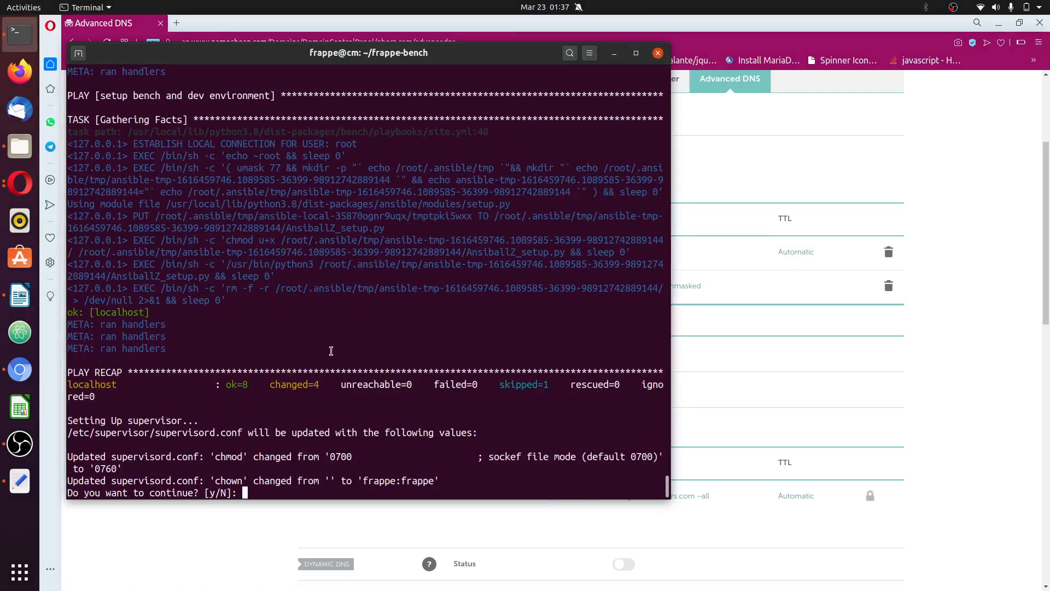
pyautogui.write('y')
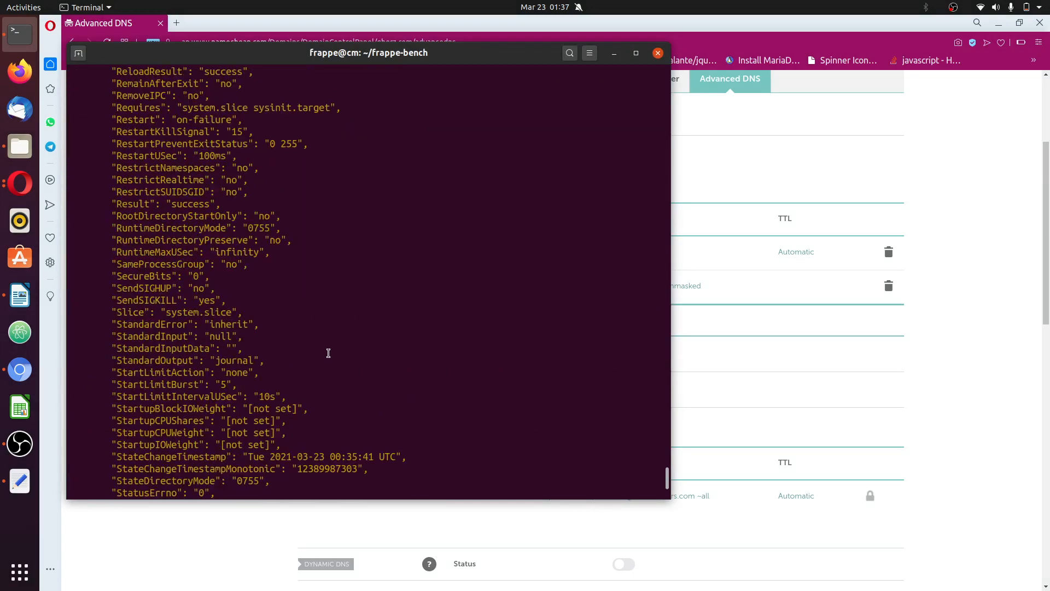
pyautogui.scroll(3)
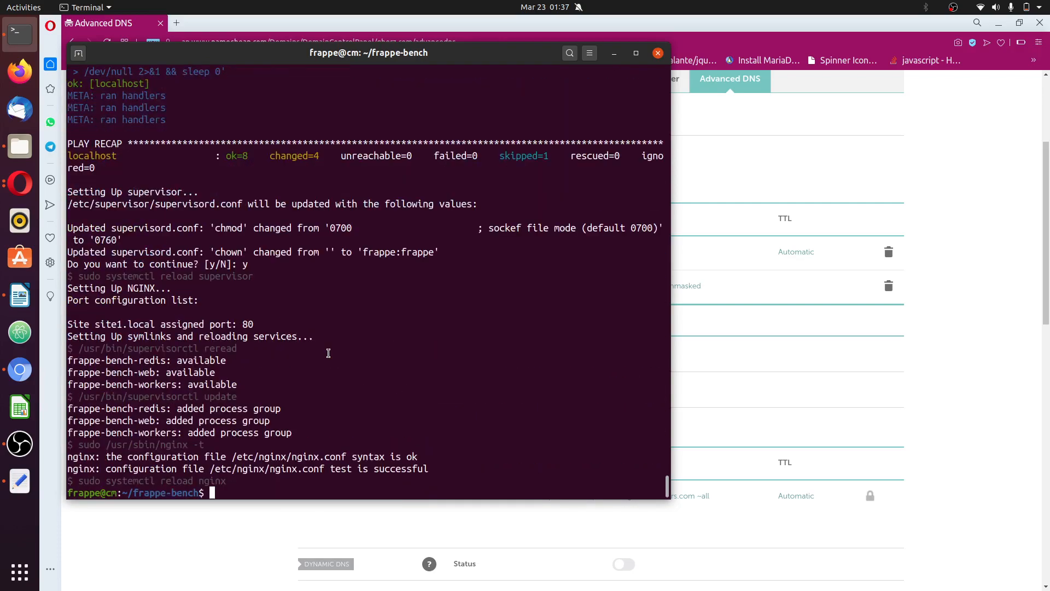
pyautogui.moveTo(166, 268)
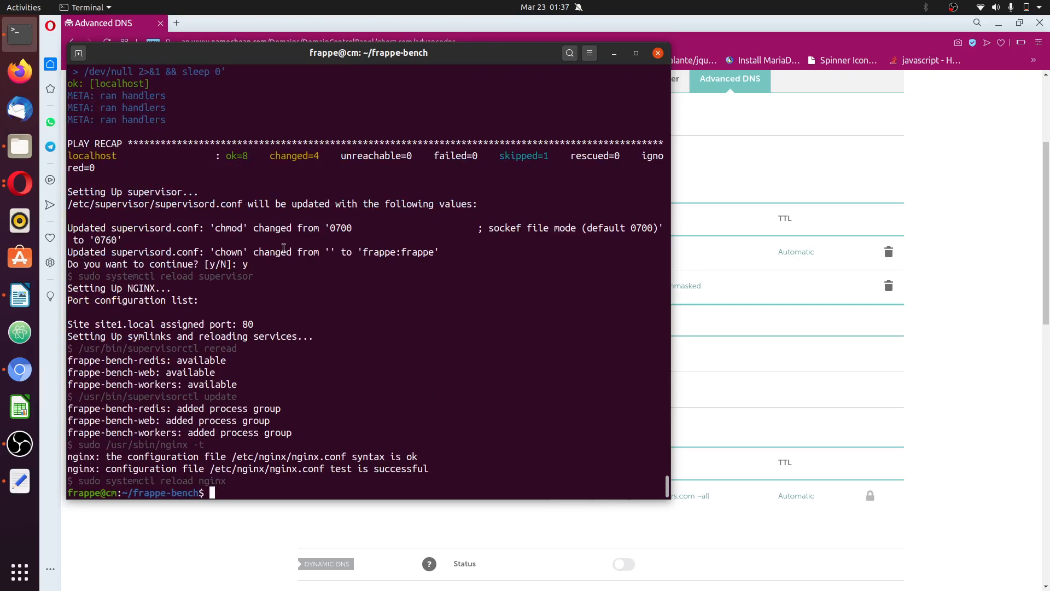
pyautogui.moveTo(59, 405)
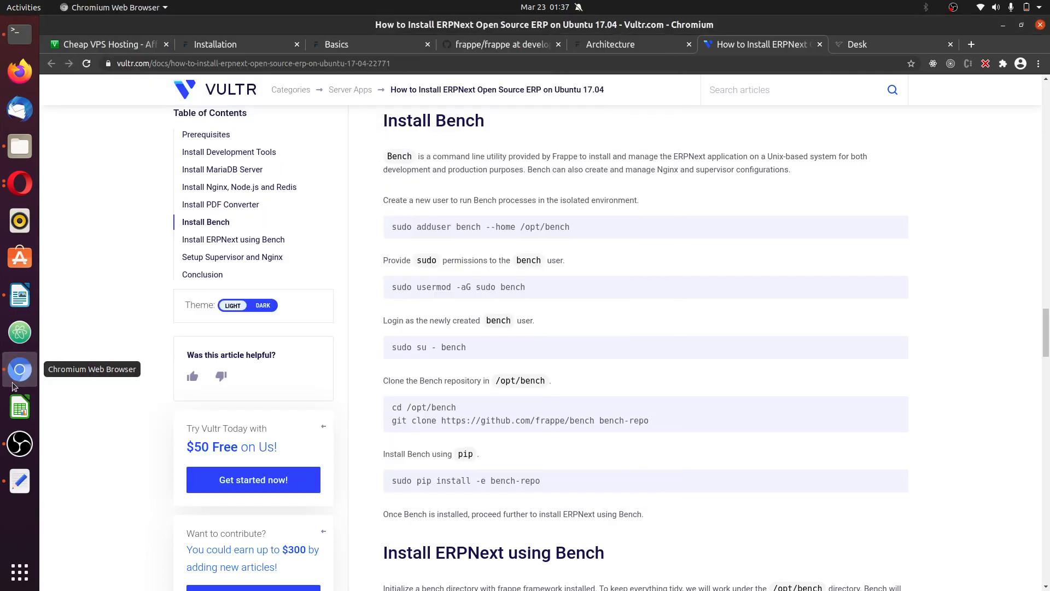
pyautogui.click(859, 44)
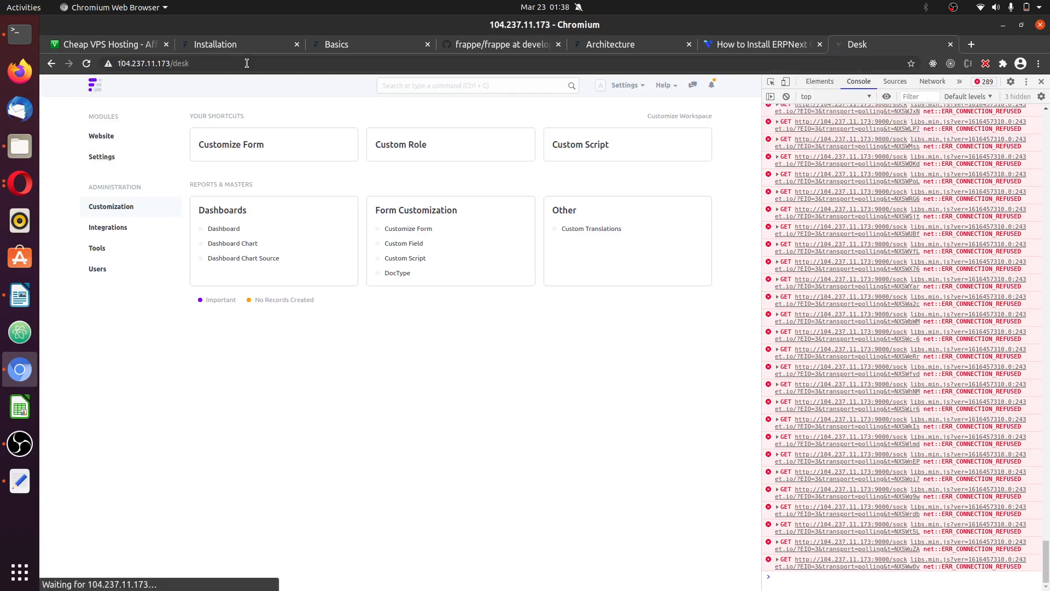
pyautogui.click(86, 62)
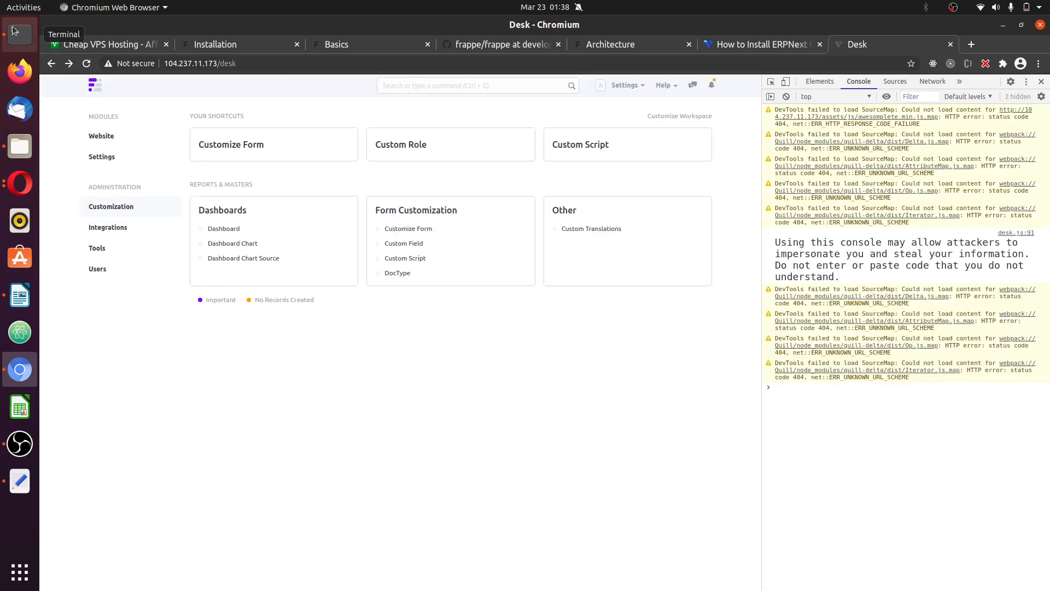
pyautogui.click(19, 33)
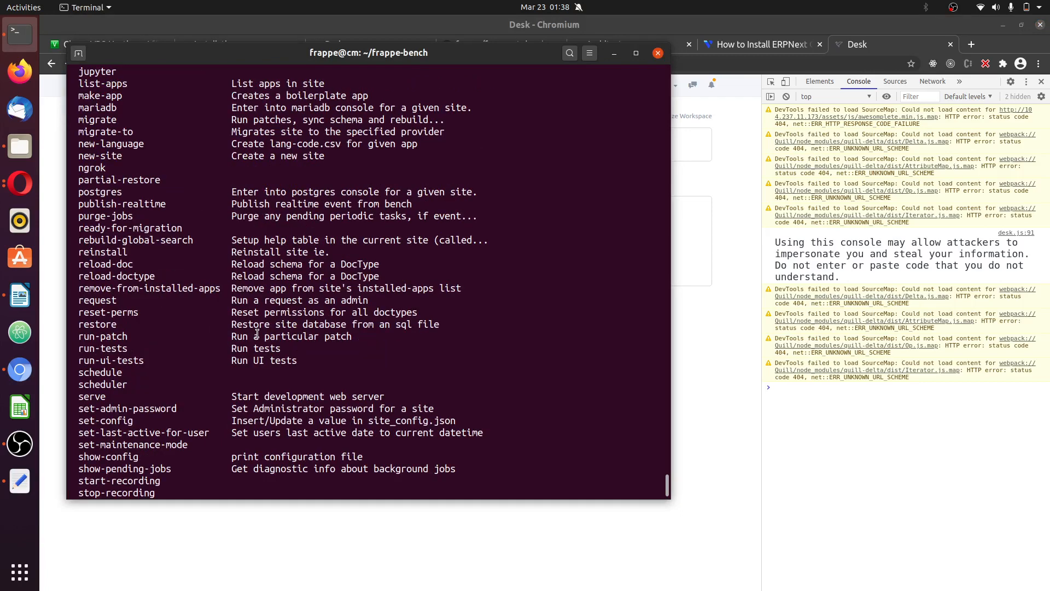
pyautogui.scroll(3)
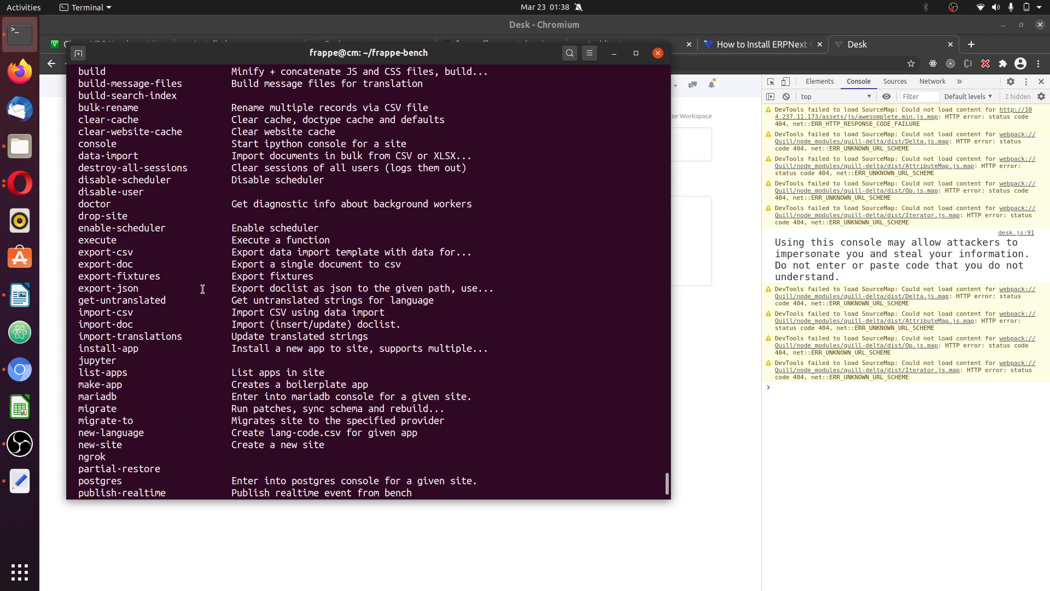
pyautogui.scroll(3)
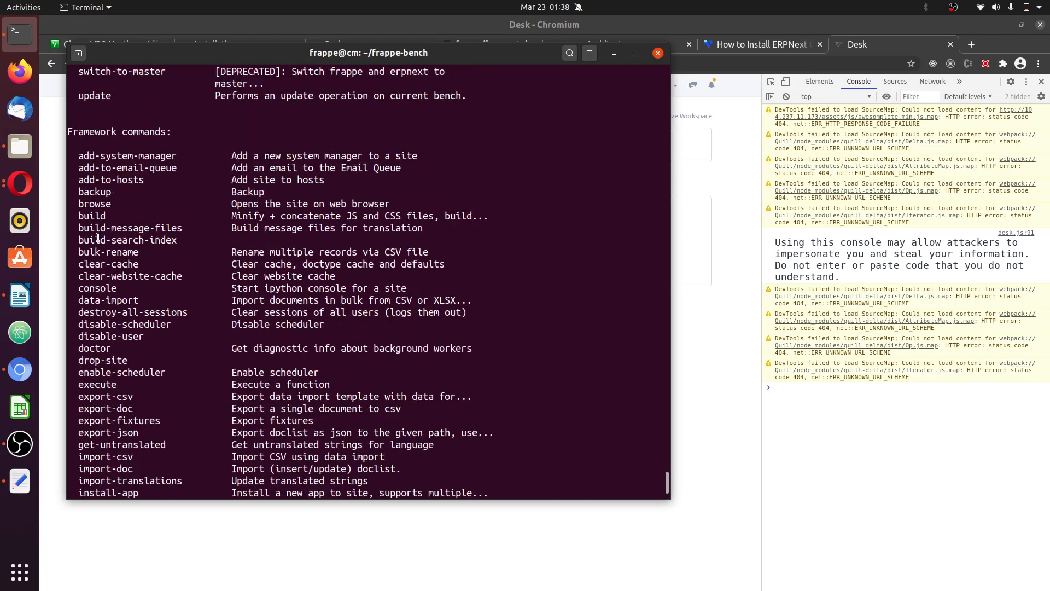
pyautogui.scroll(-3)
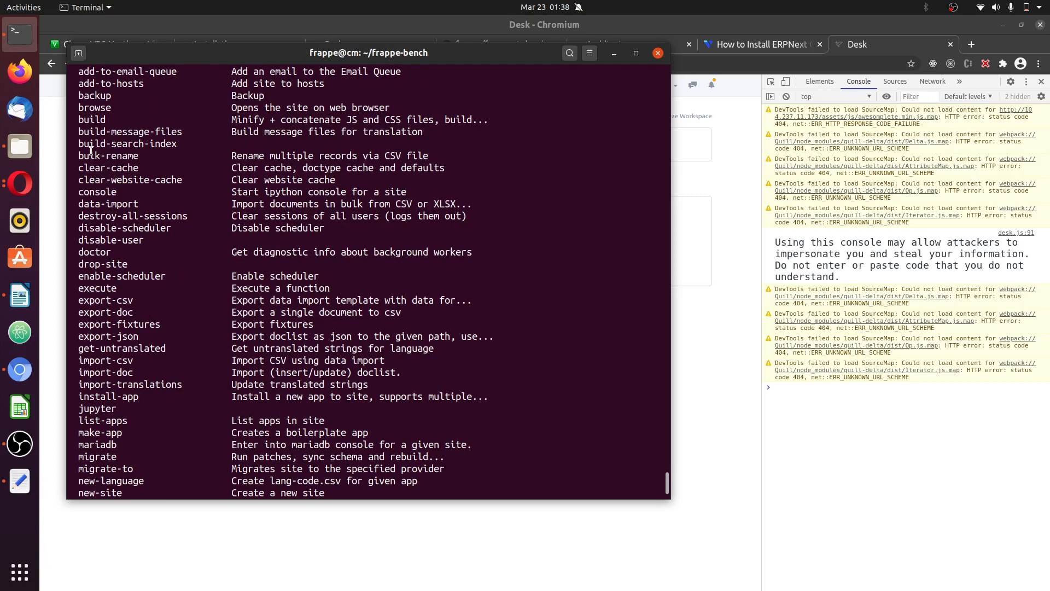
pyautogui.scroll(-3)
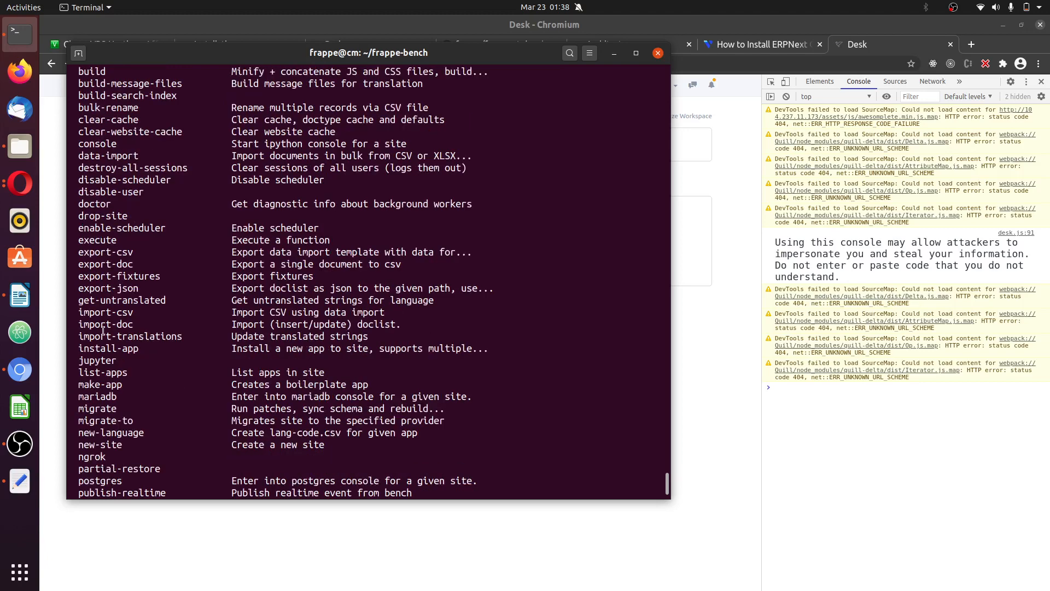
pyautogui.scroll(-3)
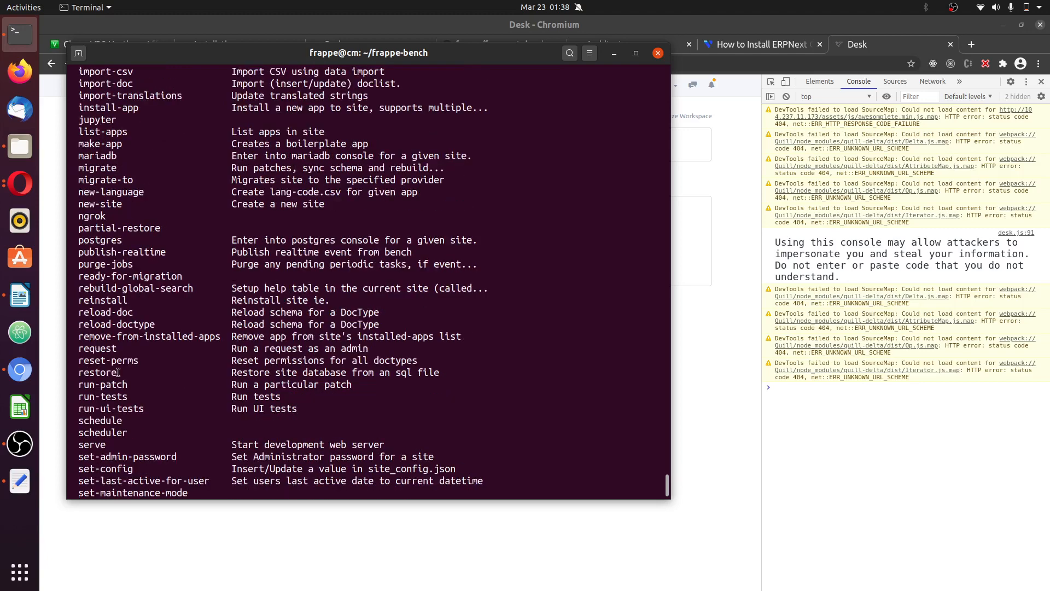
pyautogui.scroll(-3)
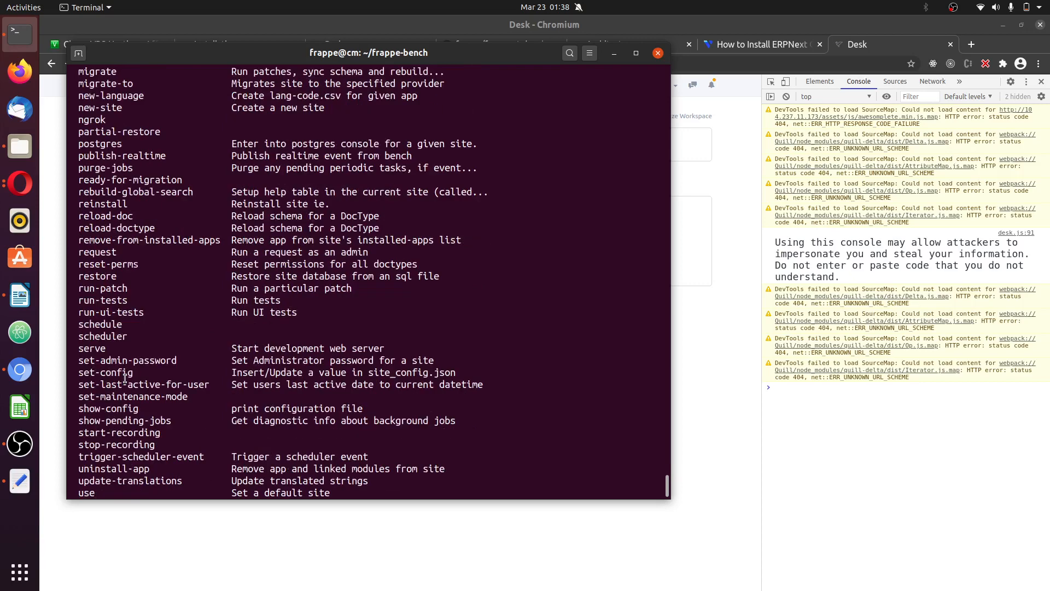
pyautogui.scroll(-3)
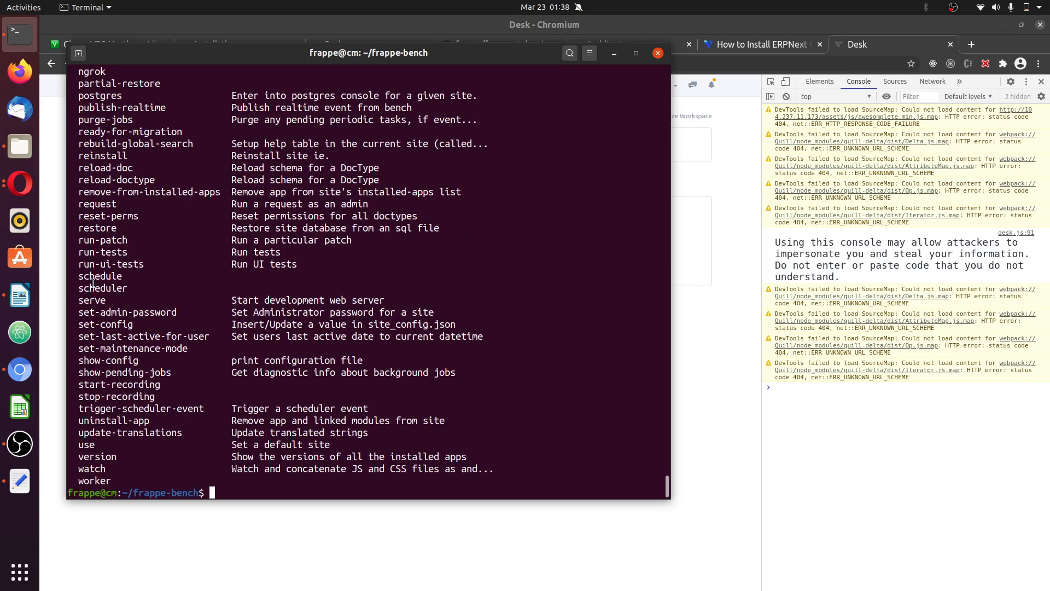
pyautogui.scroll(3)
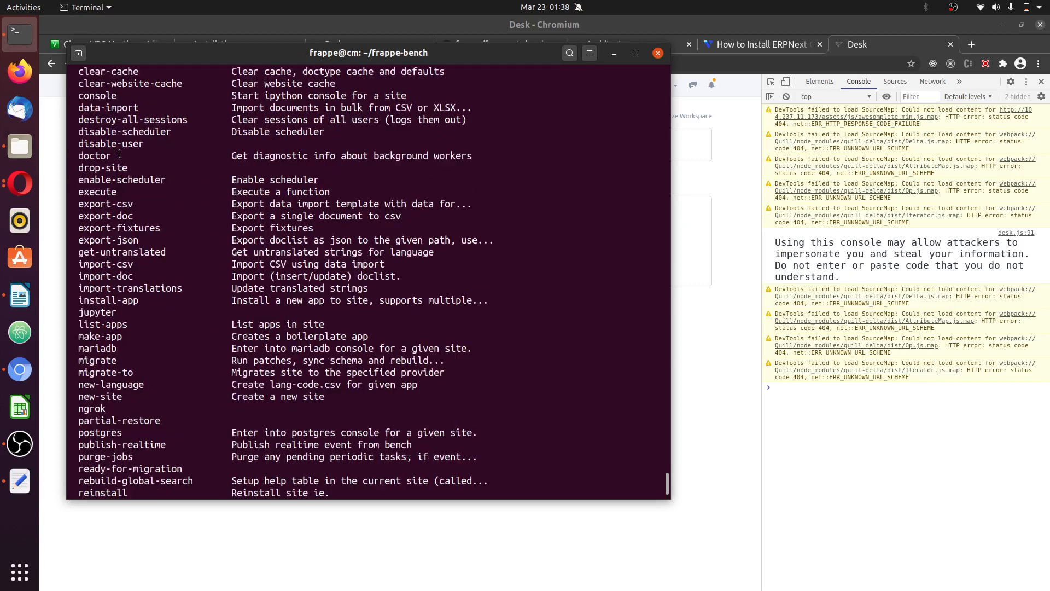
pyautogui.scroll(3)
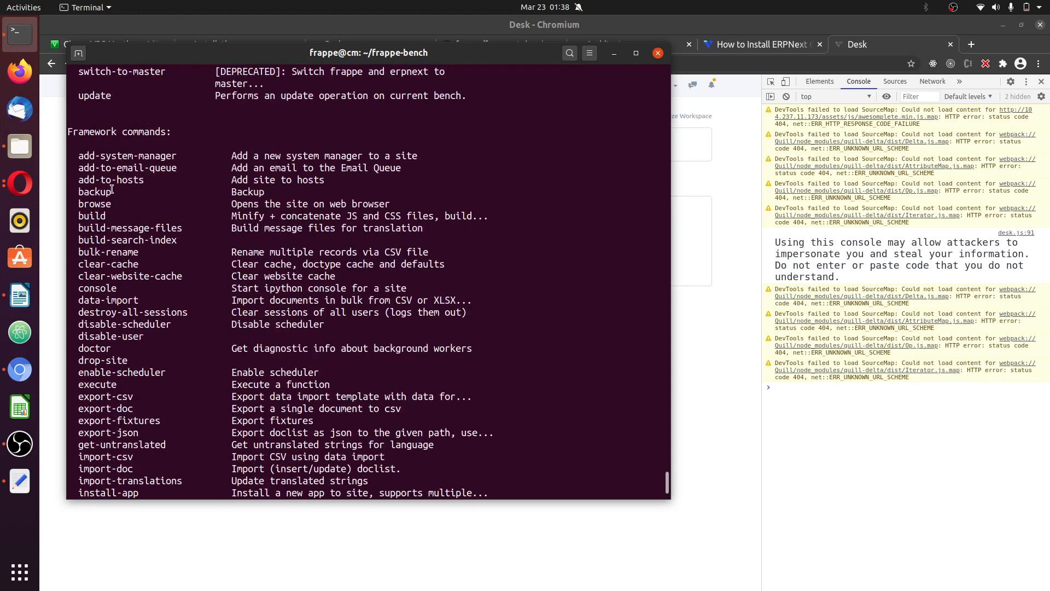
pyautogui.scroll(-3)
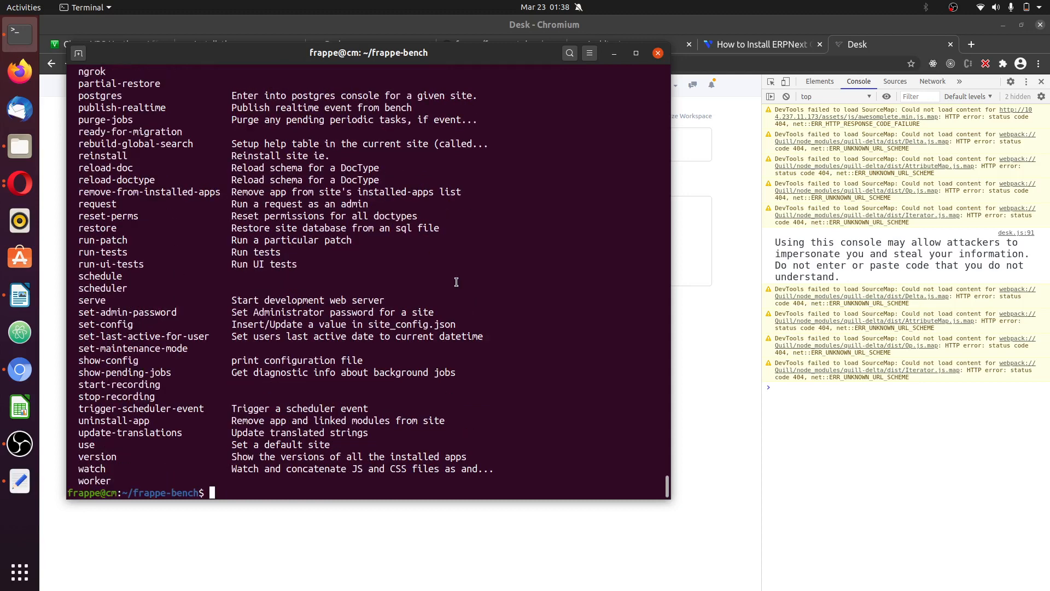
# Step: Run 'bench setup --help' and begin typing 'bench setup add-domain'
pyautogui.write('bench')
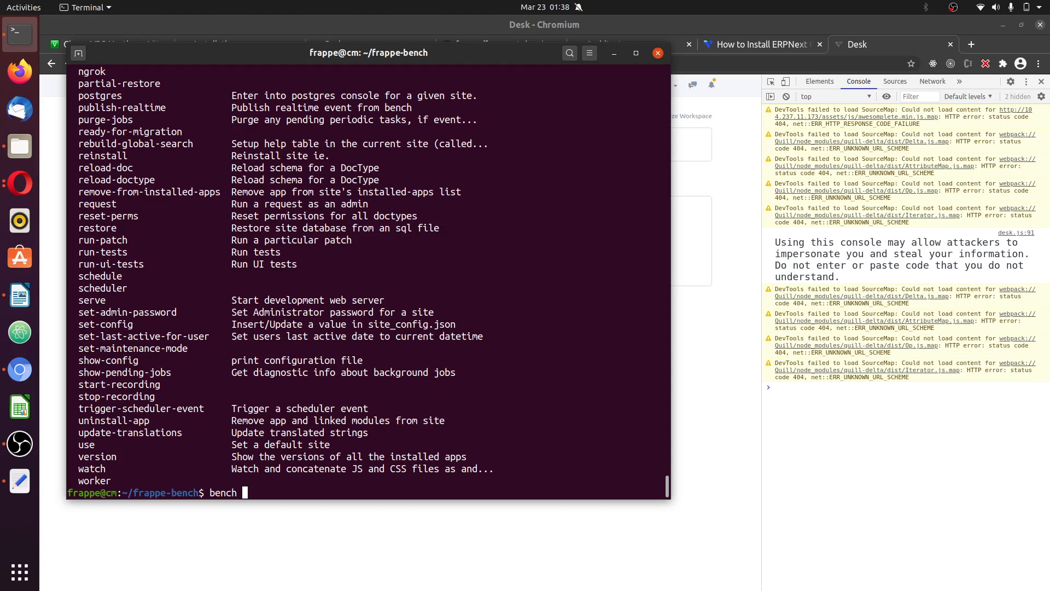
pyautogui.write('setu')
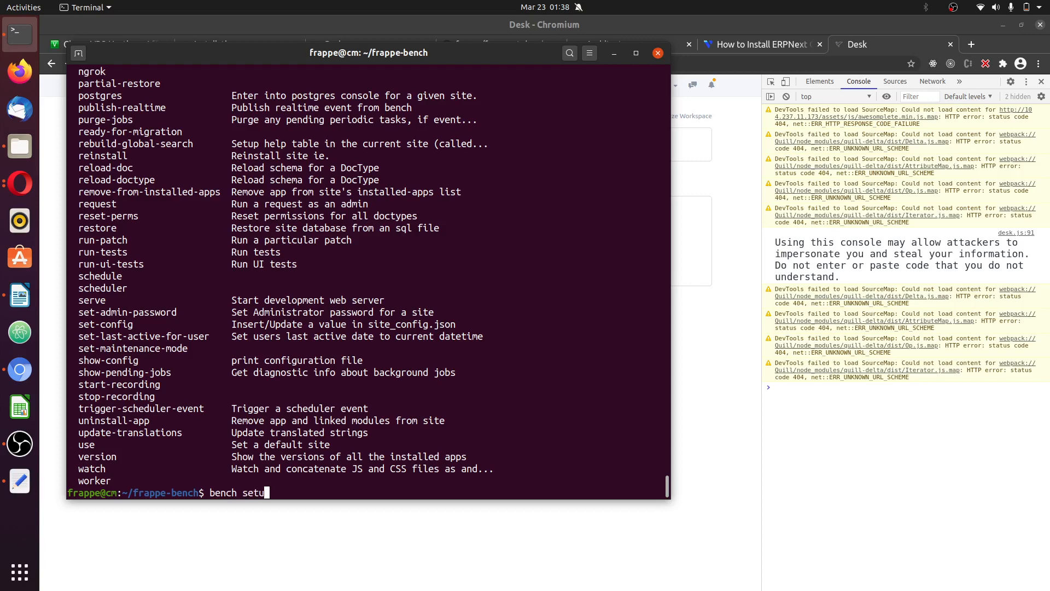
pyautogui.write('p --h')
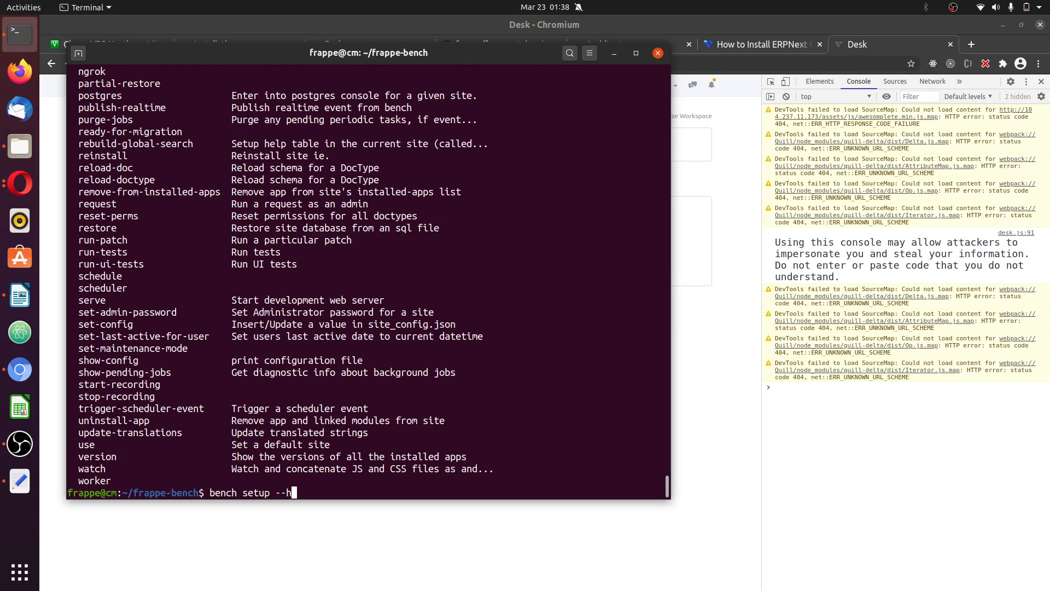
pyautogui.press('Return')
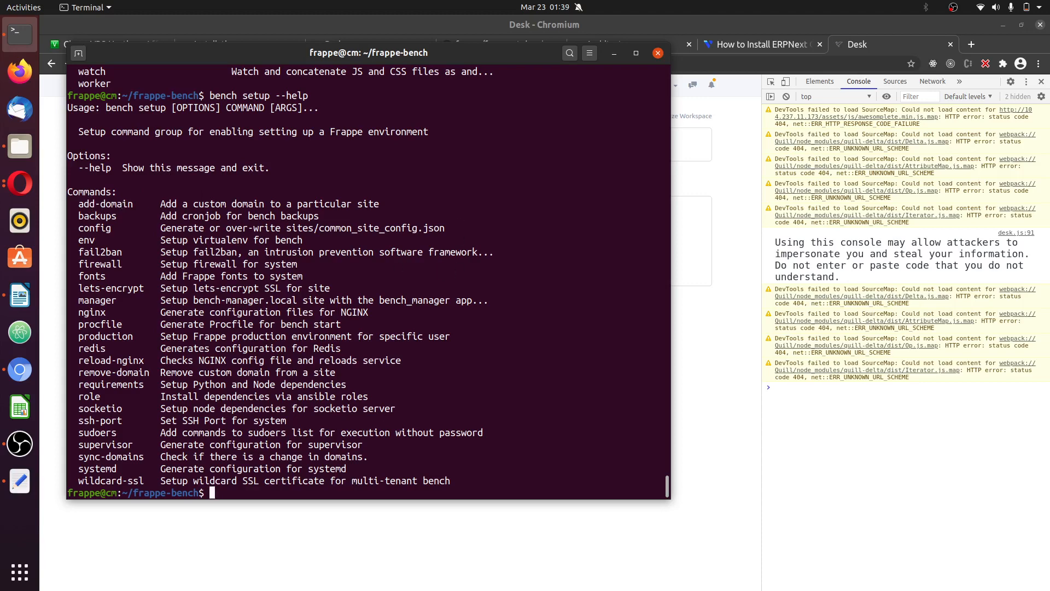
pyautogui.write('bench s')
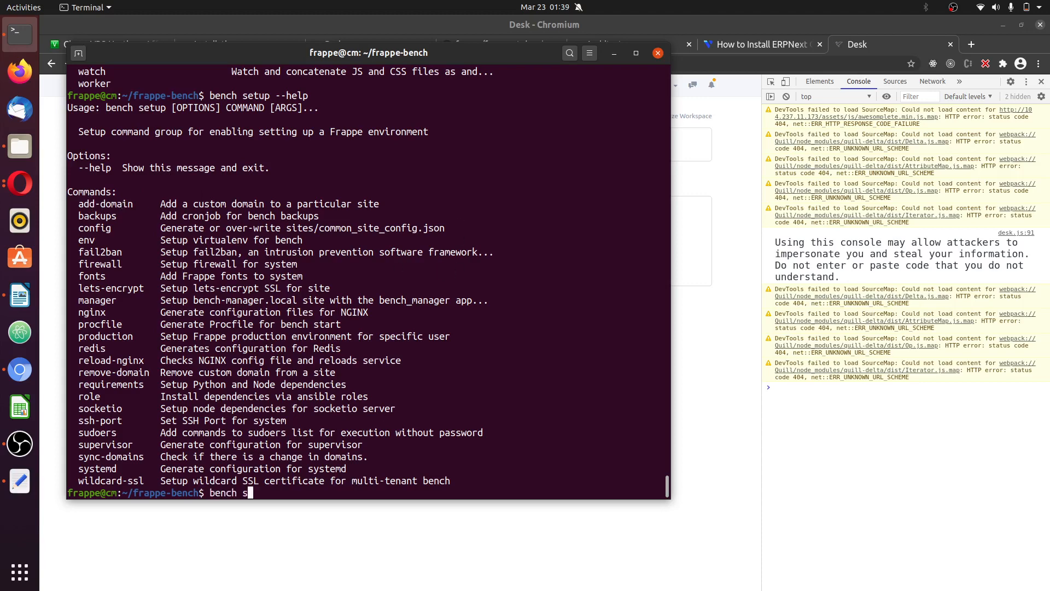
pyautogui.write('etup add-domain')
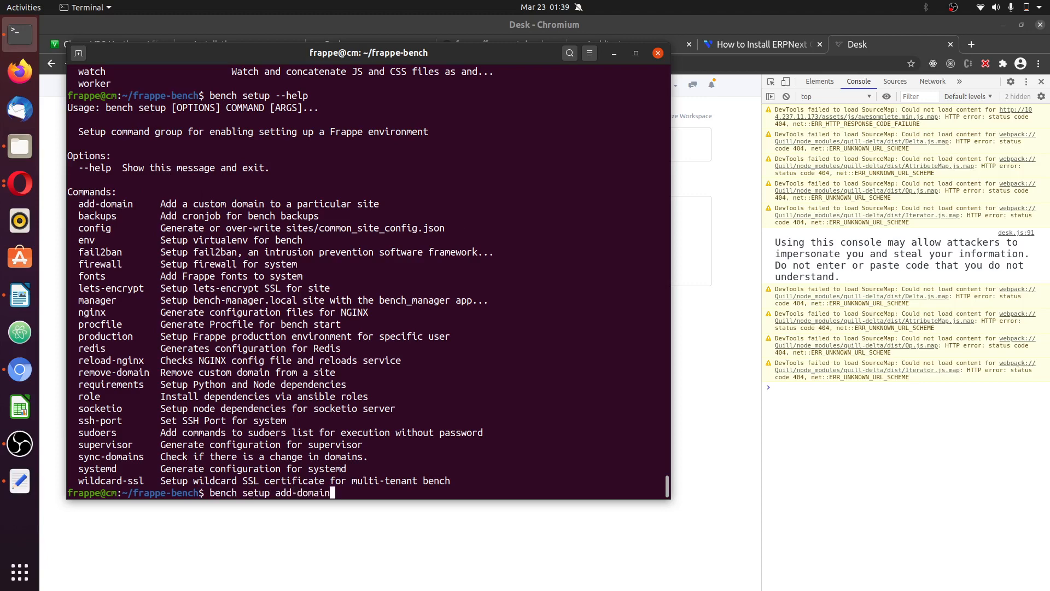
pyautogui.moveTo(333, 492)
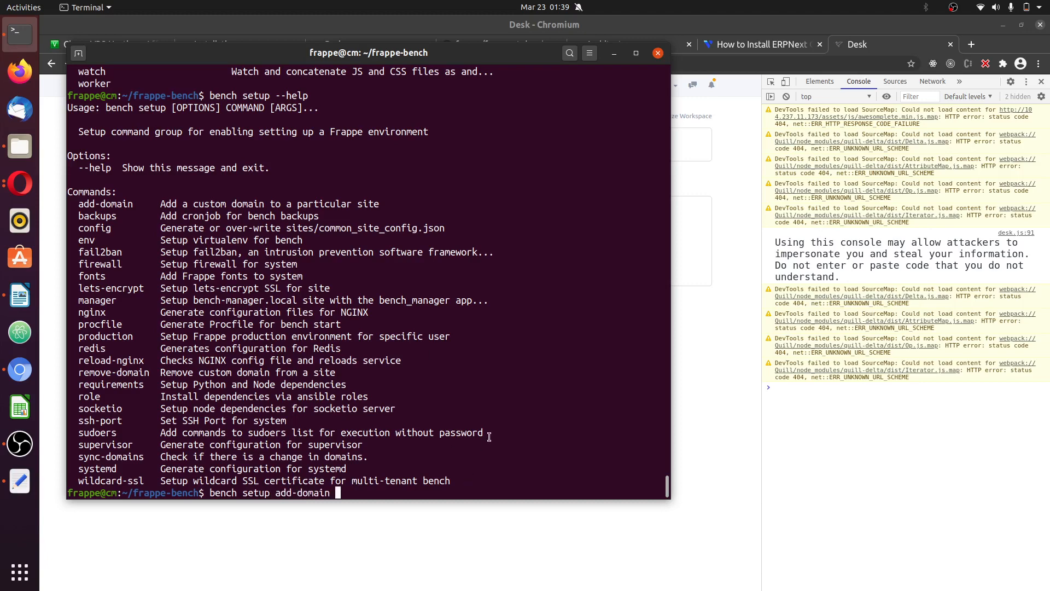
# Step: Run add-domain for frappe.ghorz.com and enter site1.local as the site
pyautogui.write('frap')
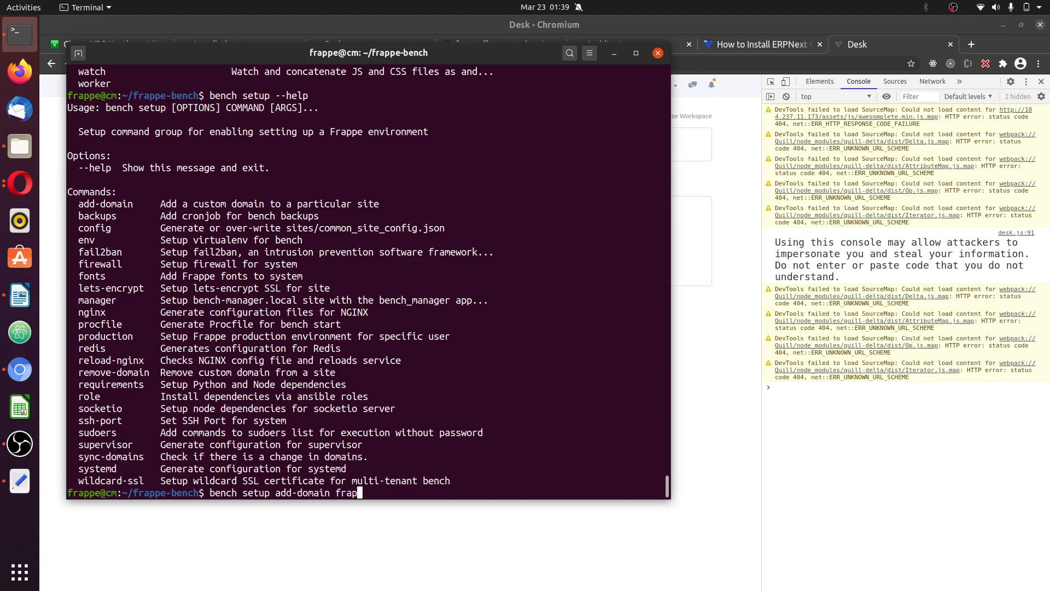
pyautogui.write('pe.ghora')
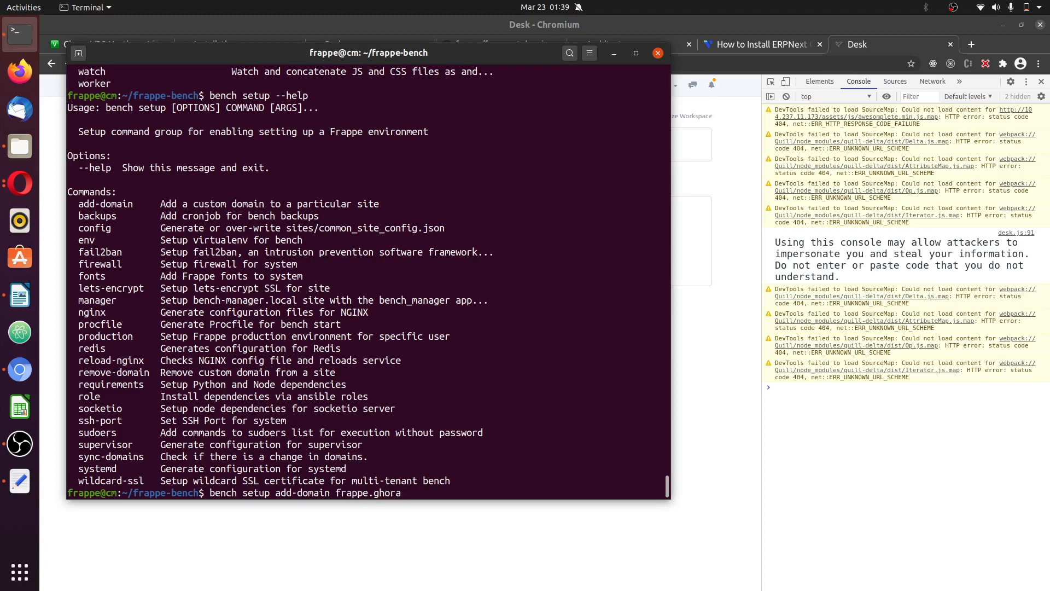
pyautogui.write('z.')
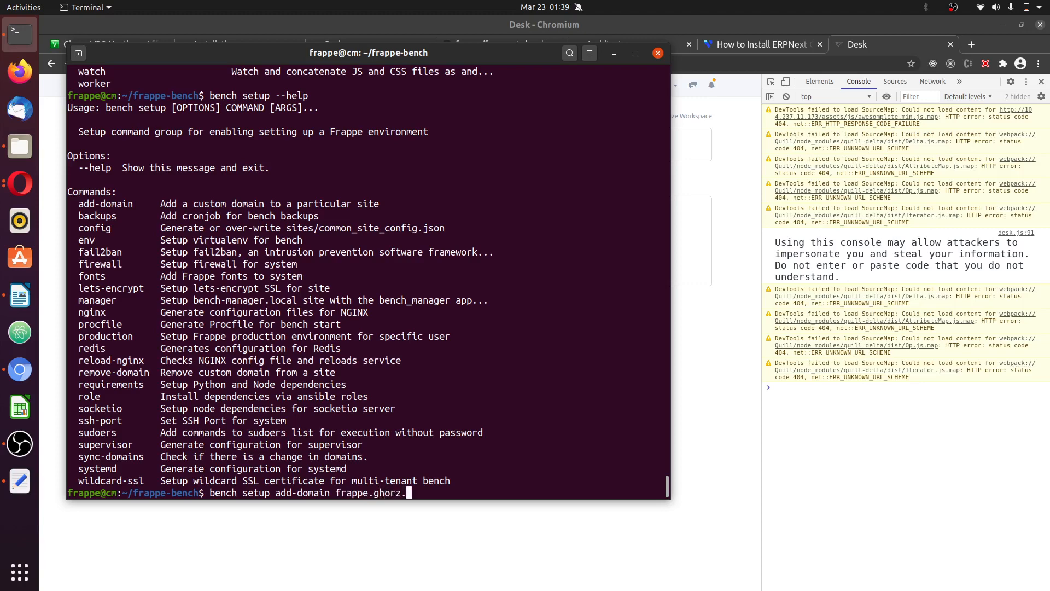
pyautogui.write('com')
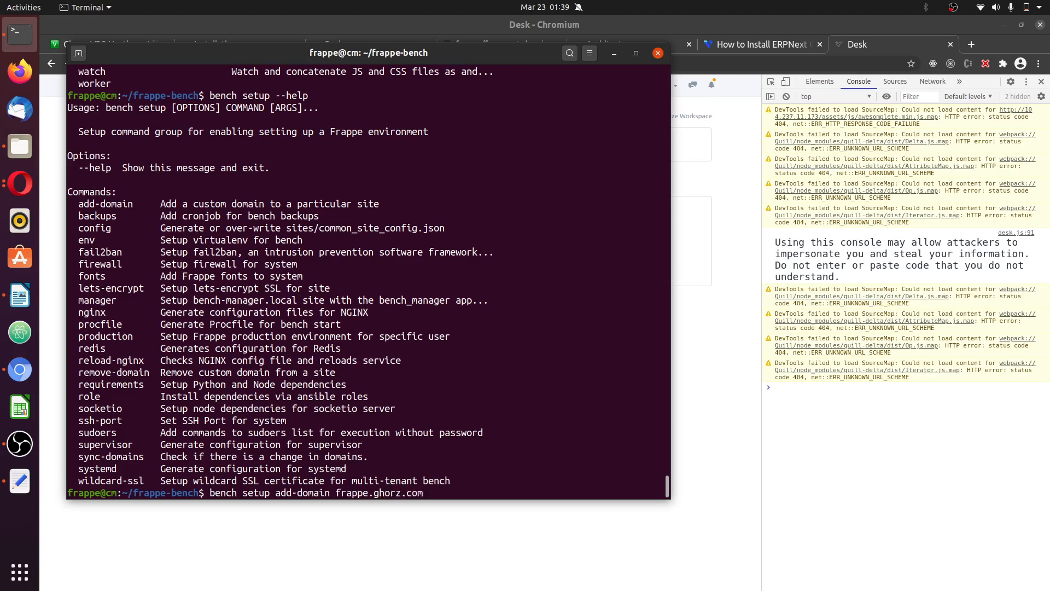
pyautogui.press('Return')
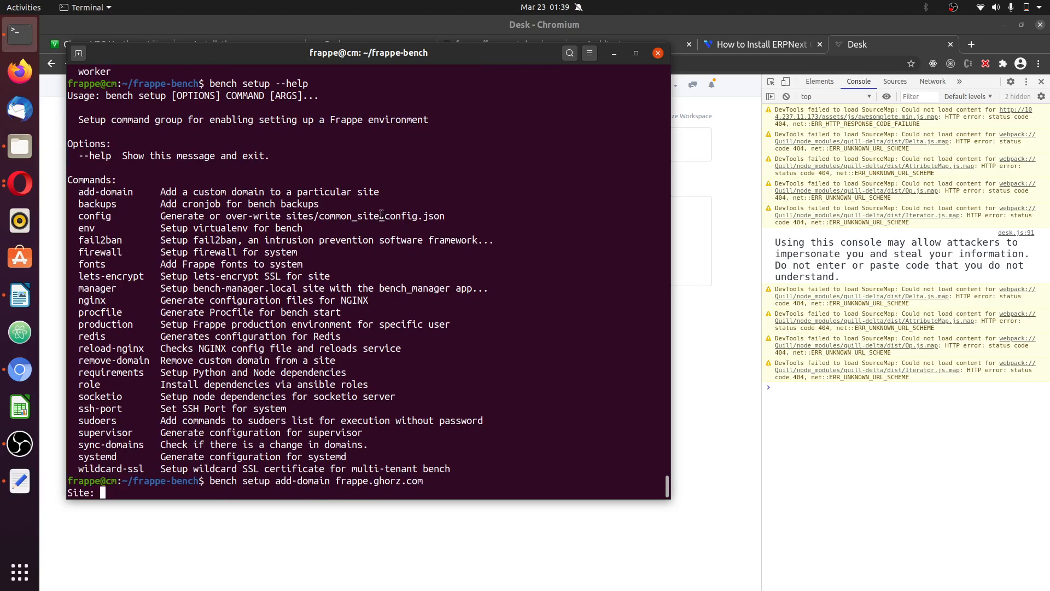
pyautogui.write('si')
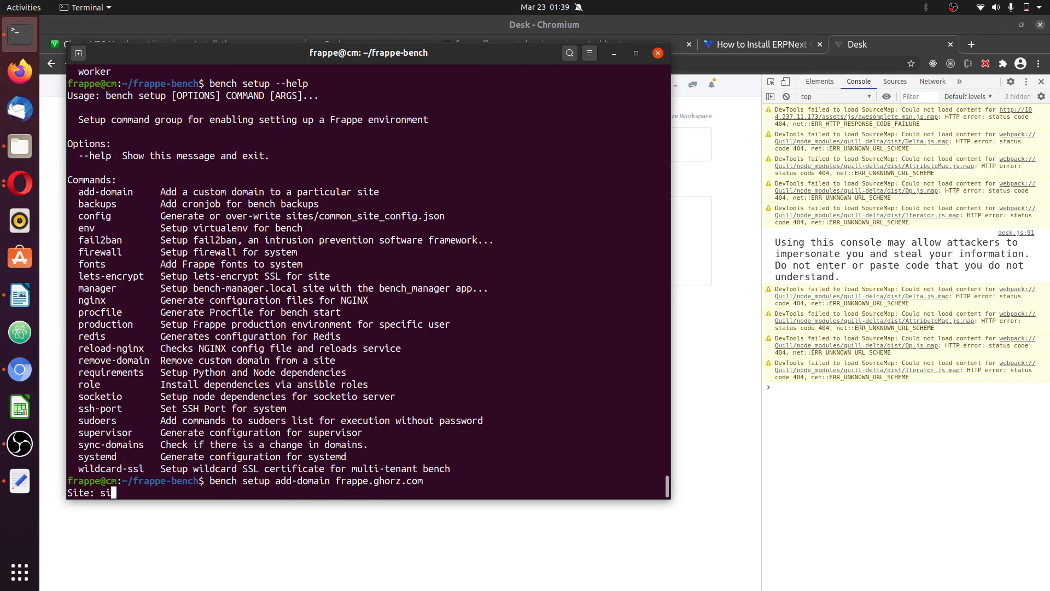
pyautogui.write('te1.local')
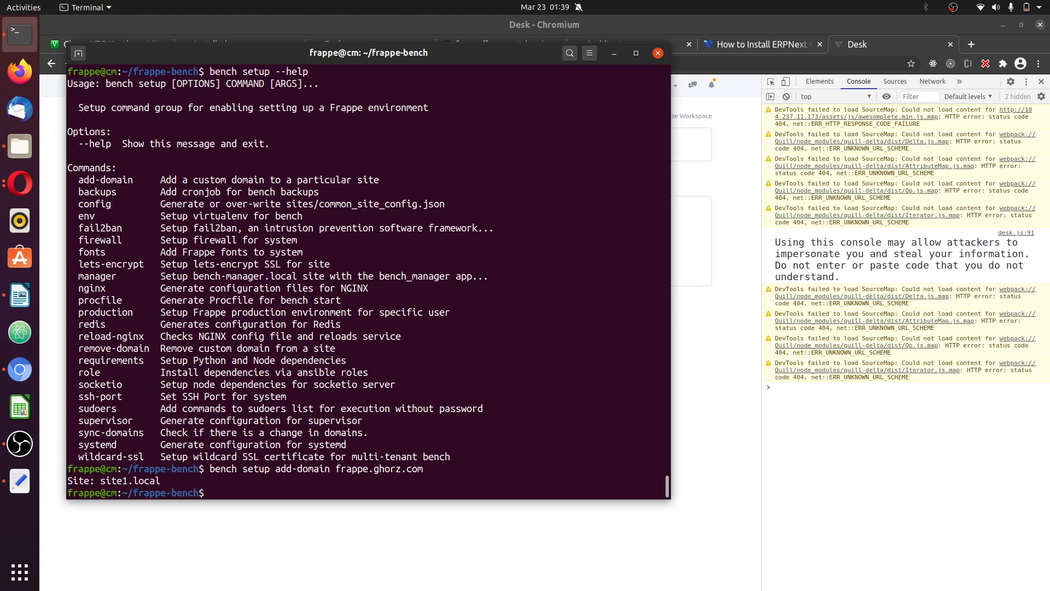
# Step: Run bench setup nginx and confirm overwriting nginx.conf, giving site1.local port 80
pyautogui.write('bench set')
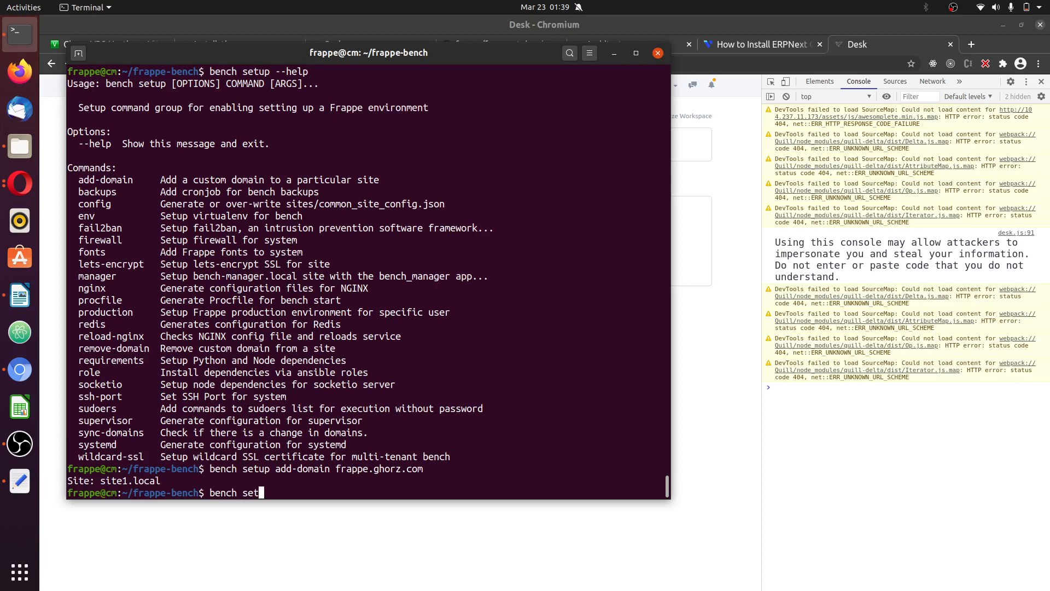
pyautogui.write('up nginx')
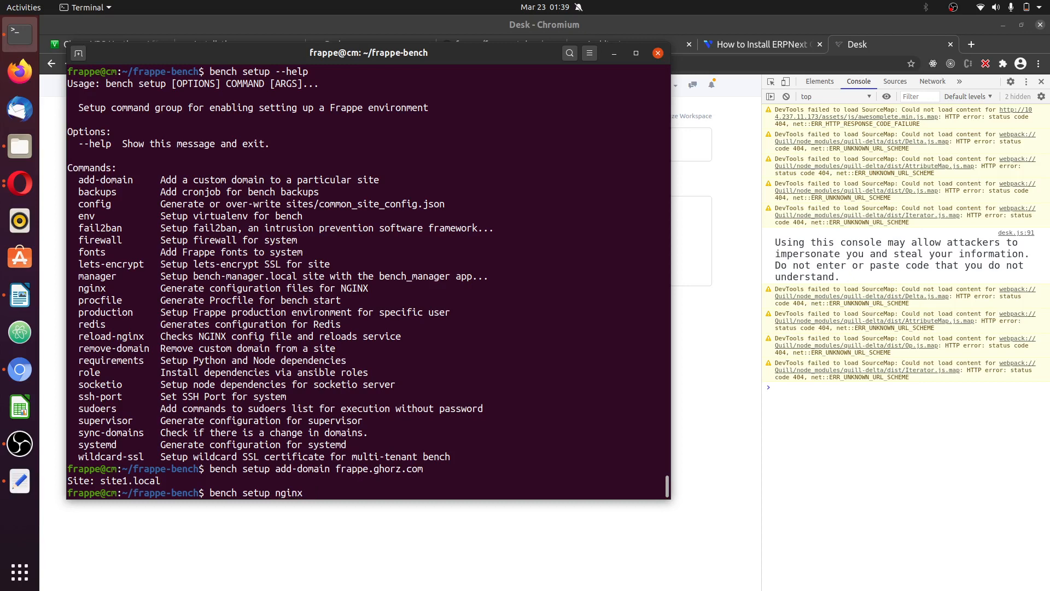
pyautogui.press('Return')
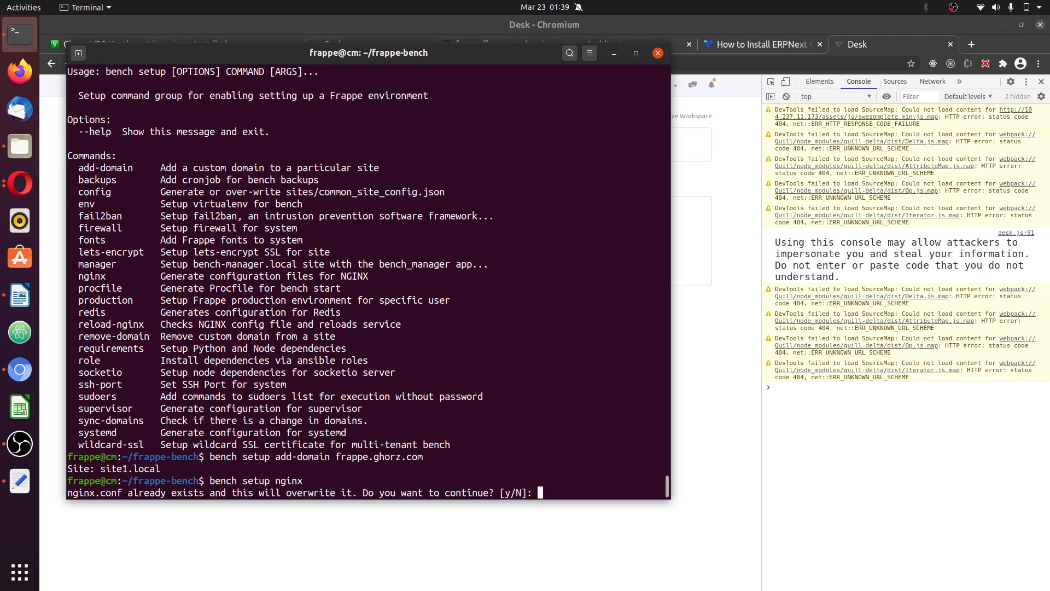
pyautogui.write('y')
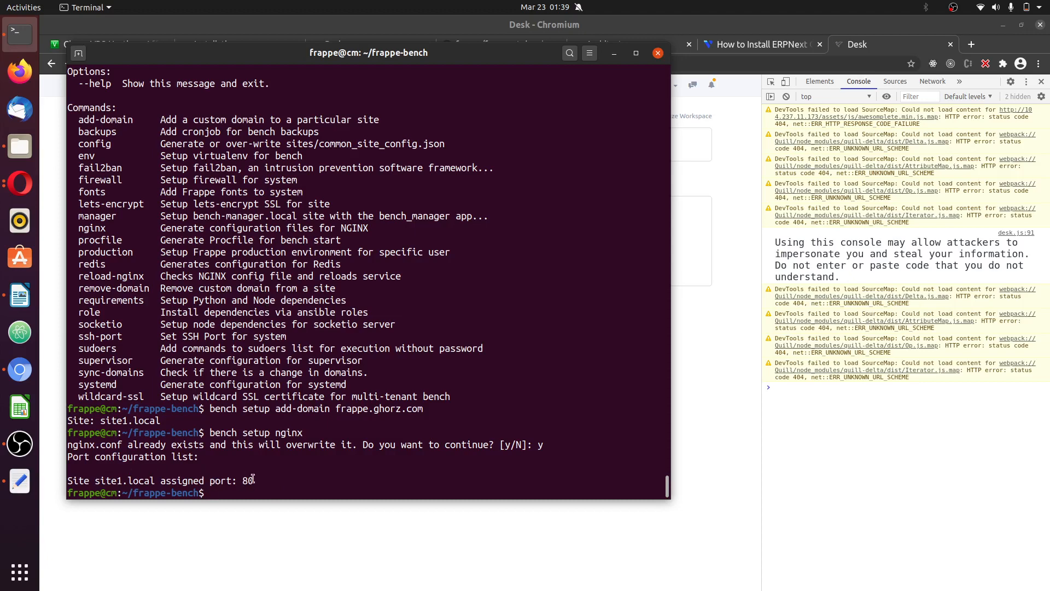
pyautogui.moveTo(434, 412)
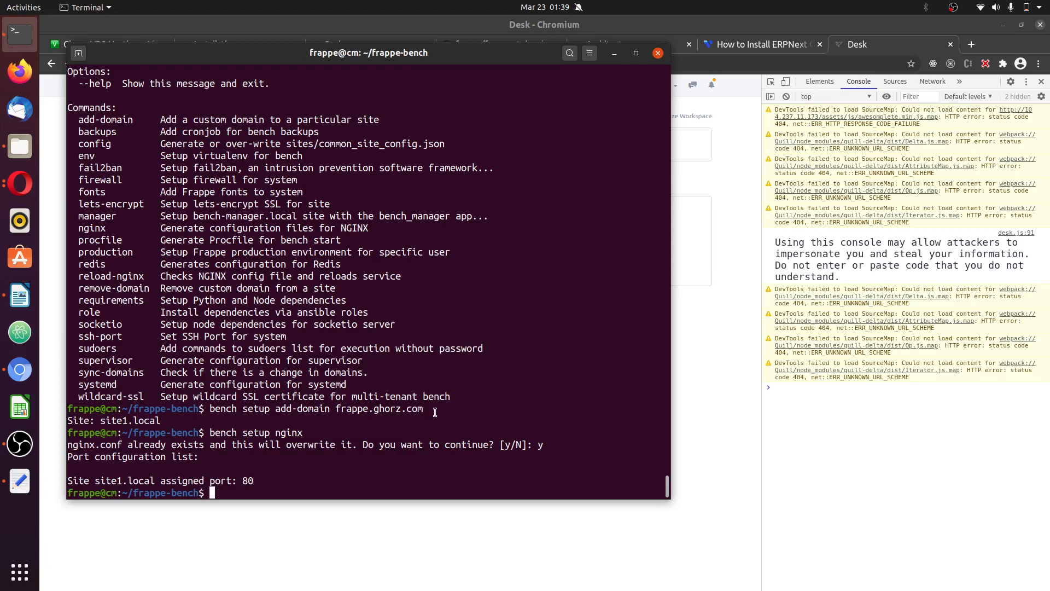
pyautogui.write('nano')
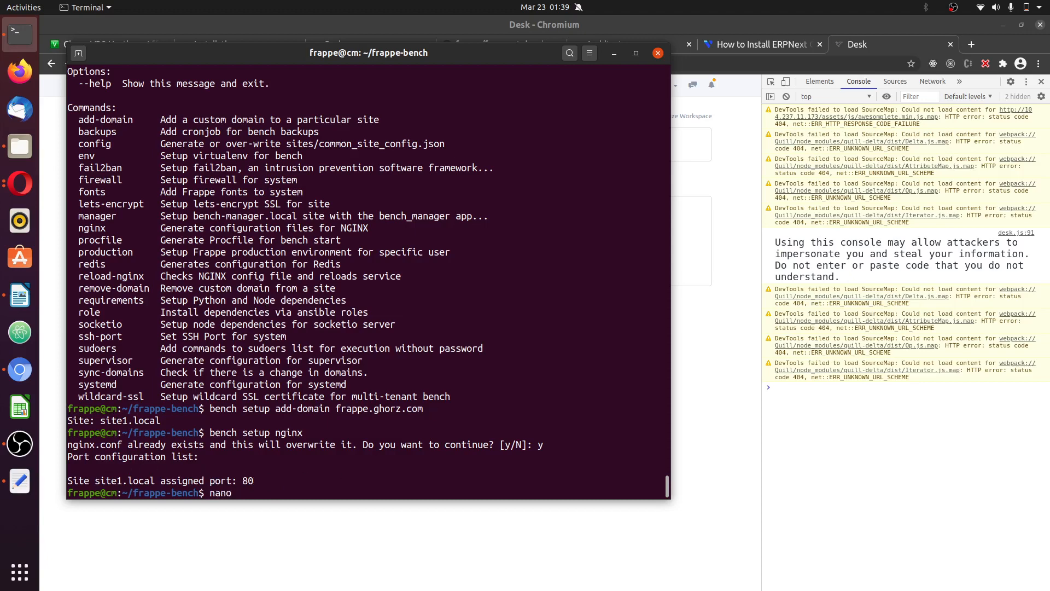
pyautogui.write('sites/')
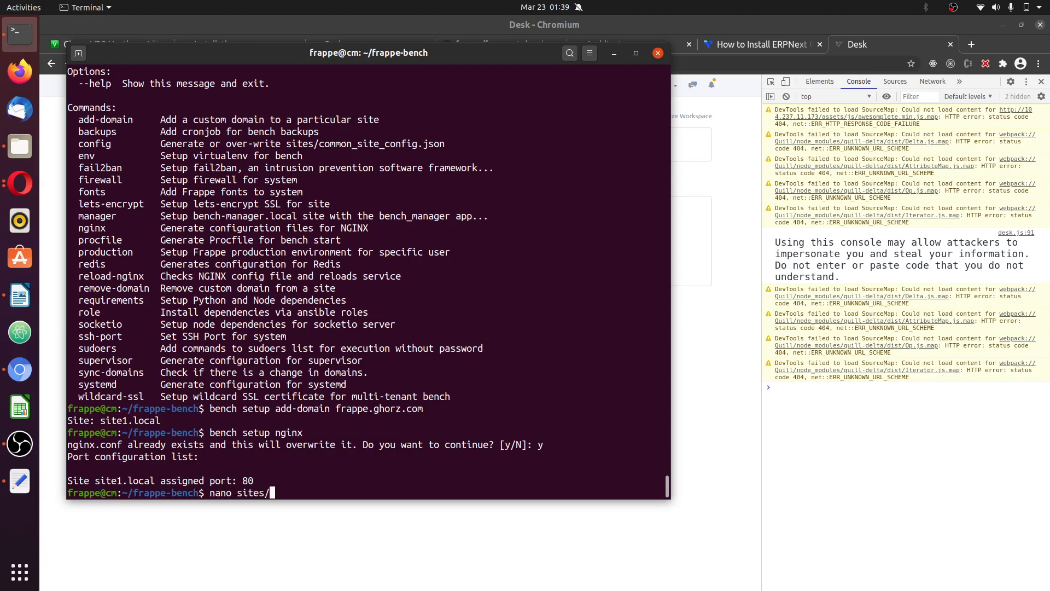
pyautogui.write('site1.local/site_config.json')
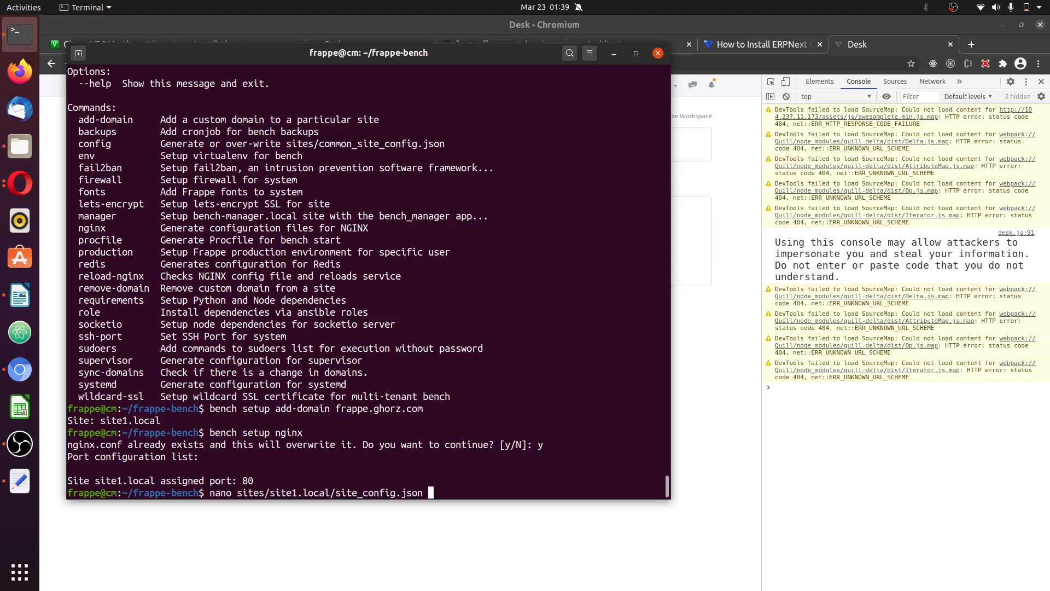
pyautogui.press('Return')
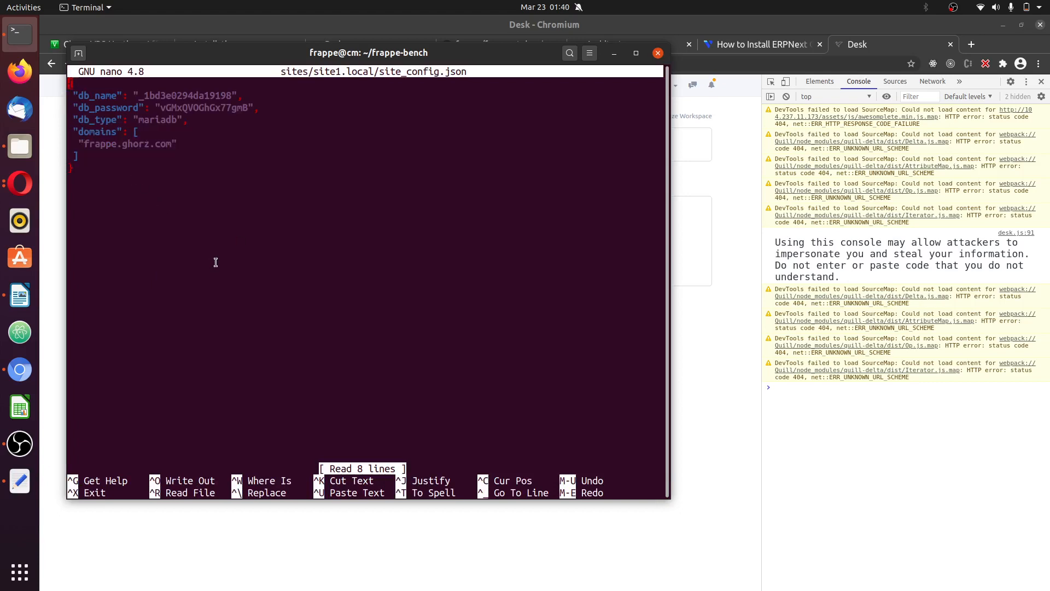
pyautogui.press('ctrl+x')
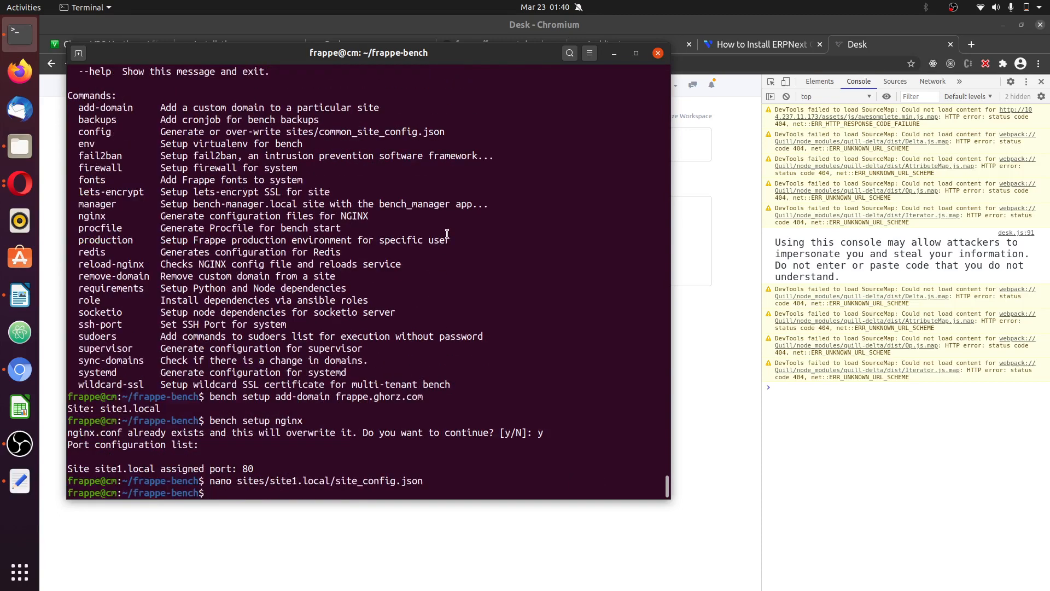
# Step: Stop the development bench and restart web, socketio, schedule and worker processes via supervisor
pyautogui.write('bench')
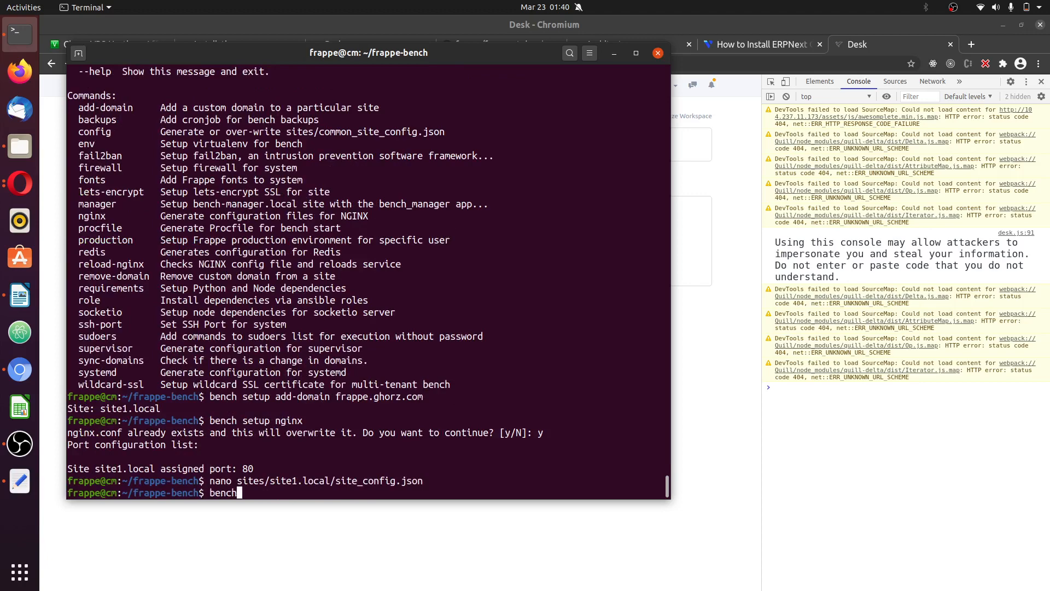
pyautogui.write('star')
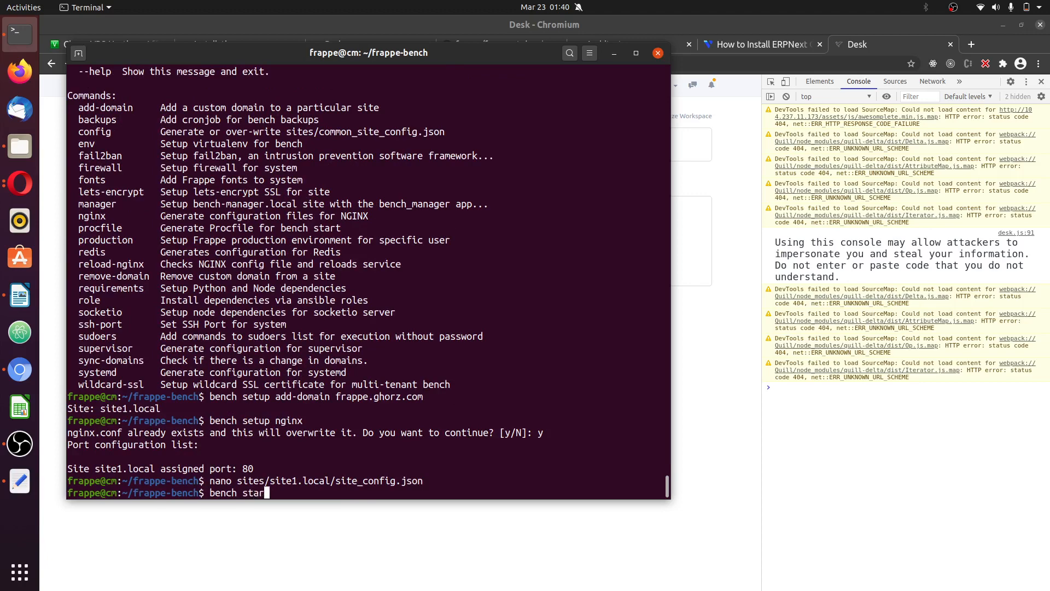
pyautogui.press('Return')
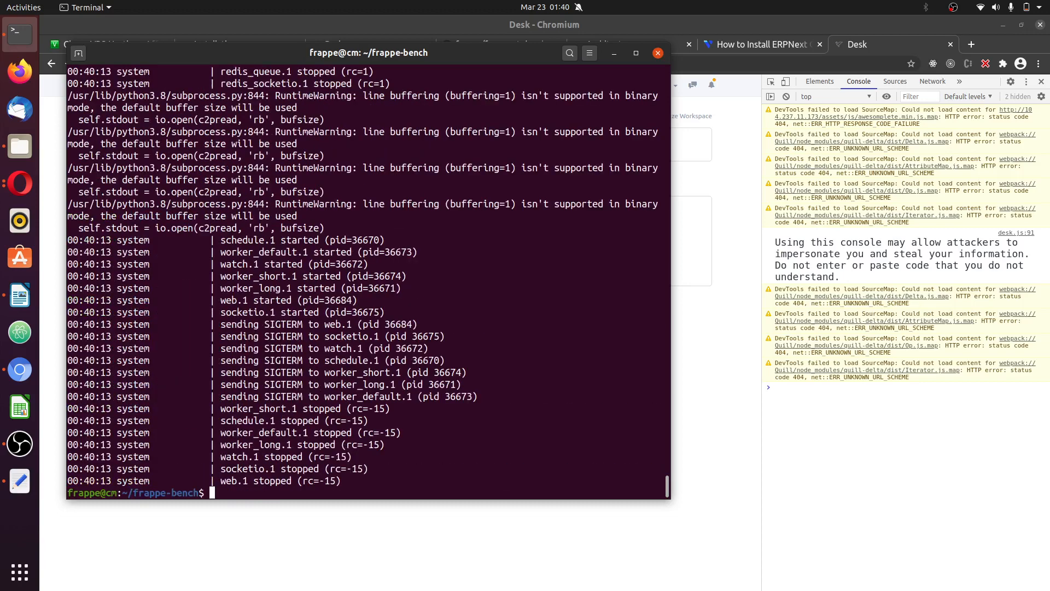
pyautogui.write('bench start')
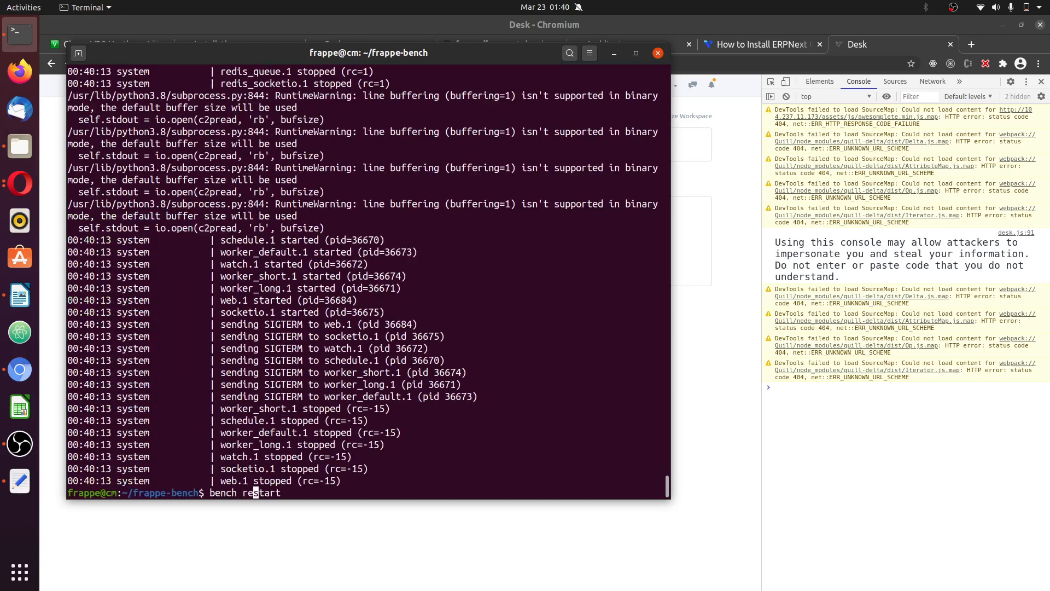
pyautogui.press('Return')
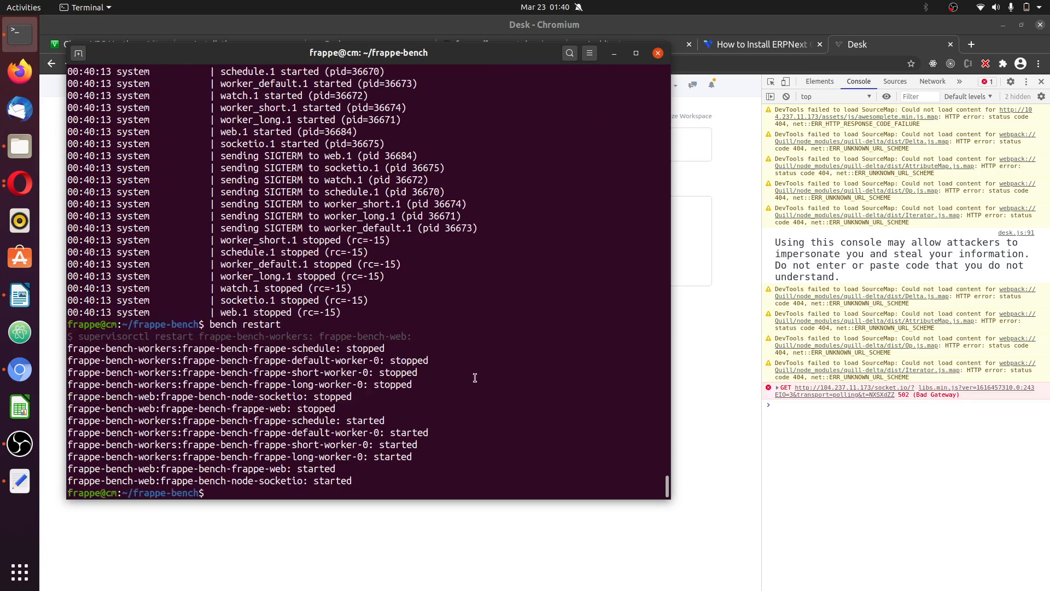
pyautogui.moveTo(457, 421)
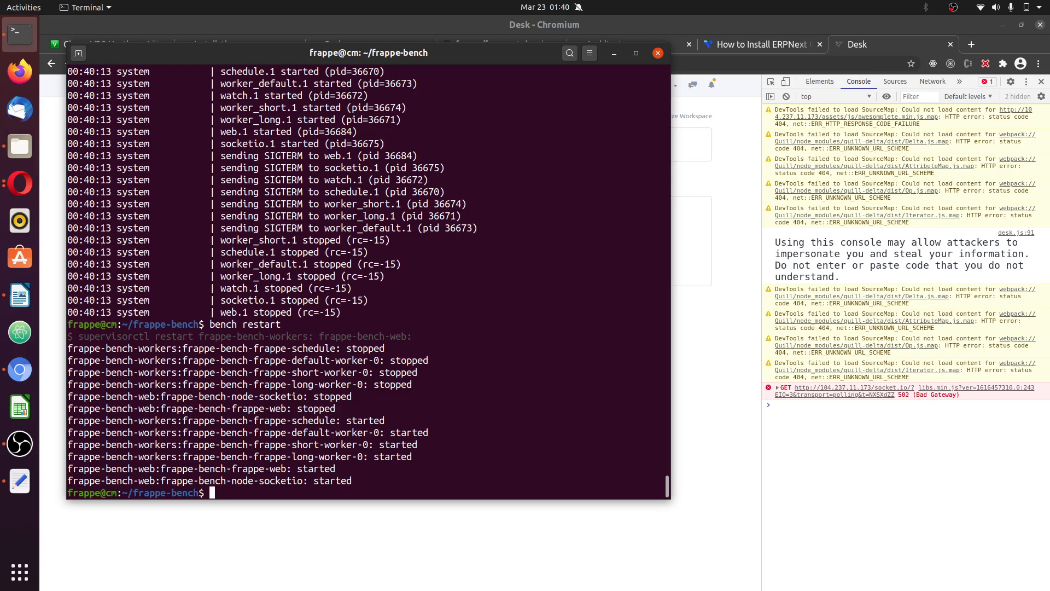
# Step: View /etc/nginx/conf.d/frappe-bench.conf in nano and scroll through its server block
pyautogui.write('nano /')
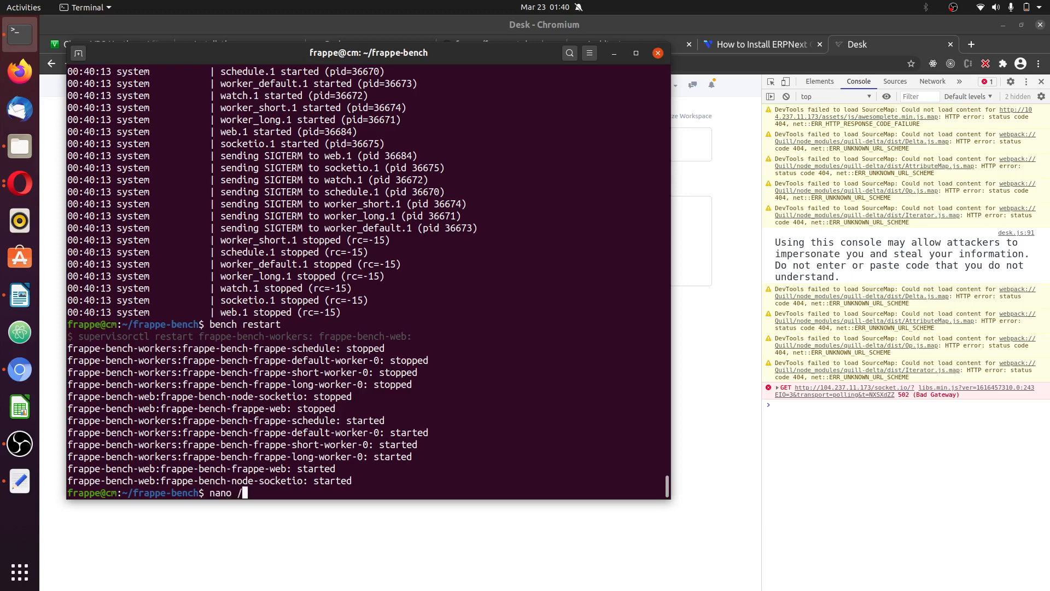
pyautogui.write('etc/nginx/')
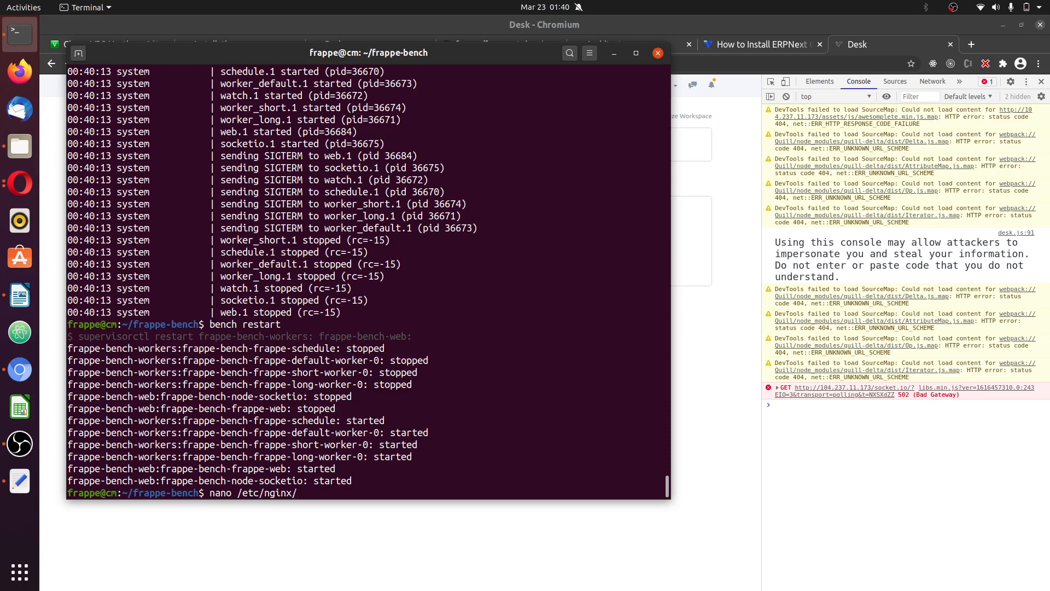
pyautogui.write('conf.d/')
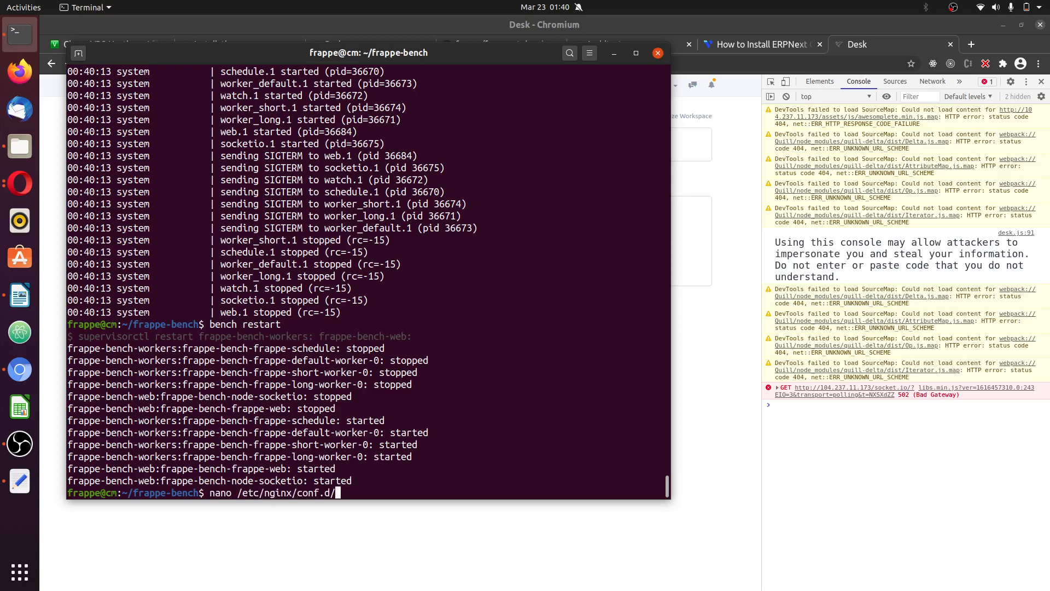
pyautogui.press('Return')
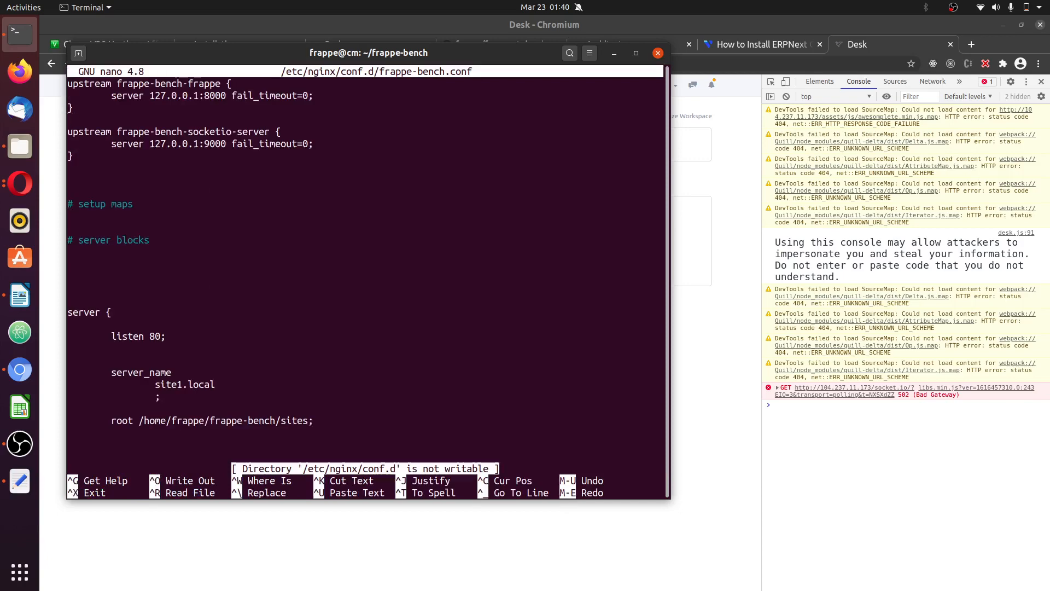
pyautogui.scroll(-3)
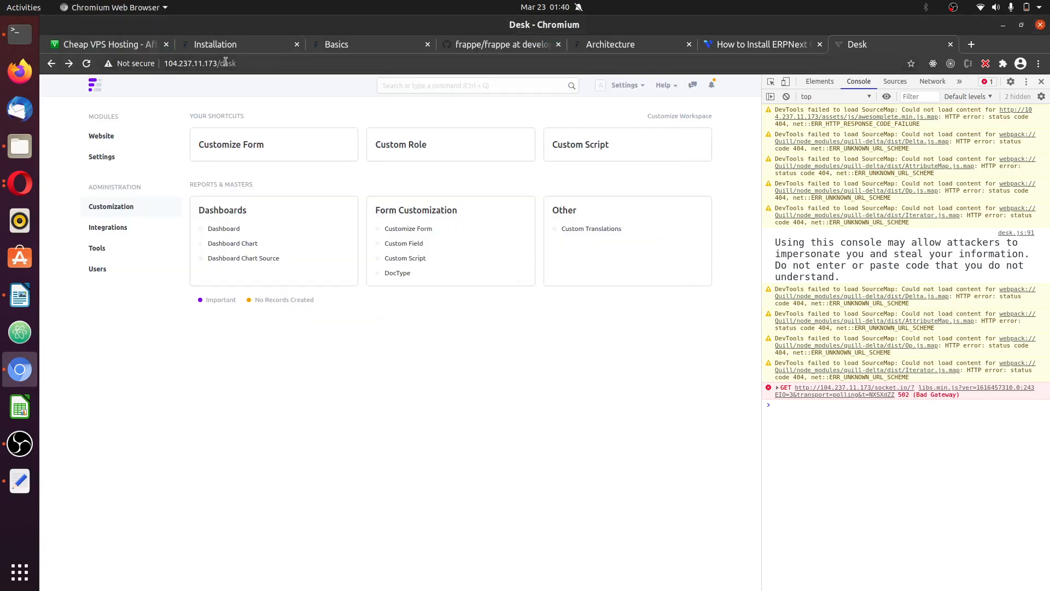
# Step: Load frappe.ghorz.com in Chromium, showing the Frappe login page marked not secure
pyautogui.click(200, 63)
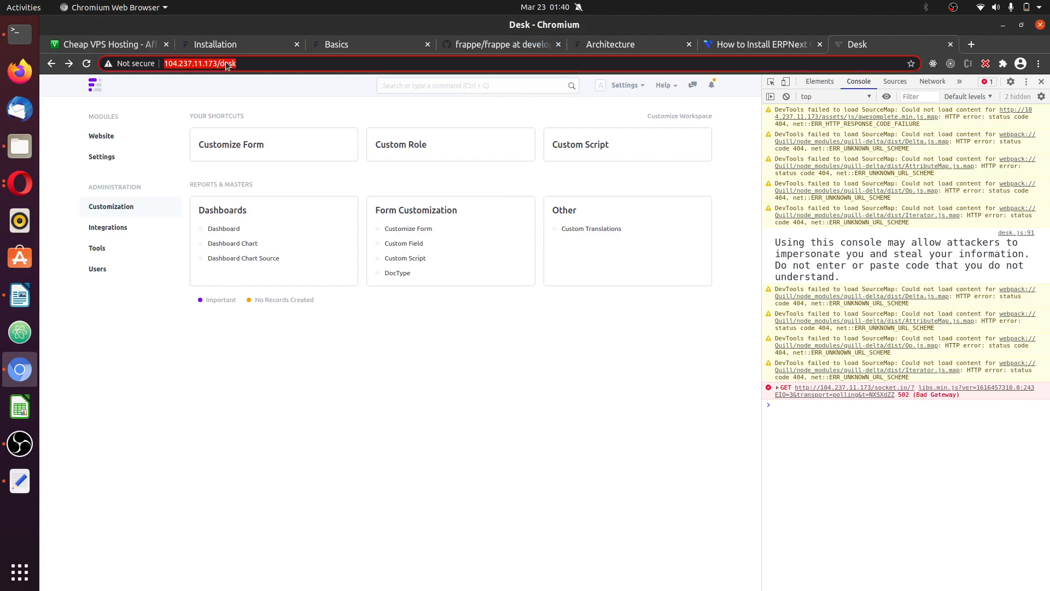
pyautogui.write('frappe')
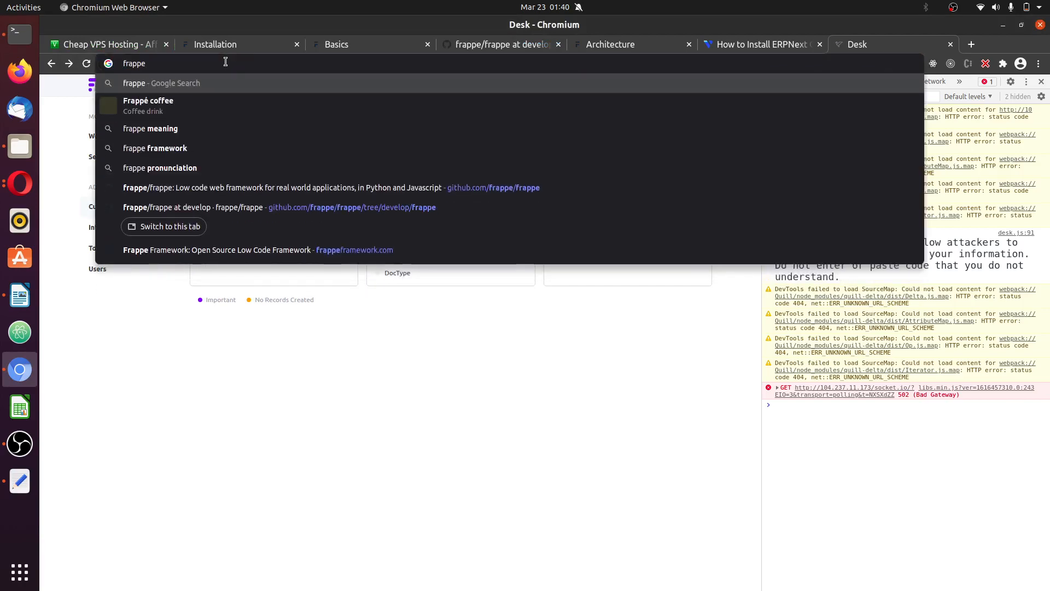
pyautogui.write('.ghorz.co')
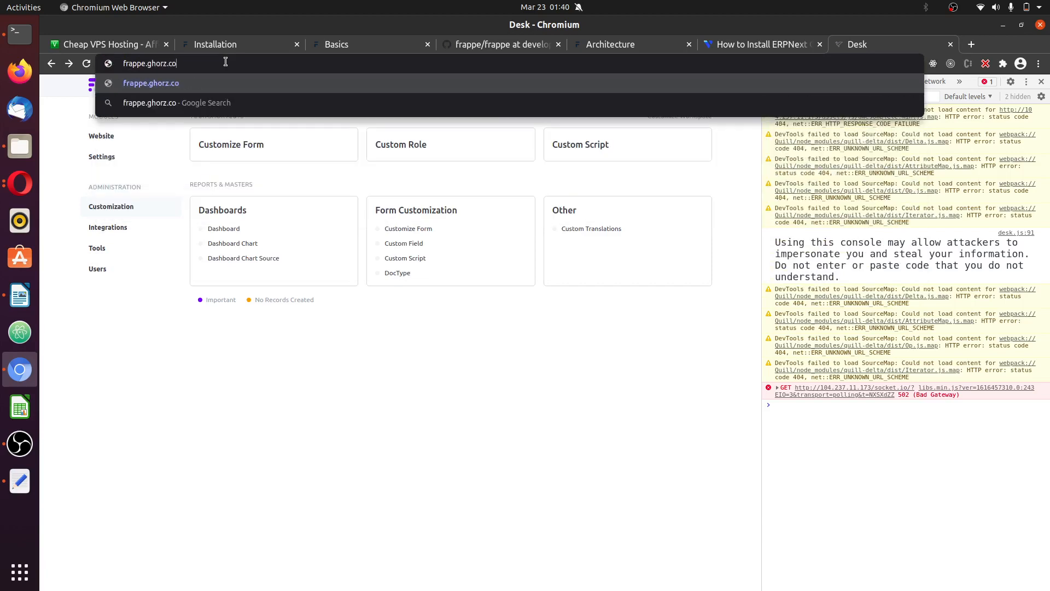
pyautogui.press('Return')
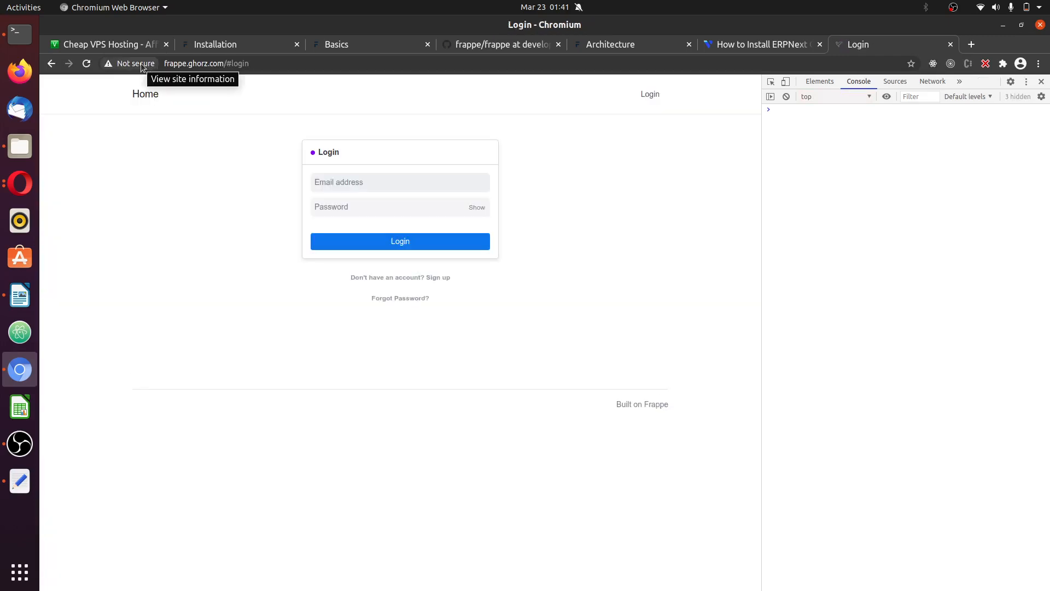
pyautogui.click(131, 63)
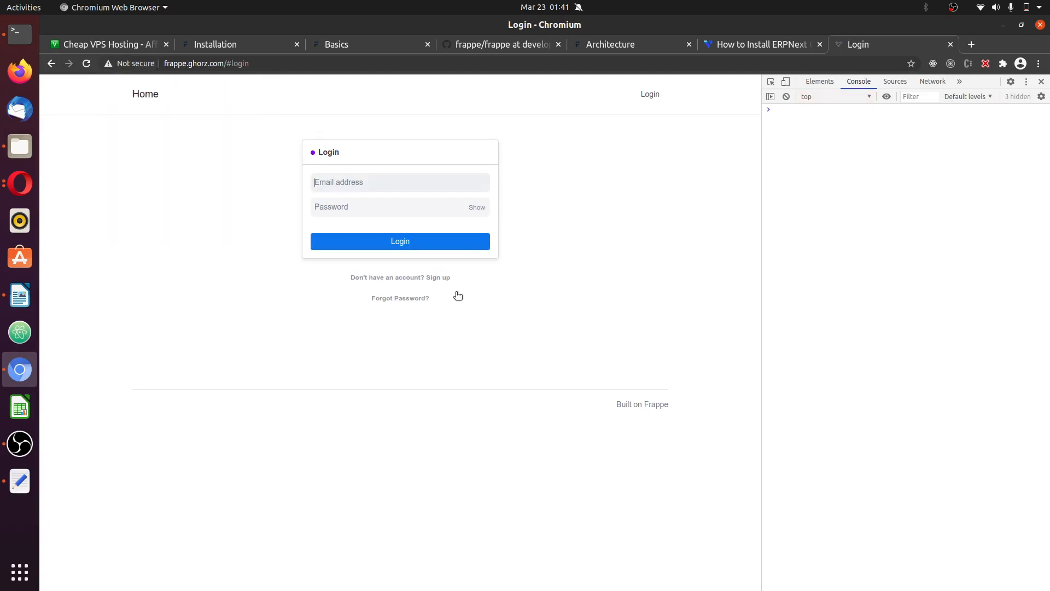
pyautogui.click(207, 63)
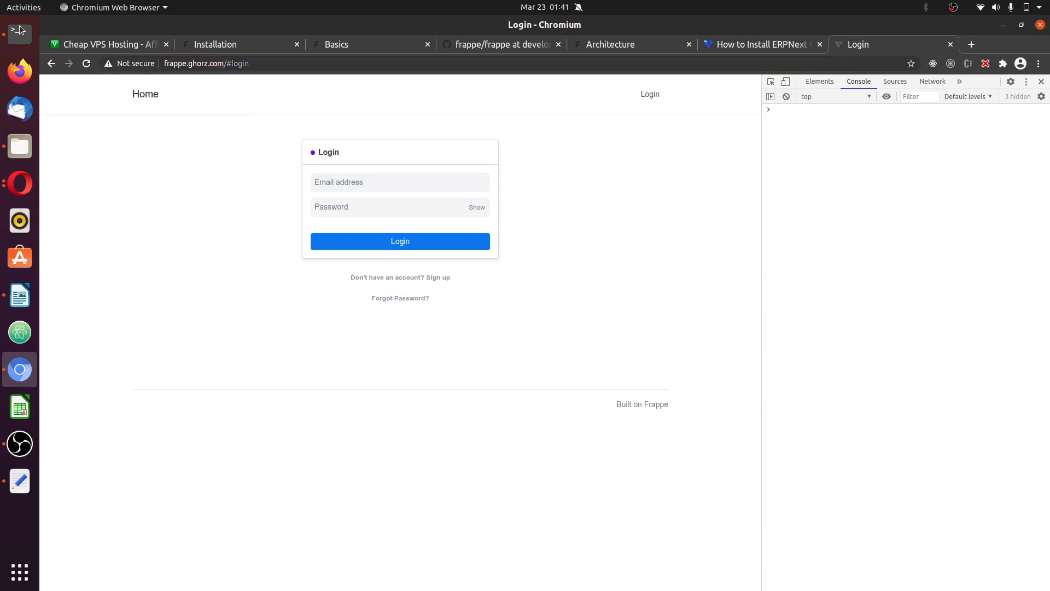
# Step: Run bench setup --help and highlight the lets-encrypt command in its output
pyautogui.click(19, 34)
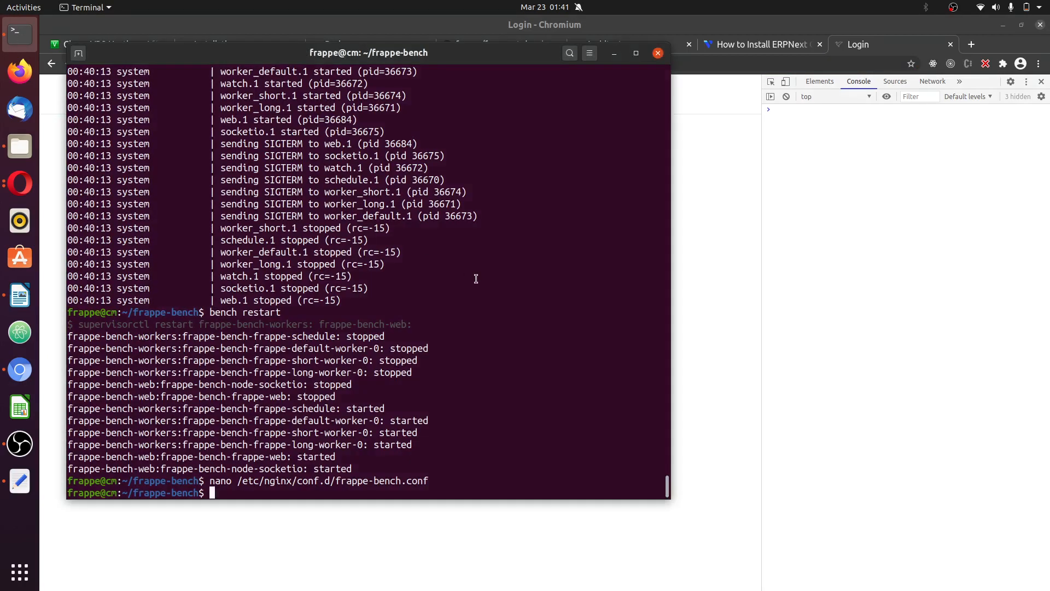
pyautogui.write('bench')
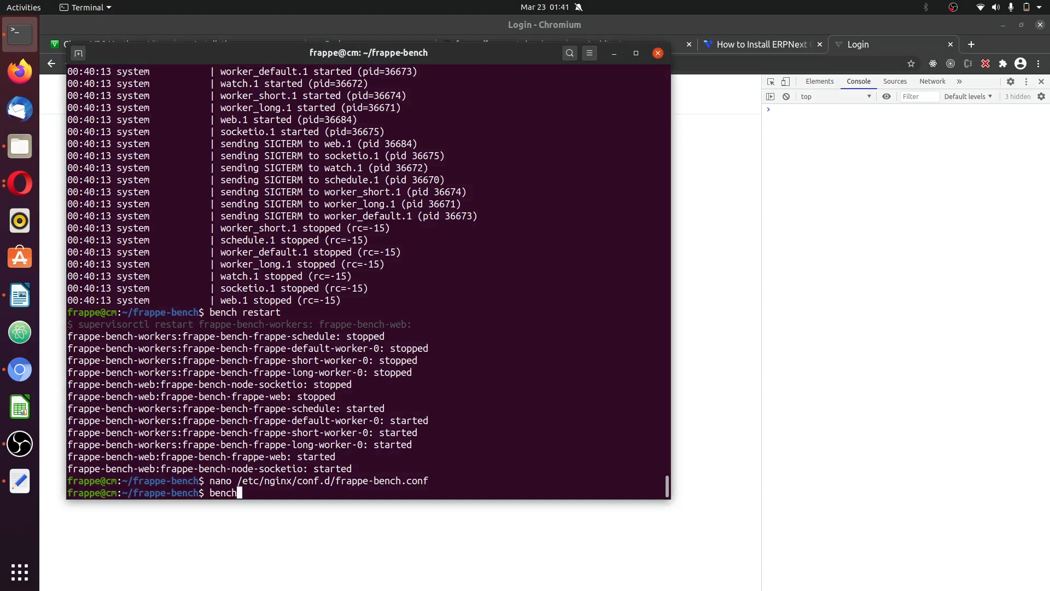
pyautogui.write('se')
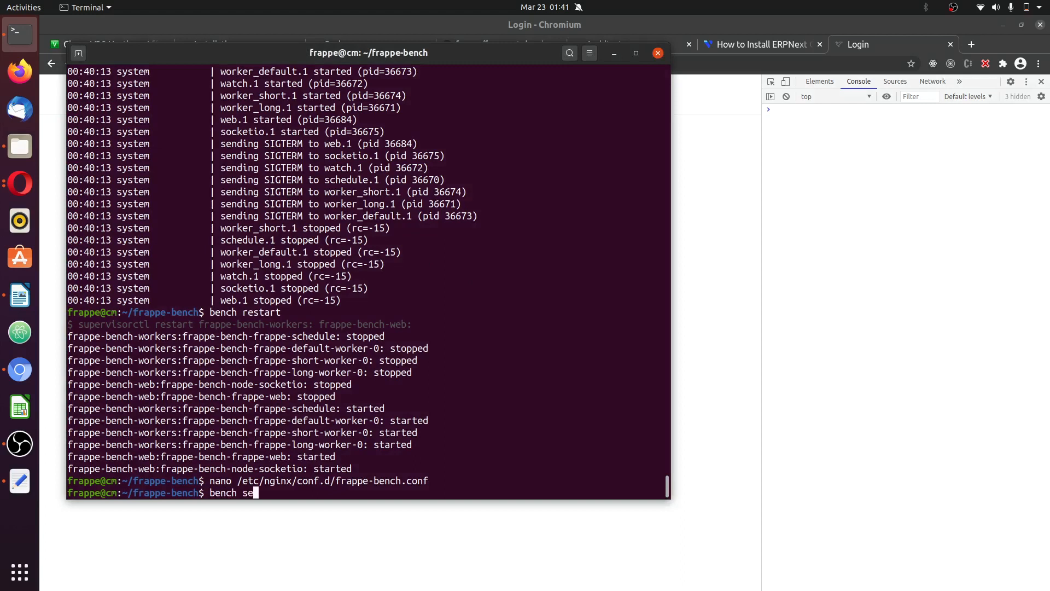
pyautogui.write('tup --h')
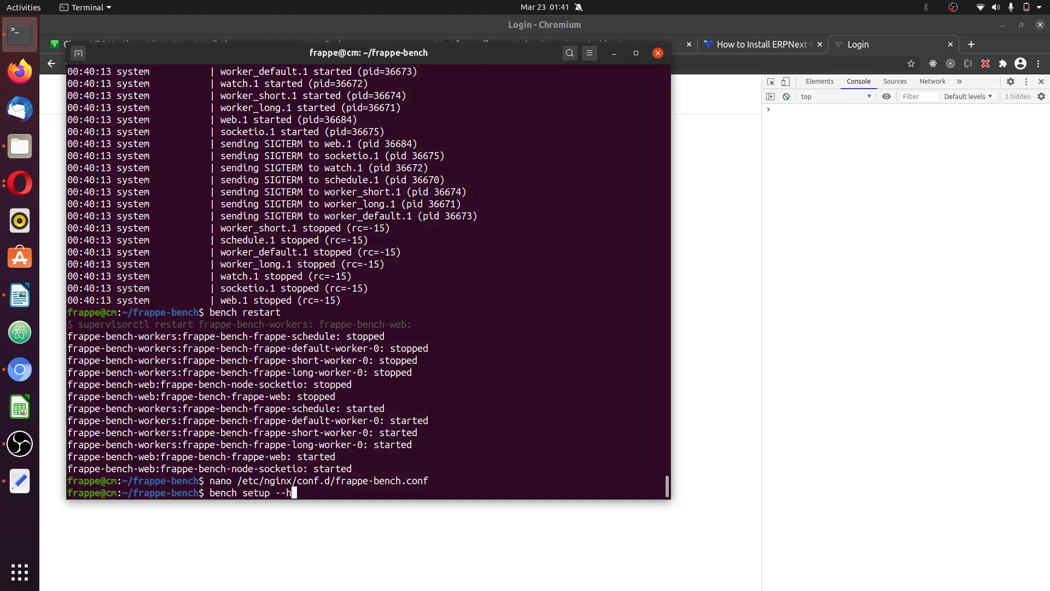
pyautogui.press('Return')
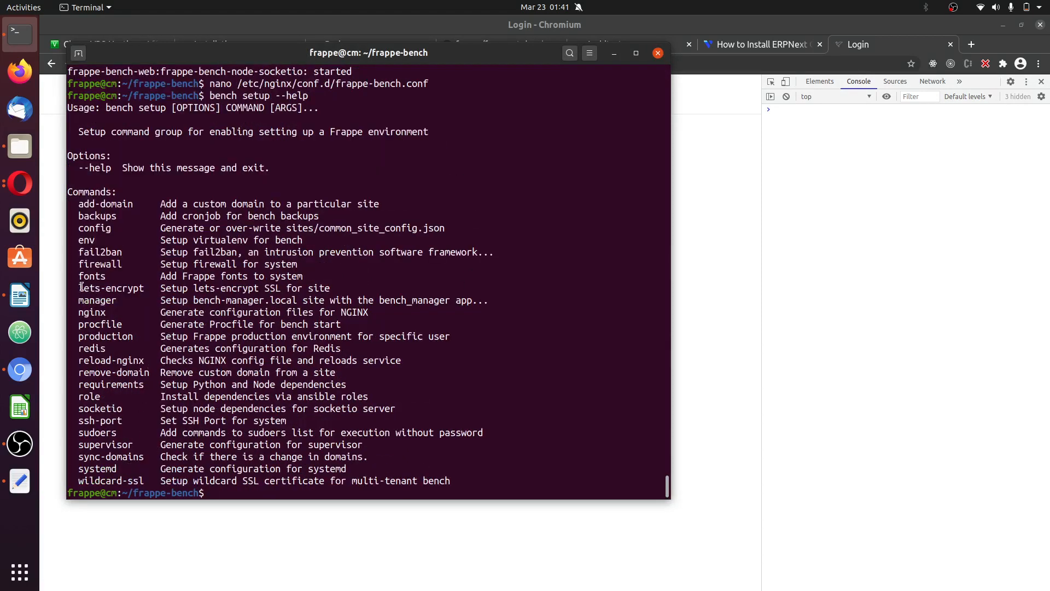
pyautogui.doubleClick(111, 288)
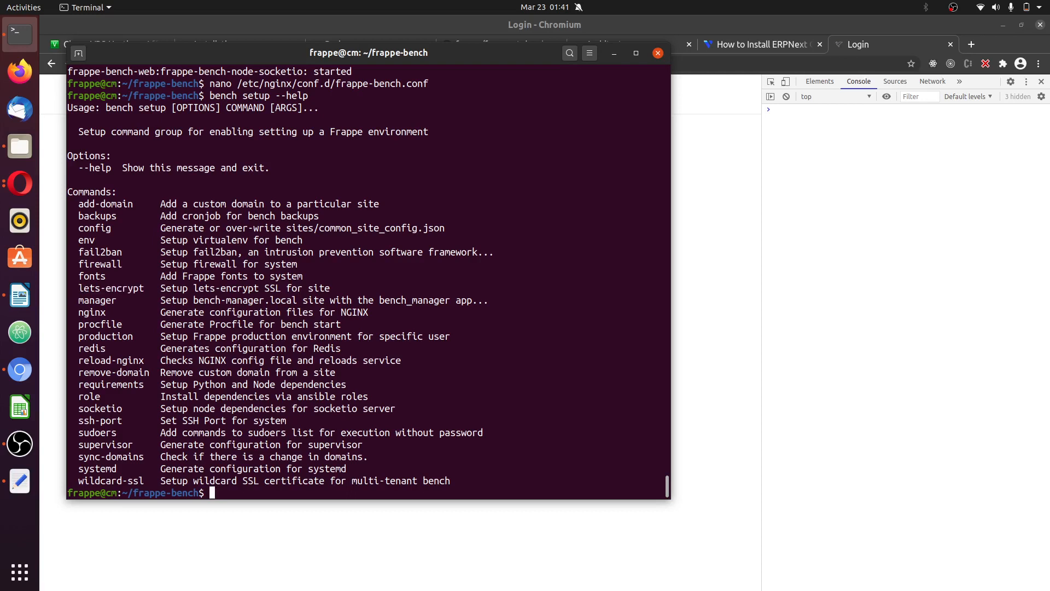
# Step: Install snapd with sudo apt install snapd, after correcting the 'sduo' typo
pyautogui.write('sduo')
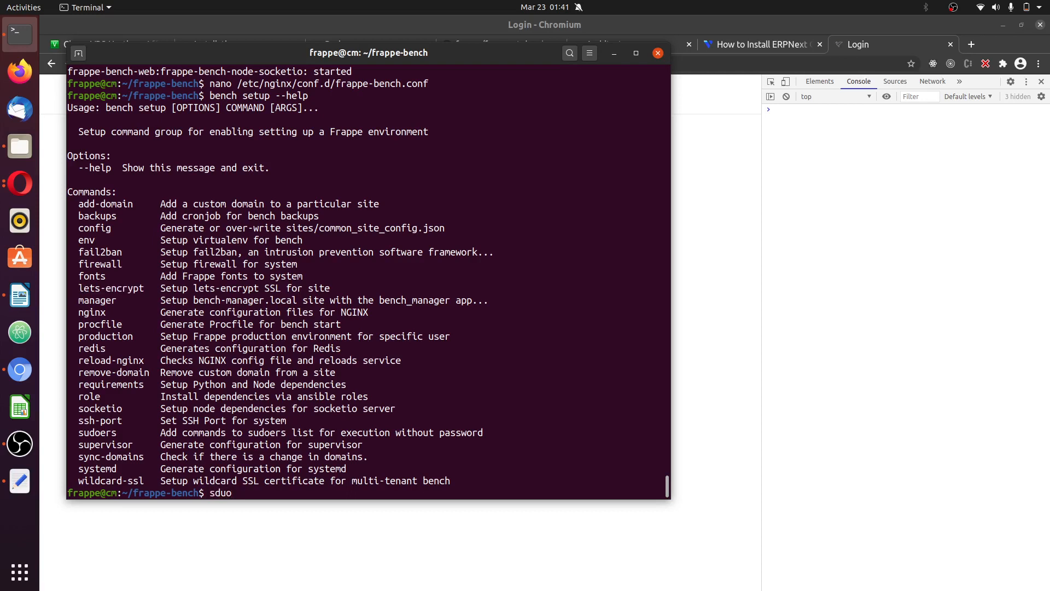
pyautogui.press('BackSpace')
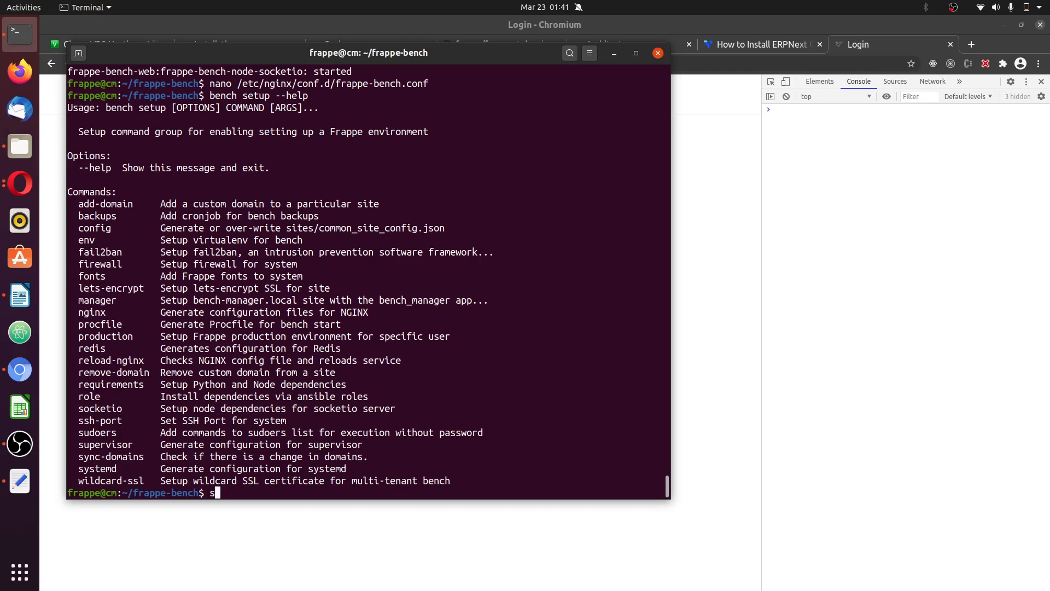
pyautogui.write('udo')
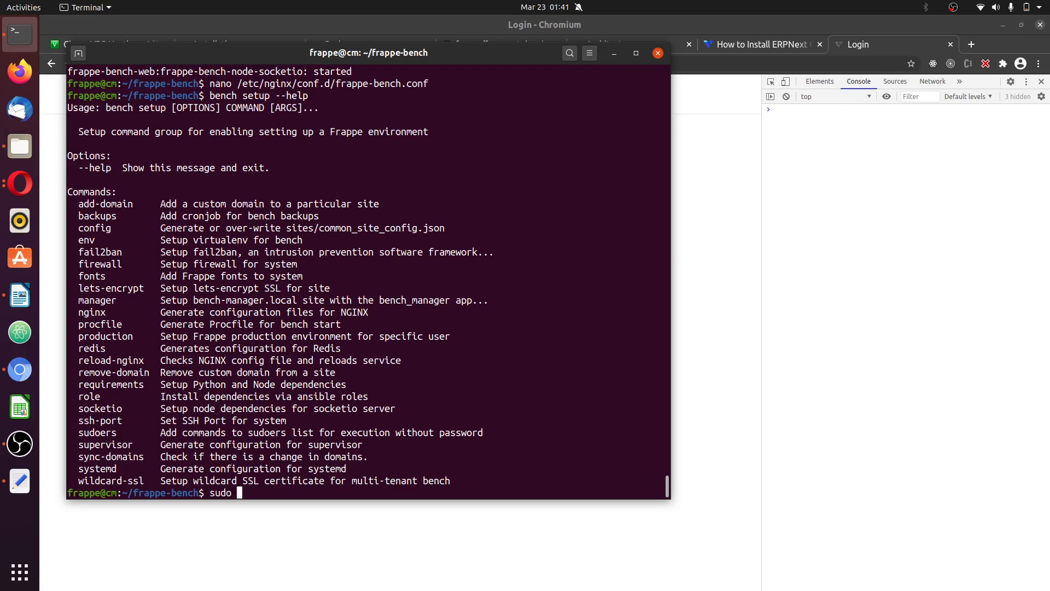
pyautogui.write('apt install')
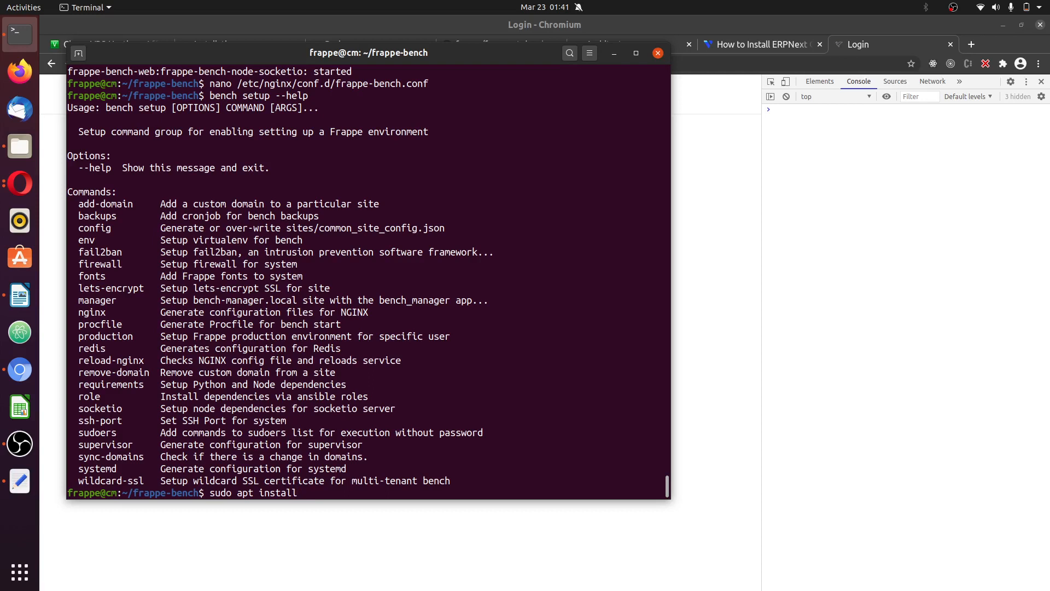
pyautogui.write('sn')
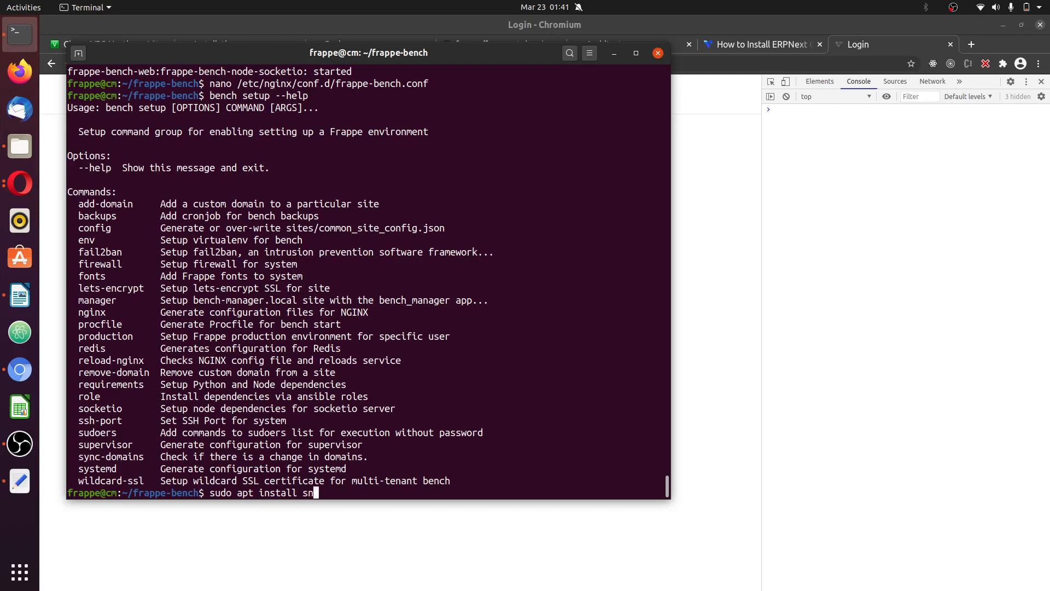
pyautogui.write('apd')
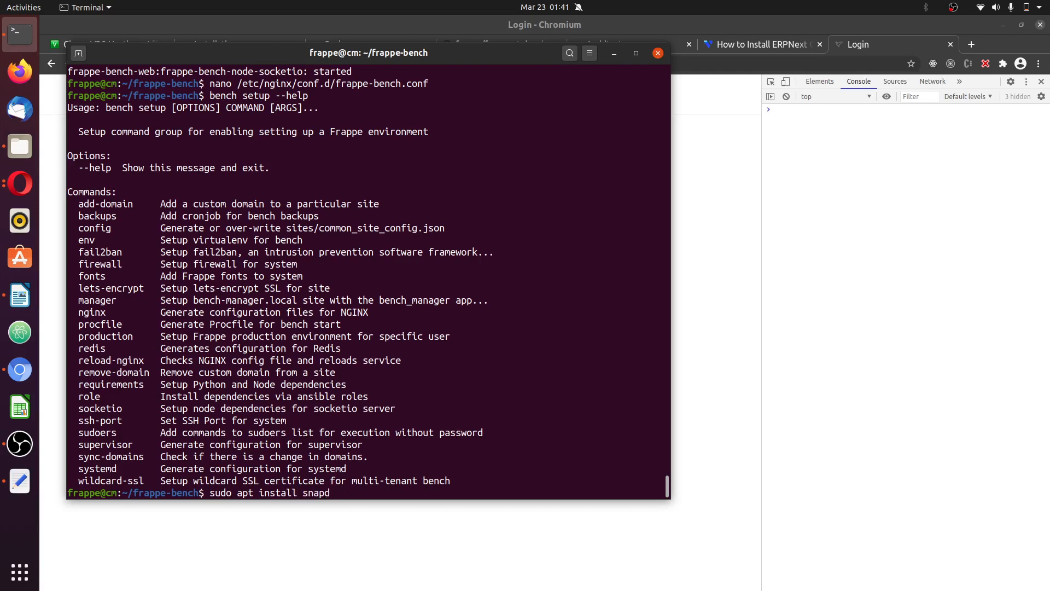
pyautogui.press('Return')
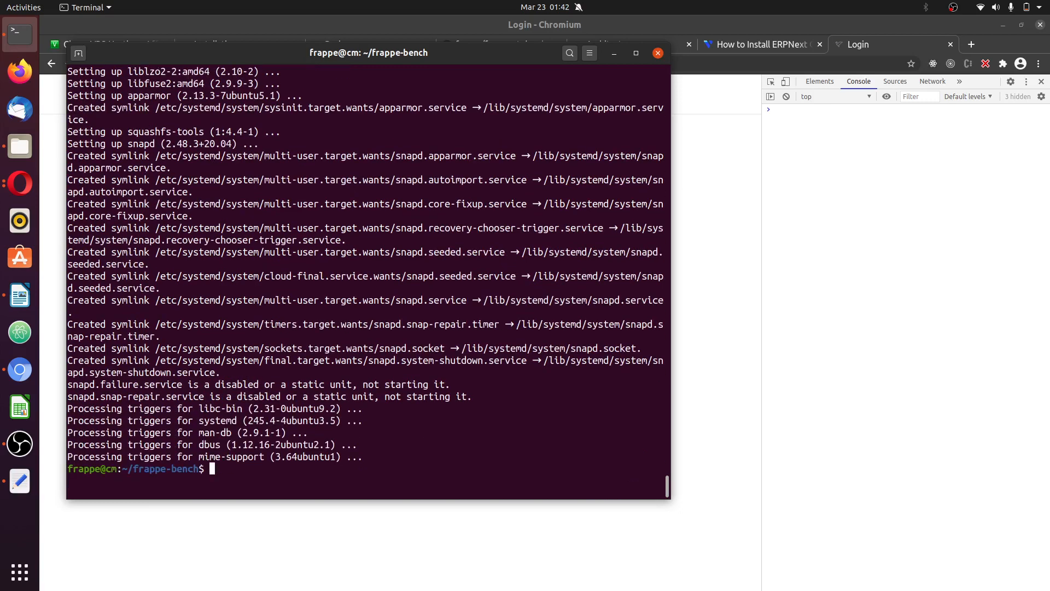
# Step: Rerun sudo apt install snapd and attempt a snap-core install, which isn't found
pyautogui.write('sudo apt install snapd')
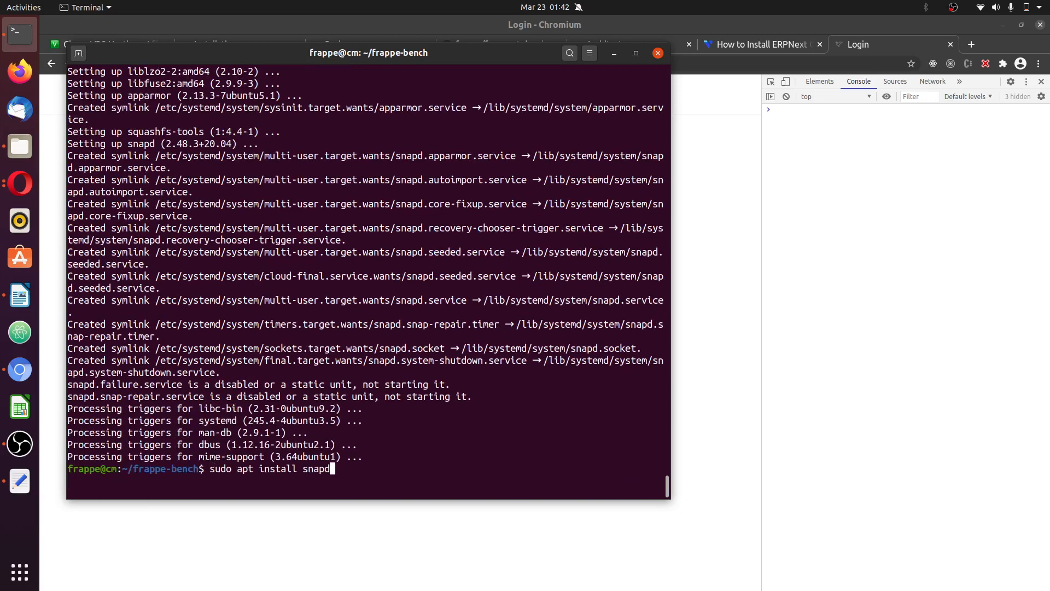
pyautogui.press('Return')
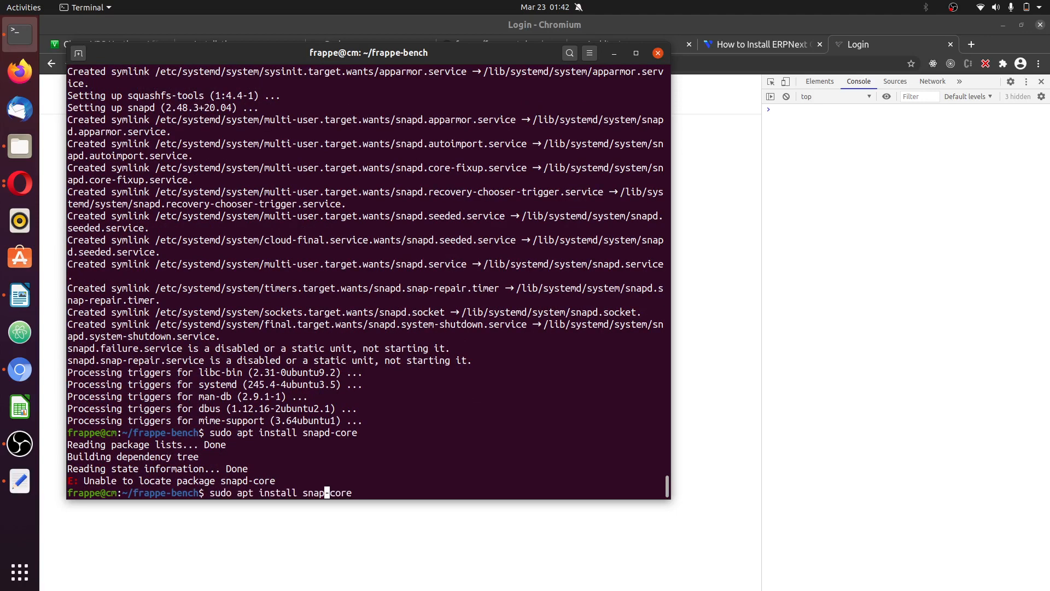
pyautogui.press('Return')
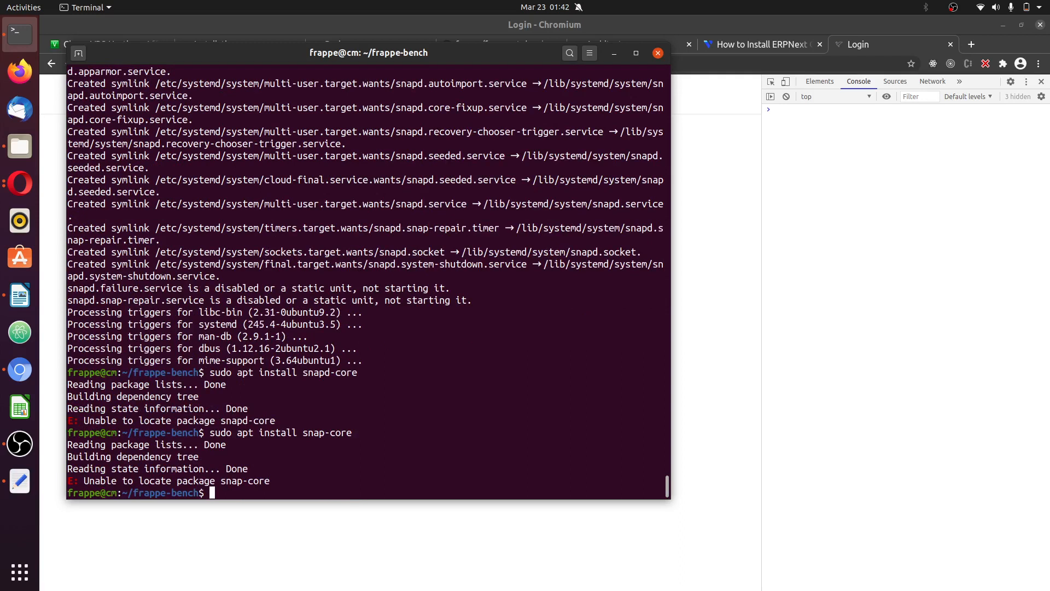
# Step: Attempt sudo snap install --classic certbot, which fails because fuse is missing
pyautogui.write('sudo')
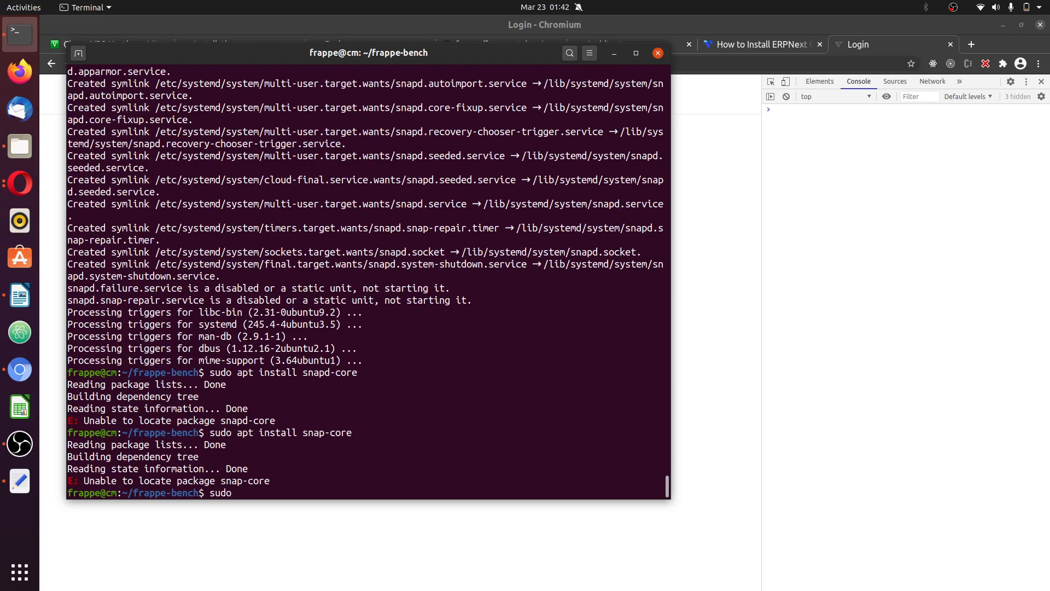
pyautogui.write('snap')
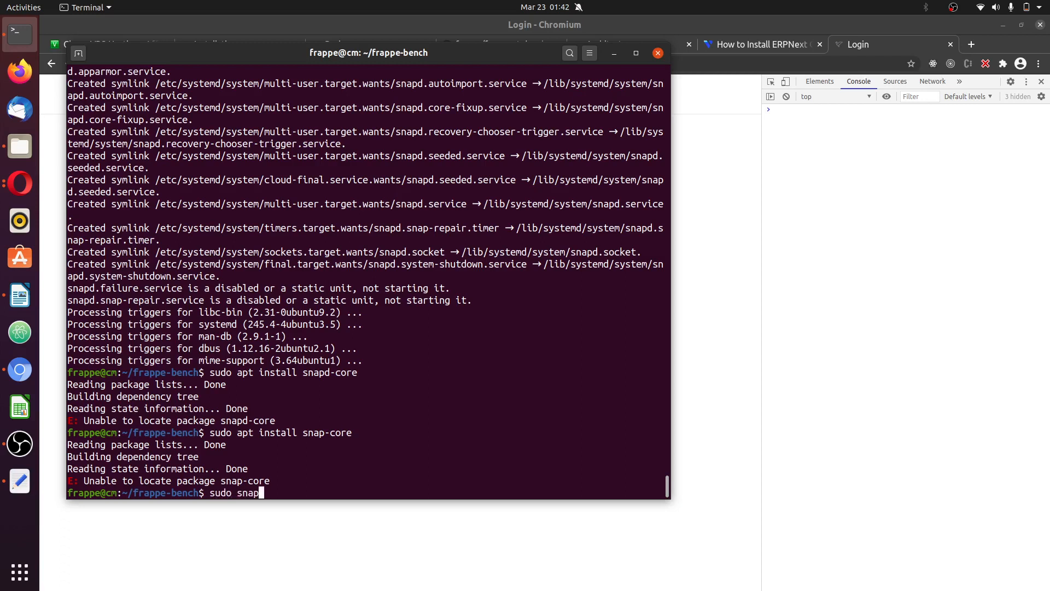
pyautogui.write('install --classi')
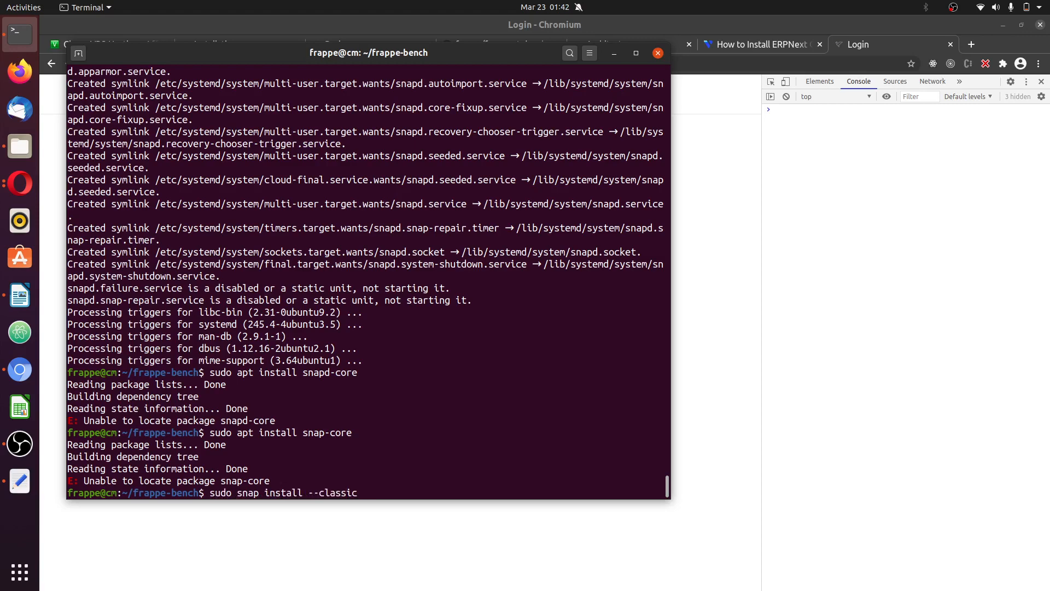
pyautogui.write('certbot')
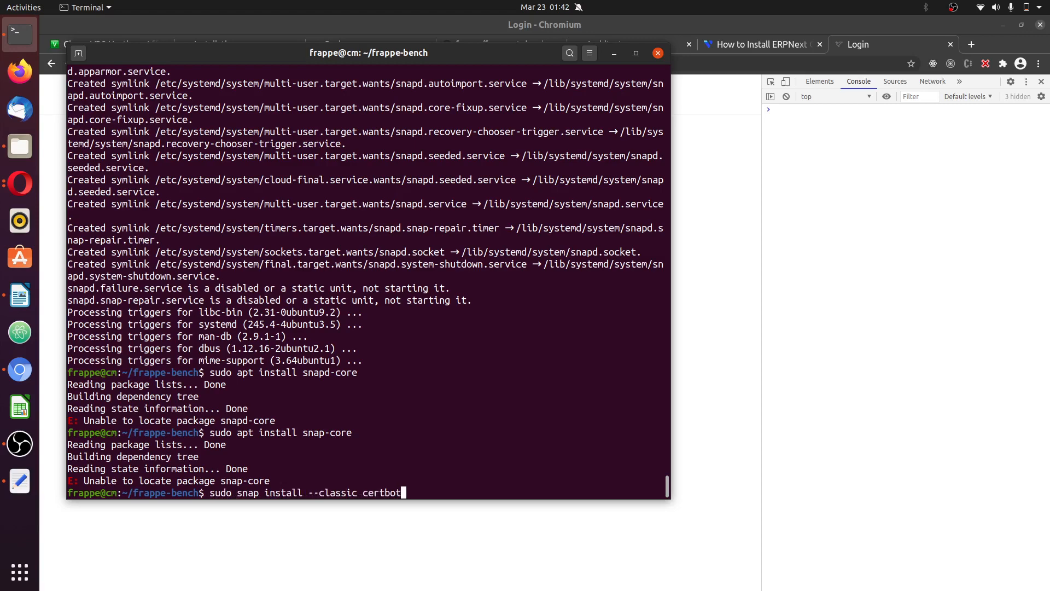
pyautogui.press('Return')
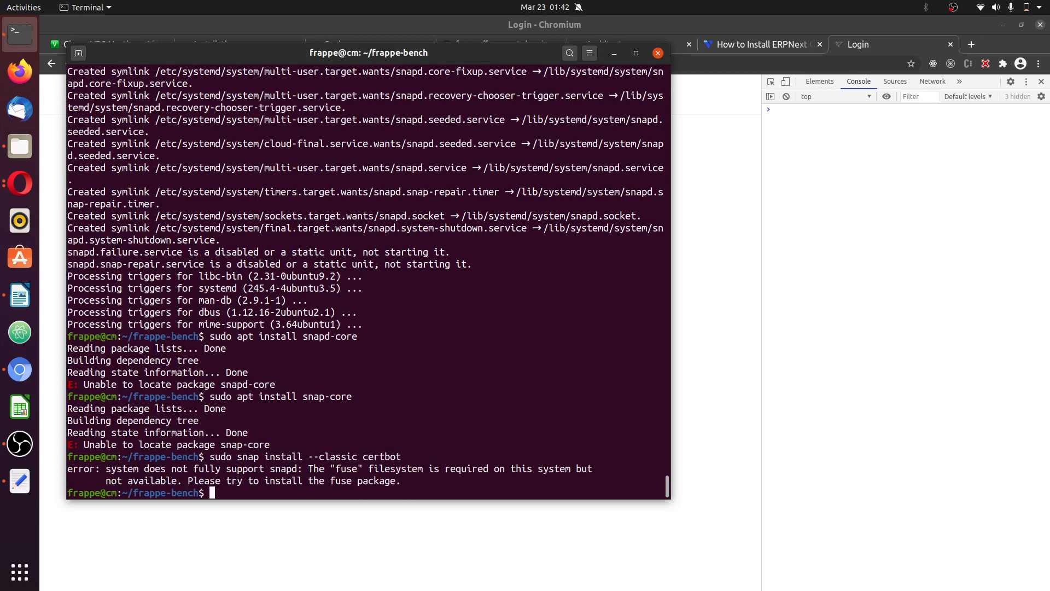
# Step: Rerun sudo apt install snapd (already newest), then try snapd-core, which isn't found
pyautogui.write('sudo snap install --classic certbot')
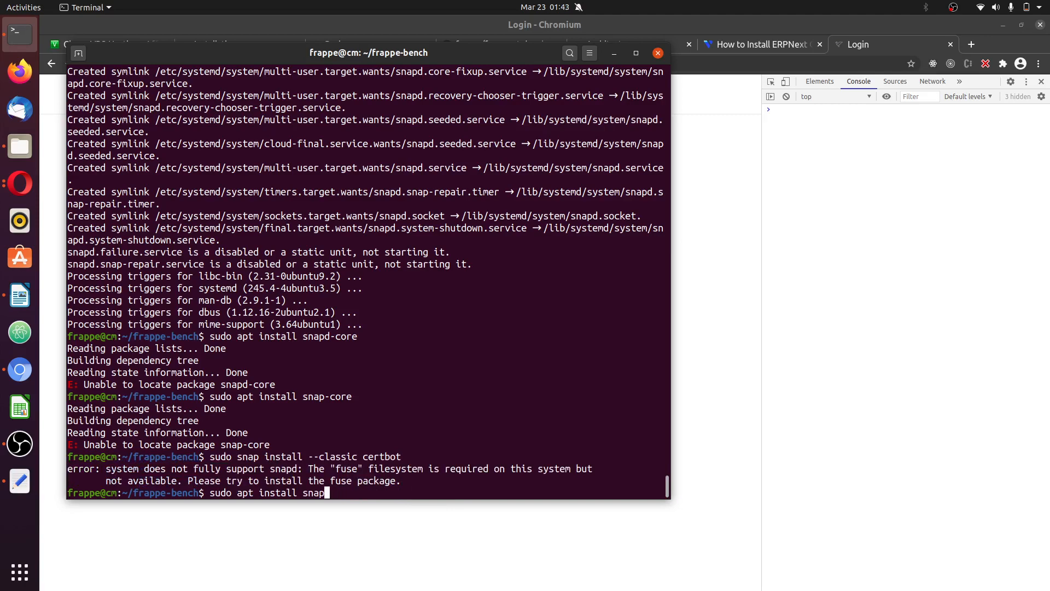
pyautogui.write('d')
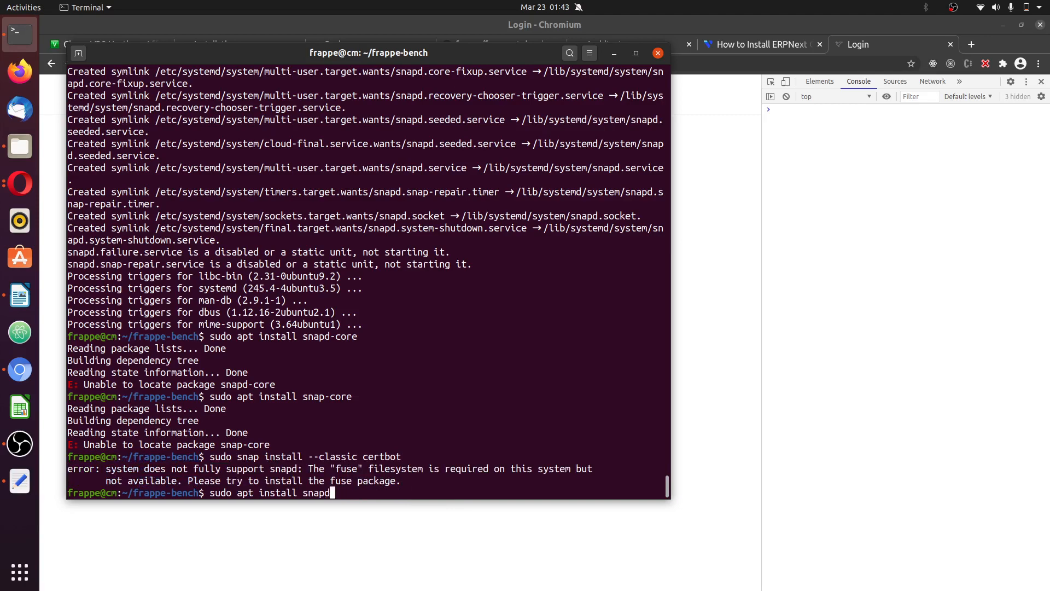
pyautogui.press('Return')
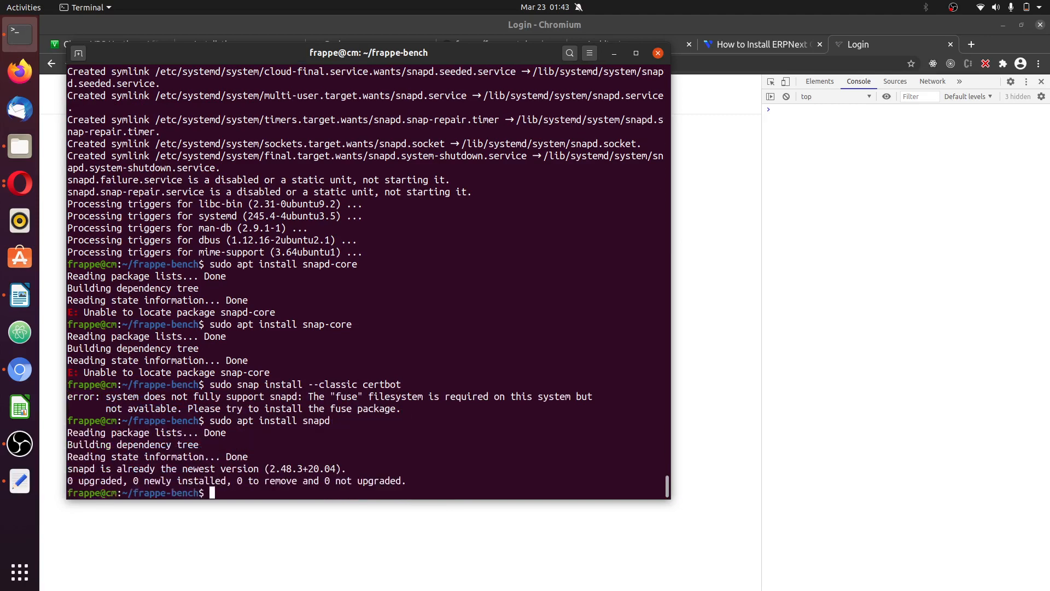
pyautogui.write('sudo apt install snapd-')
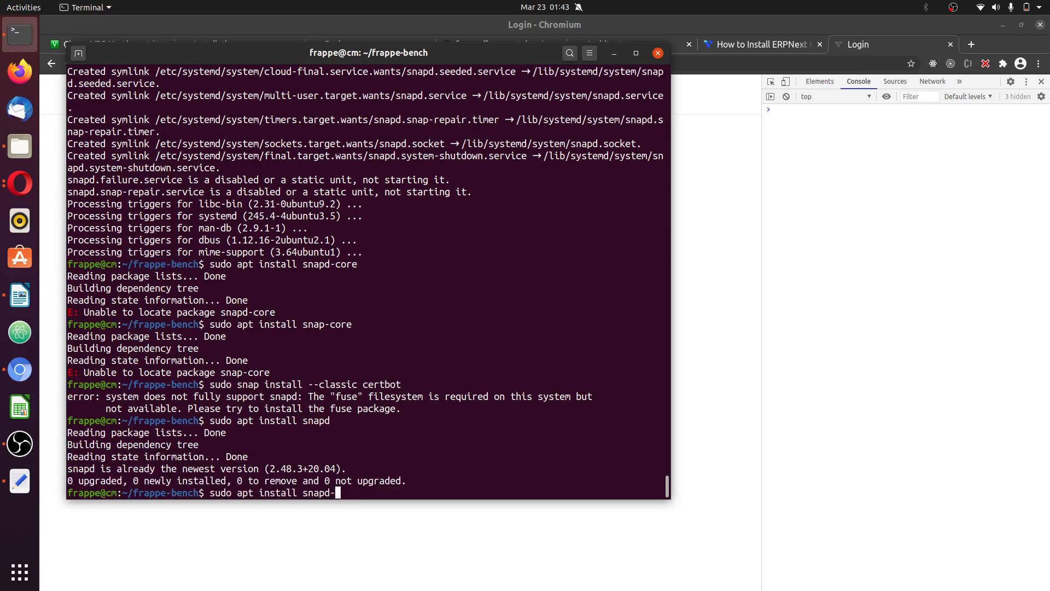
pyautogui.press('Return')
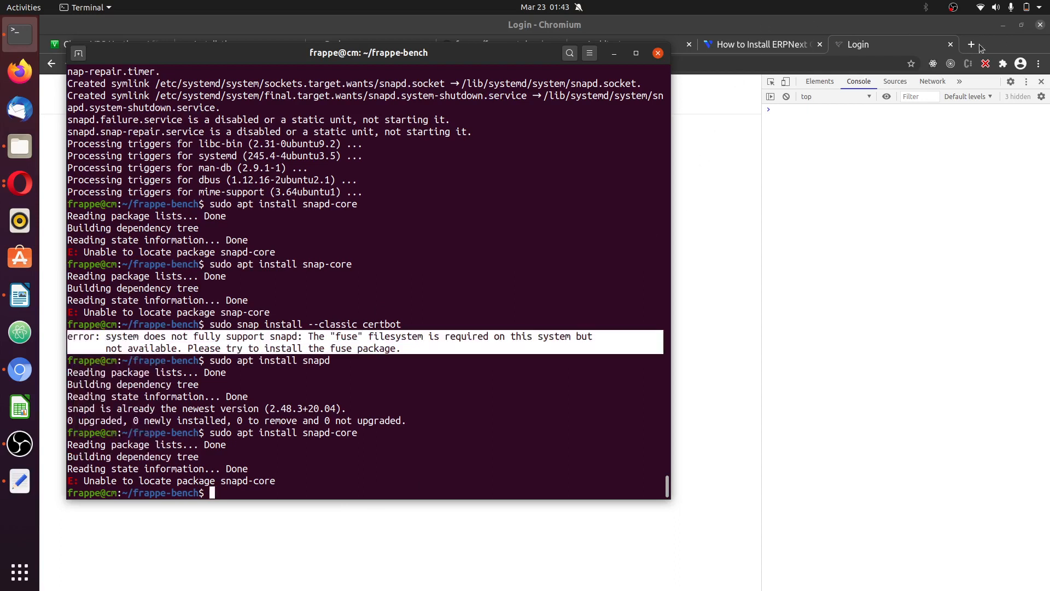
# Step: Search the fuse error and copy 'sudo apt-get install fuse' from the Ask Ubuntu answer
pyautogui.click(970, 44)
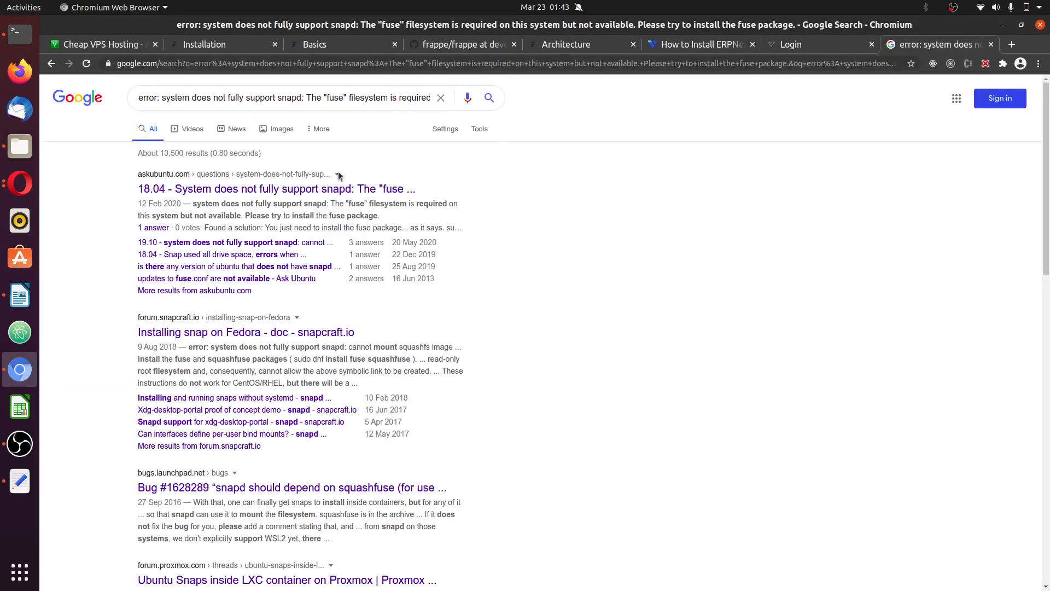
pyautogui.click(276, 188)
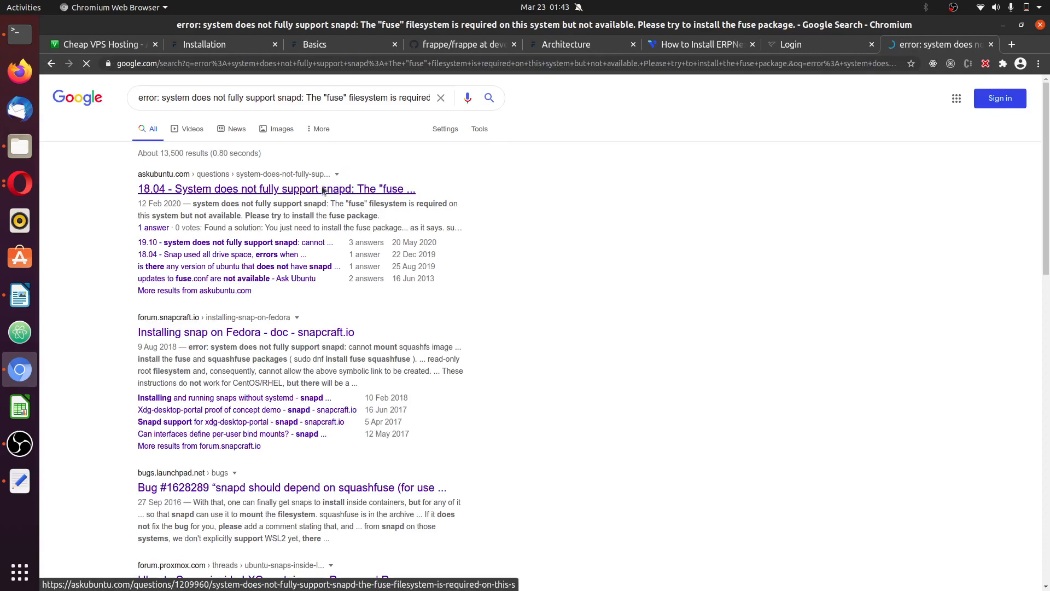
pyautogui.click(275, 188)
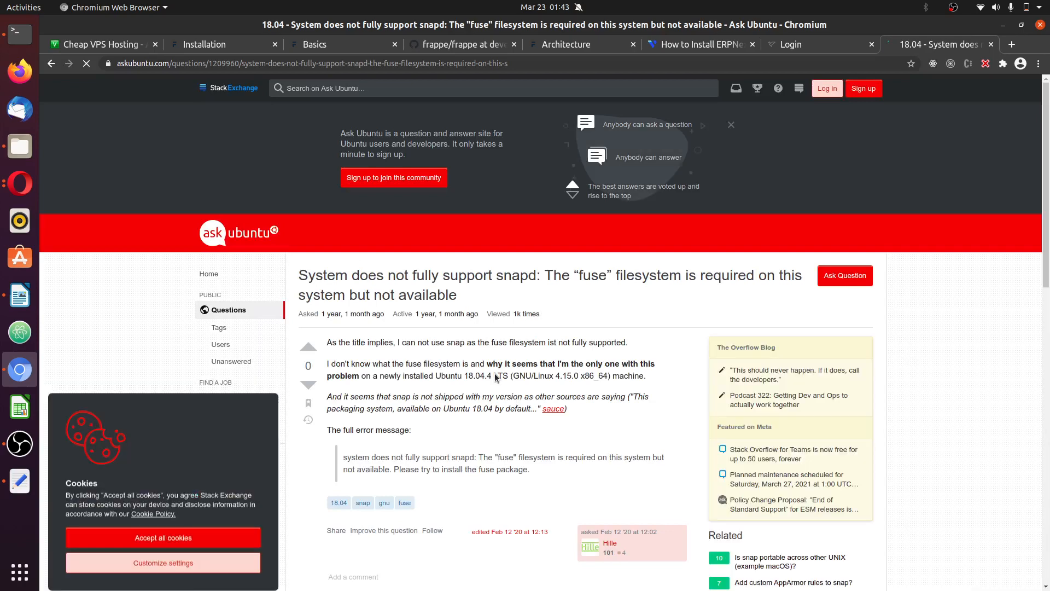
pyautogui.scroll(-3)
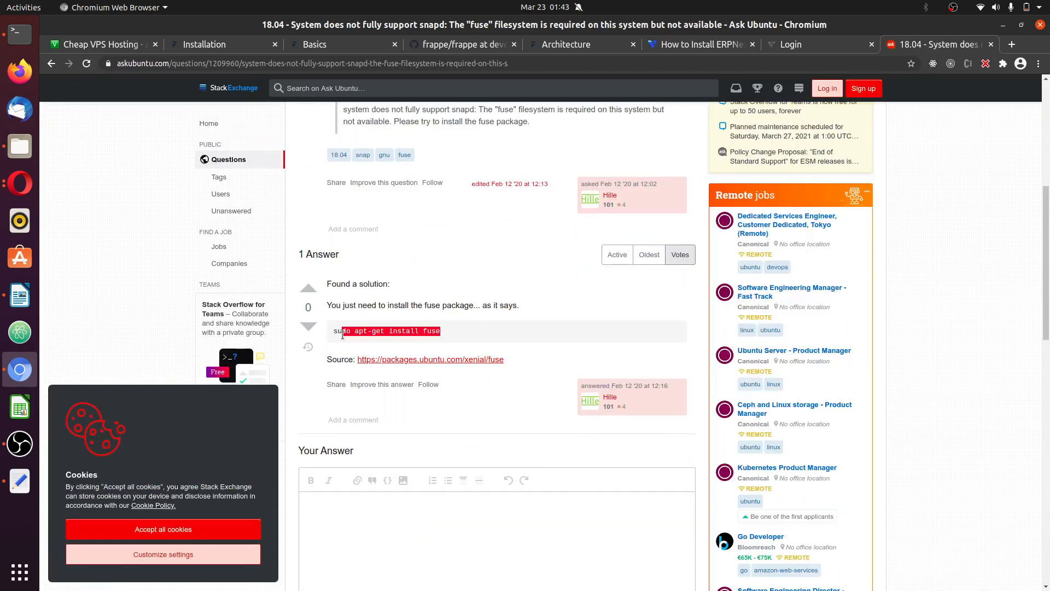
pyautogui.rightClick(387, 330)
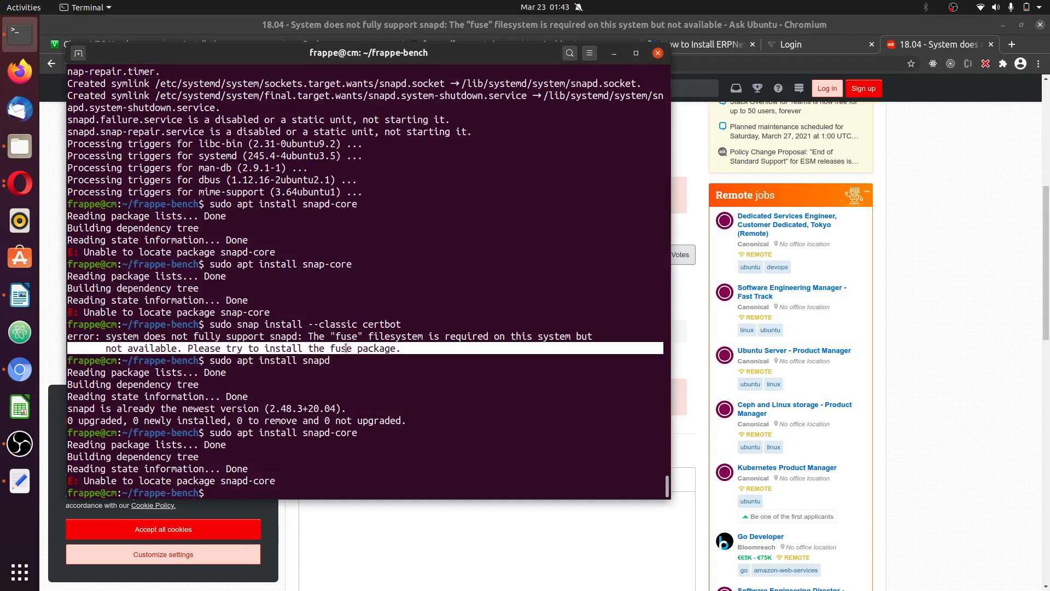
# Step: Install fuse with apt-get, then the classic certbot snap (certbot 1.13.0)
pyautogui.write('sudo apt-get install fuse')
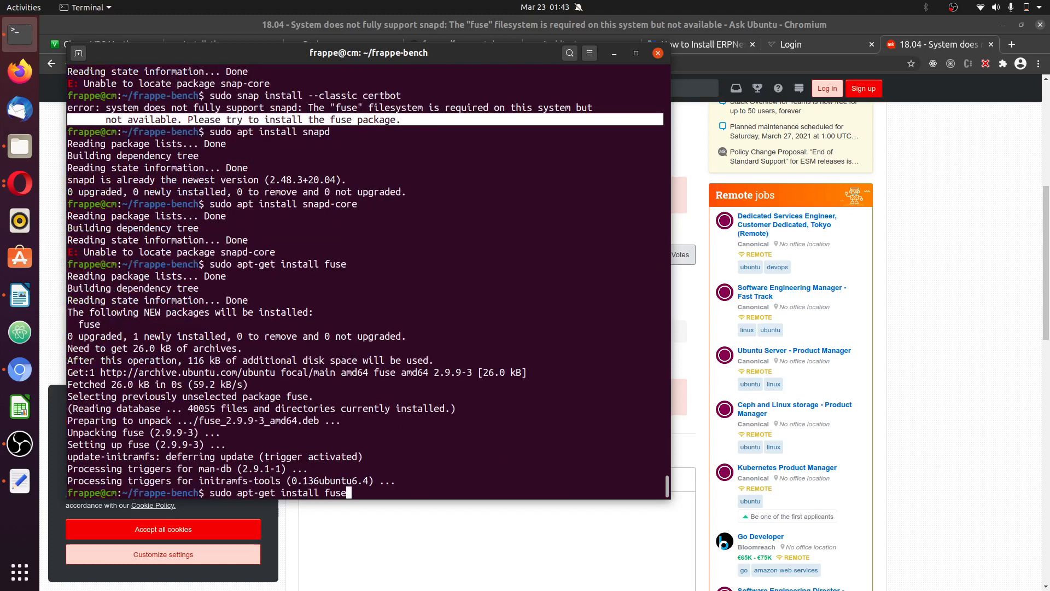
pyautogui.write('sudo apt install snapd')
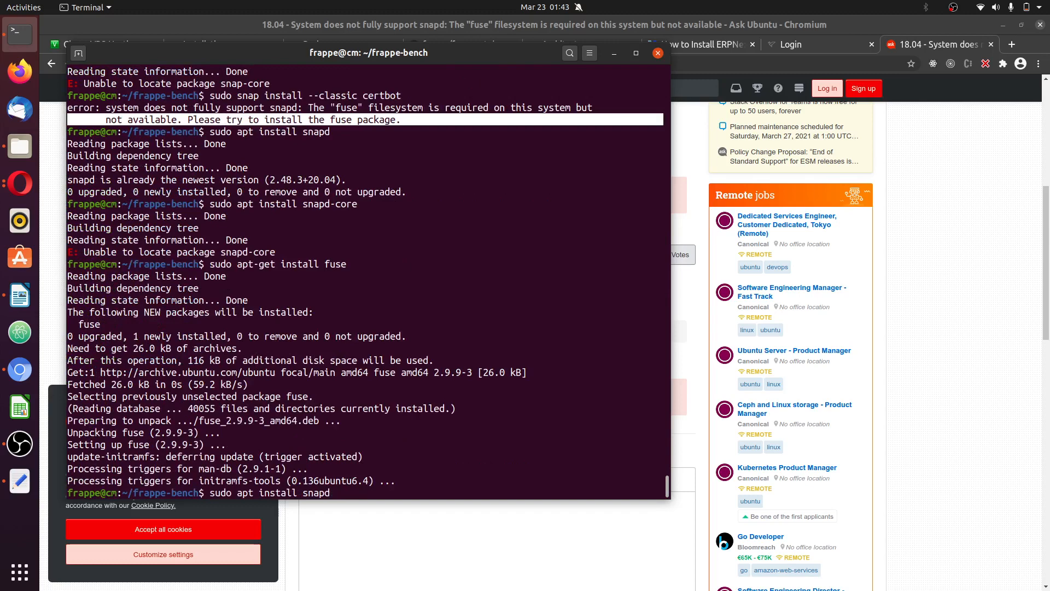
pyautogui.write('sudo snap install --classic certbot')
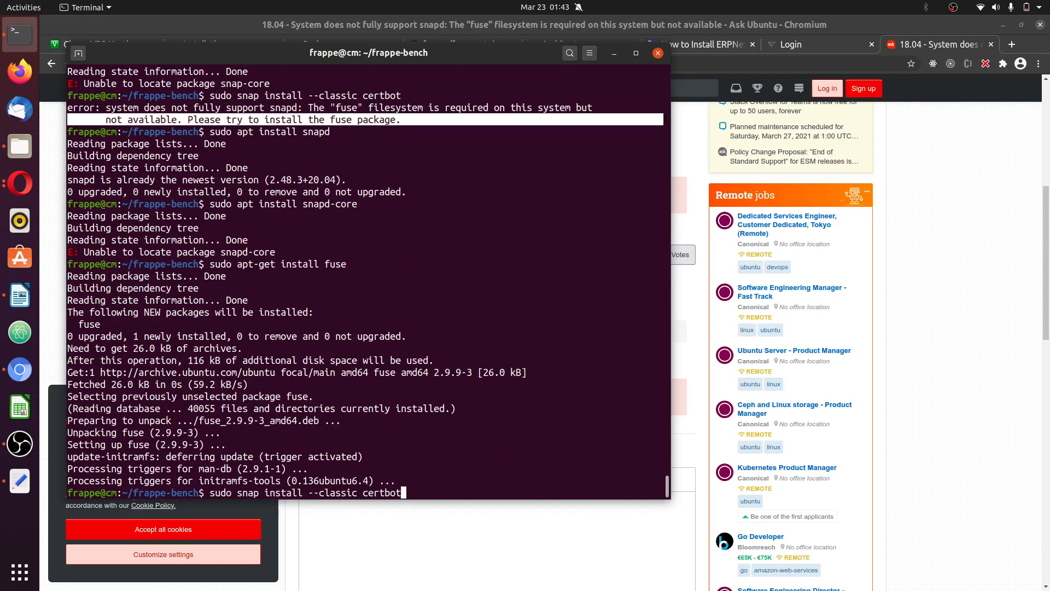
pyautogui.press('Return')
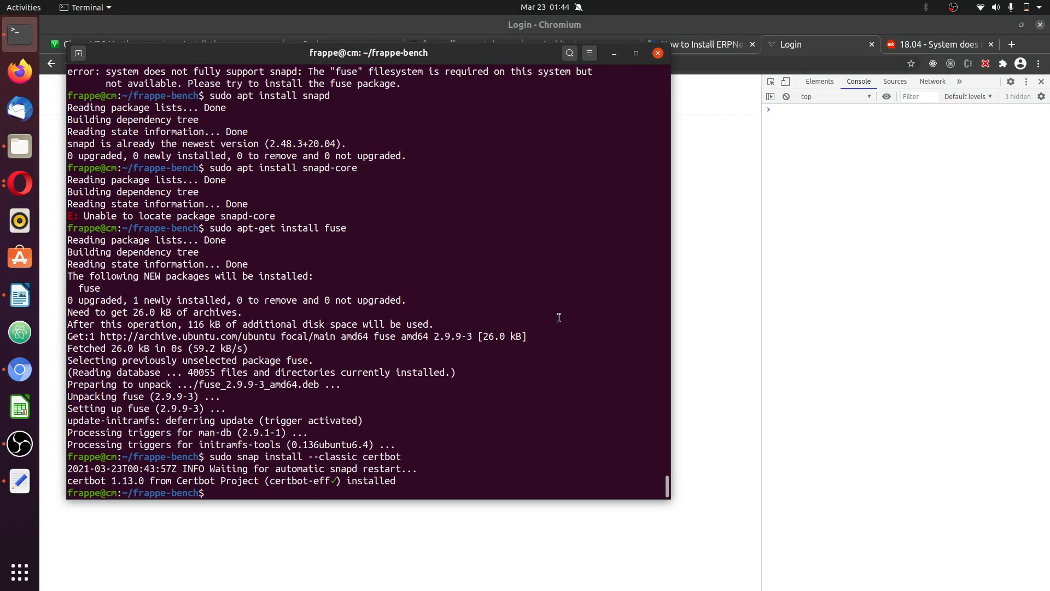
# Step: Start certbot's nginx certificate setup with sudo certbot --nginx
pyautogui.click(210, 492)
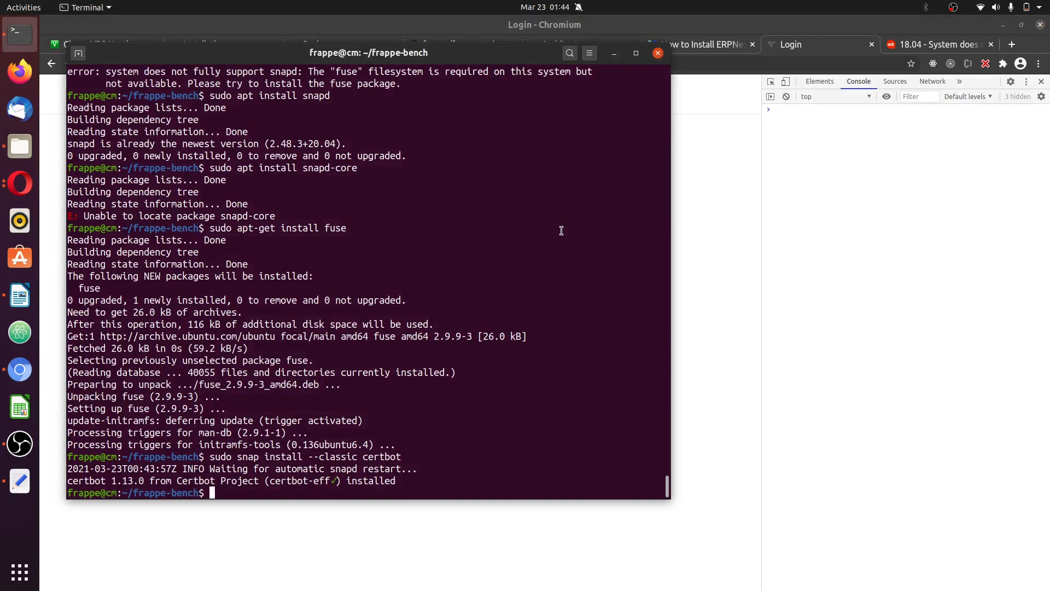
pyautogui.write('sudo c')
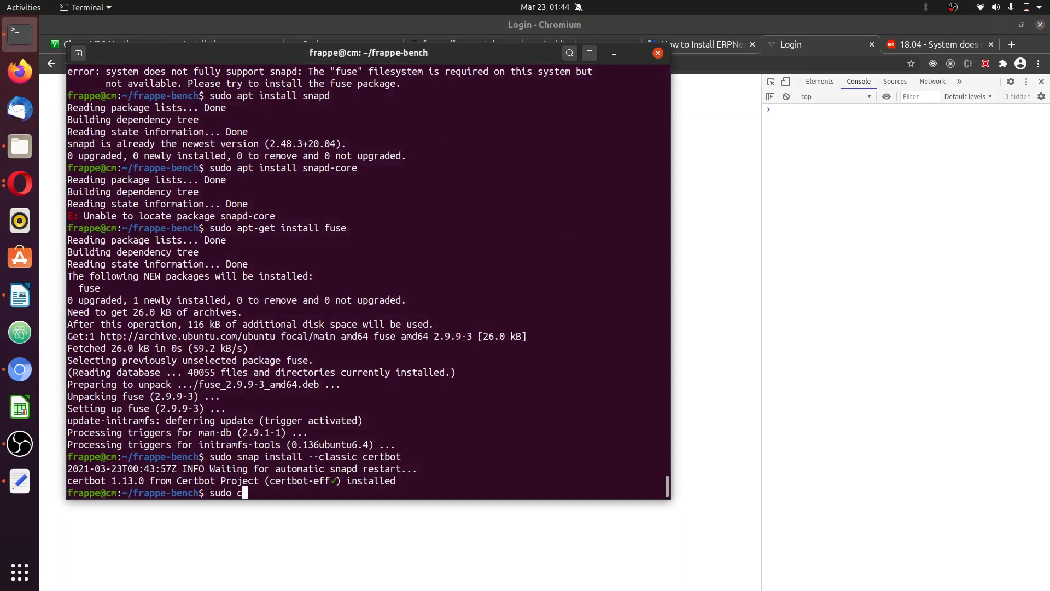
pyautogui.write('ertbot')
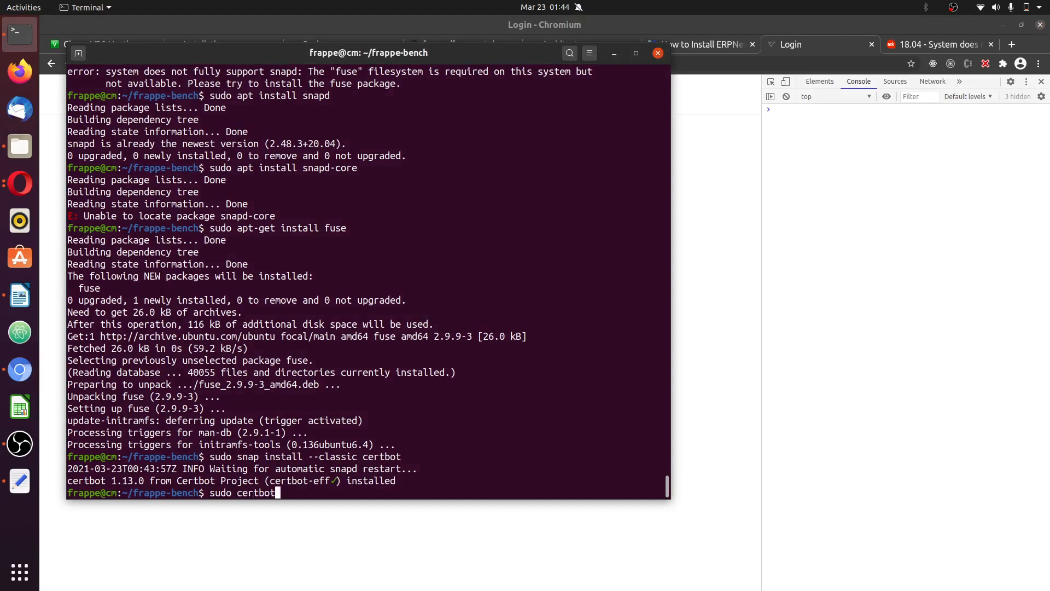
pyautogui.write('--ngi')
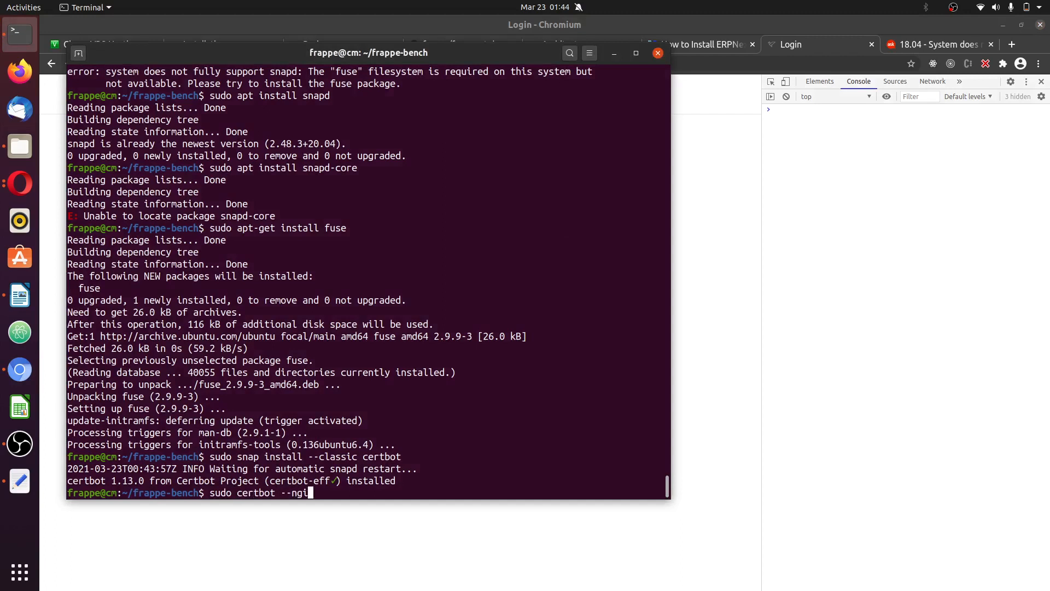
pyautogui.press('Return')
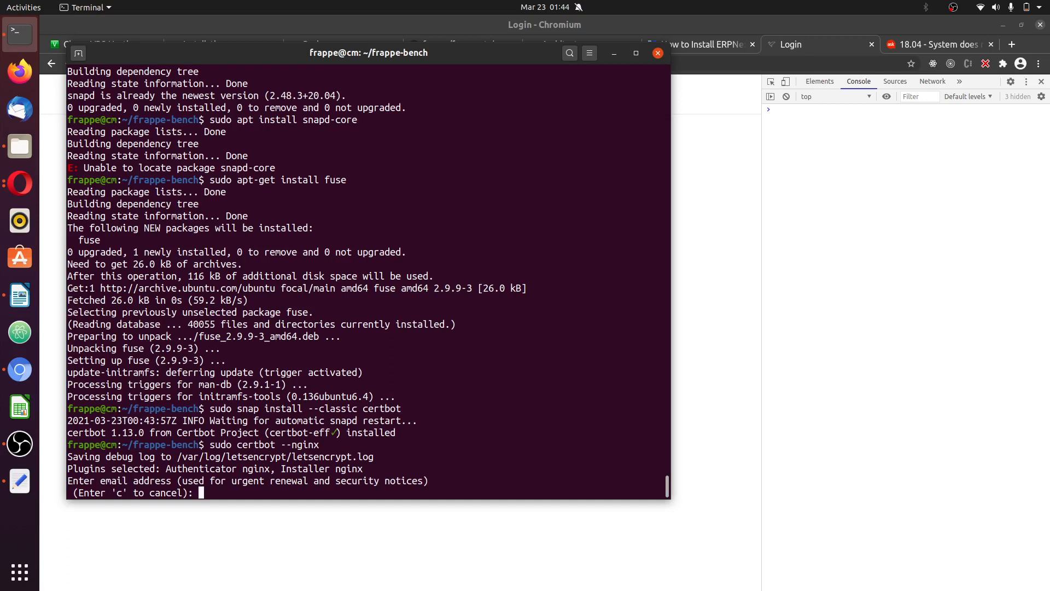
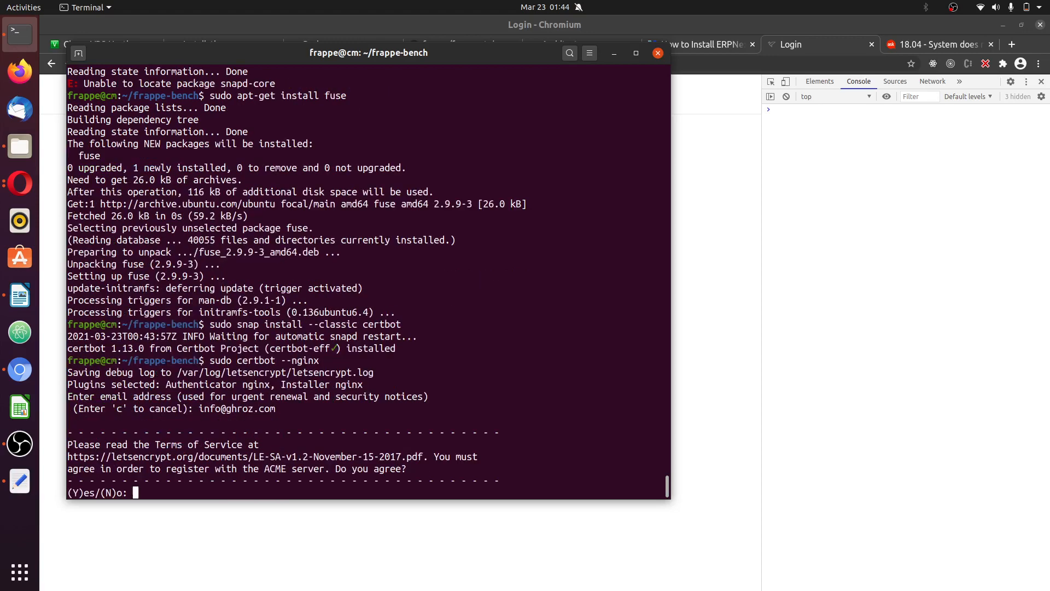
# Step: Enter the registration email, accept the Terms of Service, and agree to share with EFF
pyautogui.write('yes')
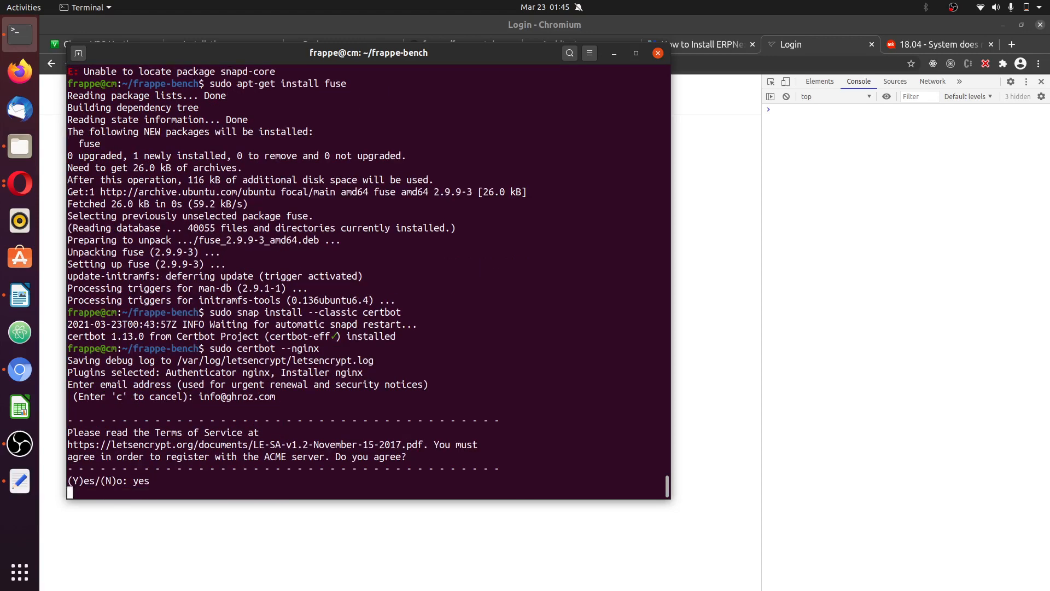
pyautogui.press('Return')
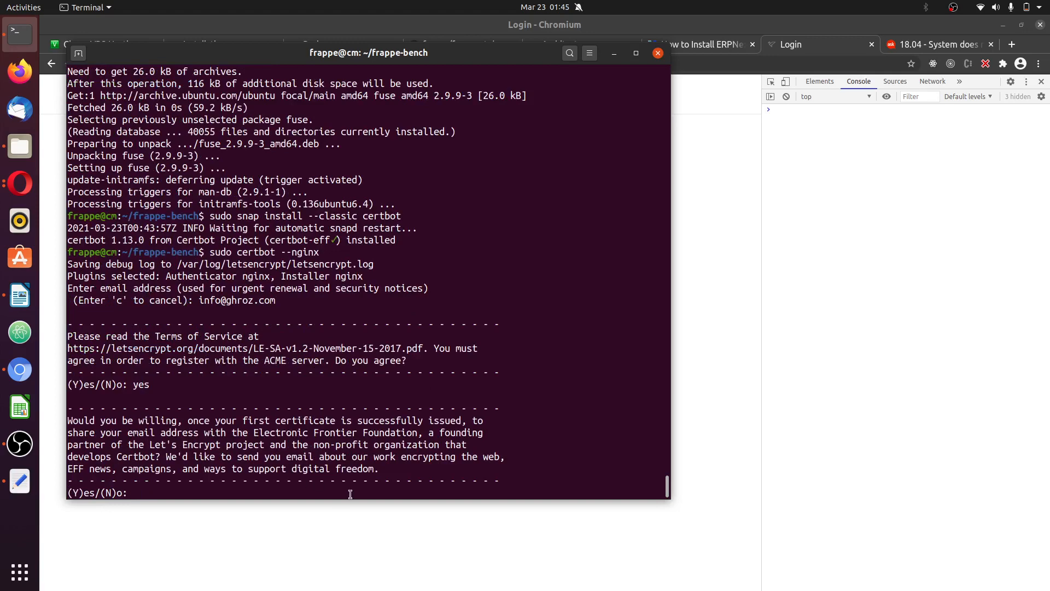
pyautogui.write('y')
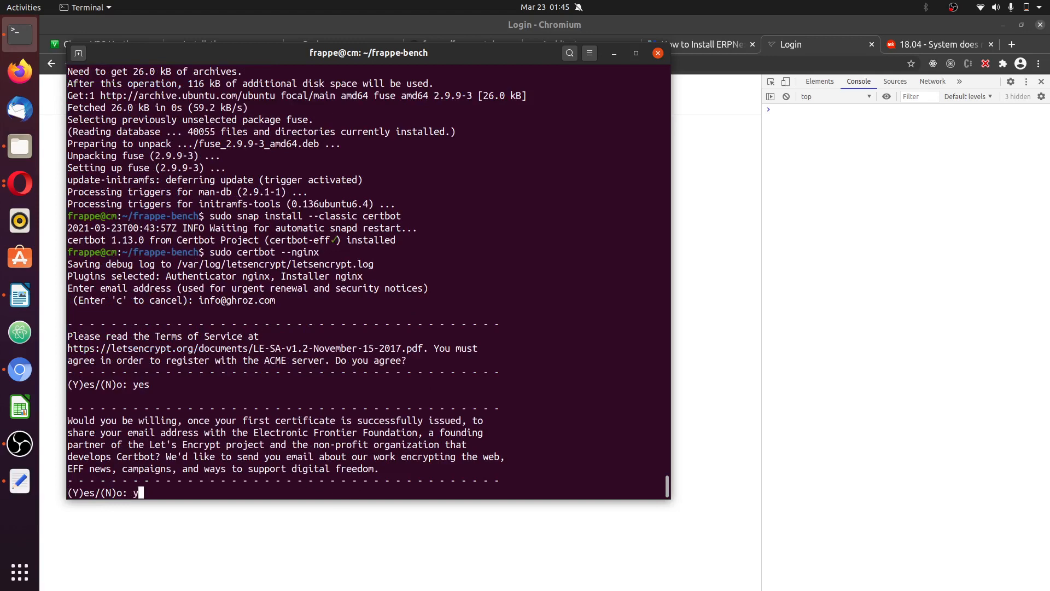
pyautogui.press('Return')
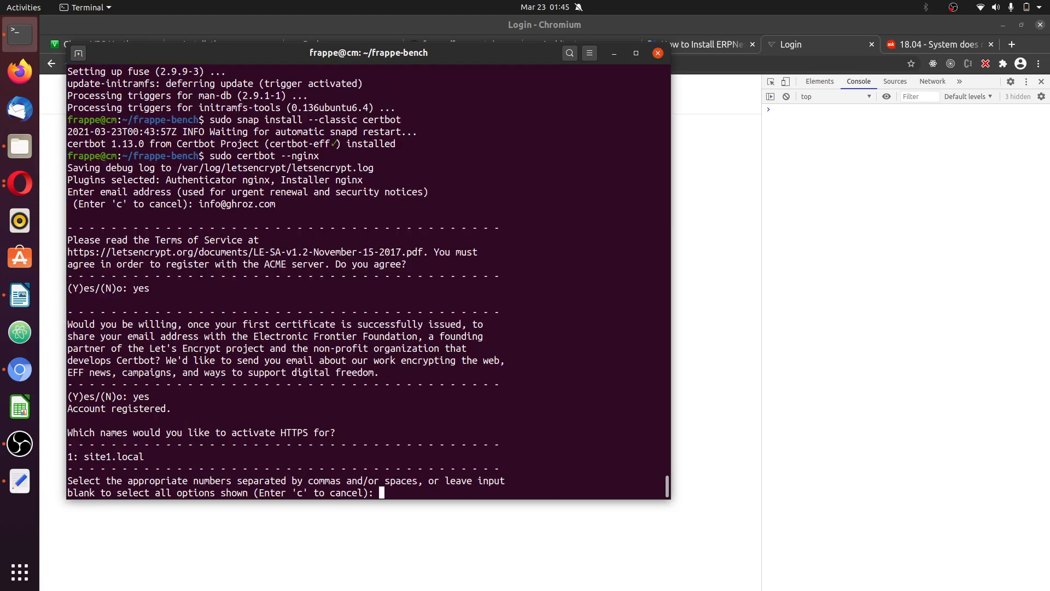
pyautogui.moveTo(152, 459)
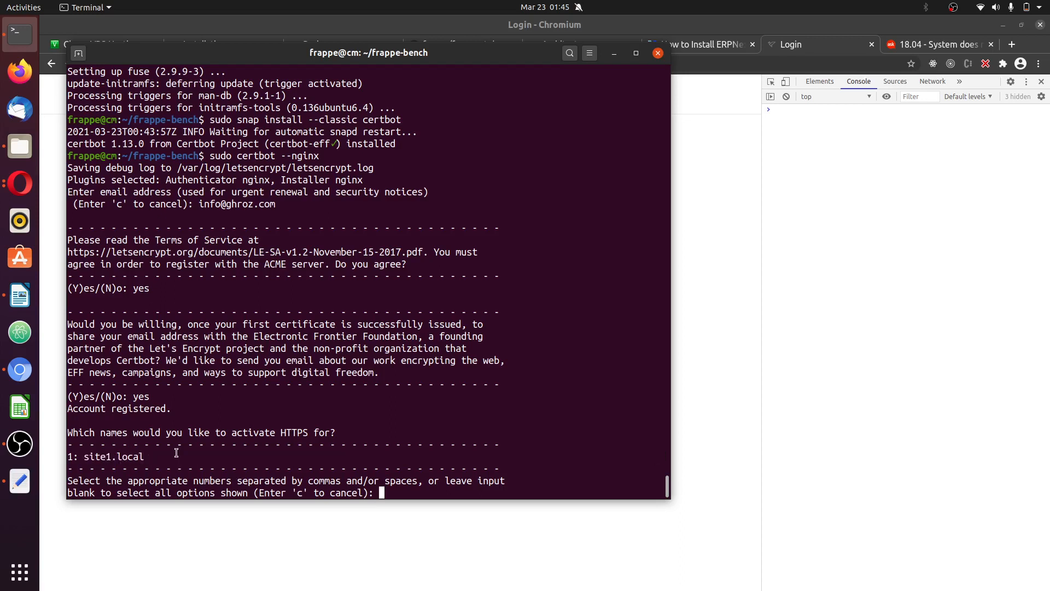
pyautogui.moveTo(520, 427)
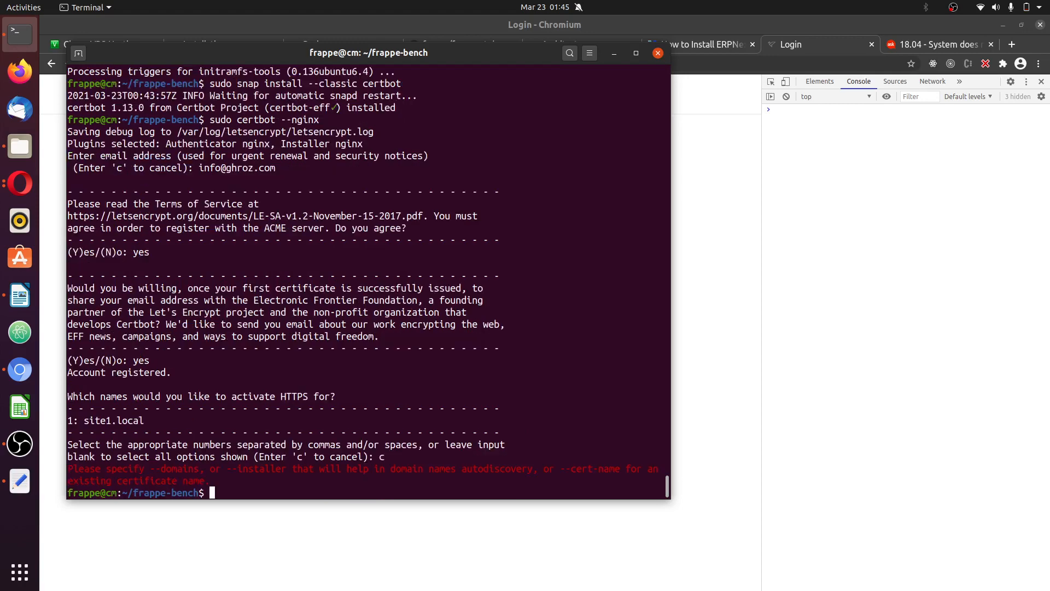
# Step: Append frappe.ghorz.com to server_name in /etc/nginx/conf.d/frappe-bench.conf using nano, and save
pyautogui.write('sud')
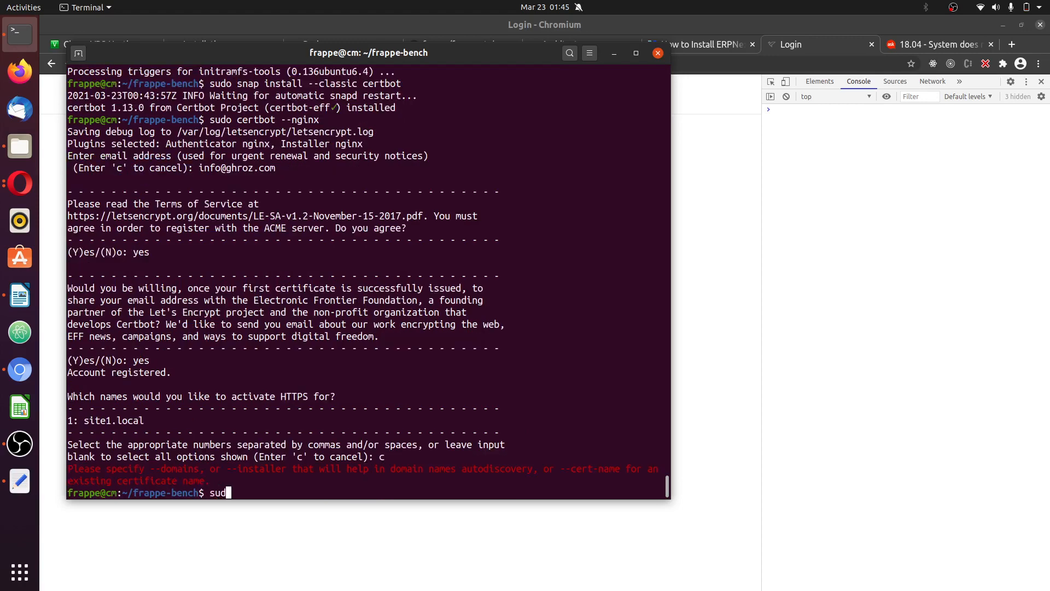
pyautogui.write('o nano /')
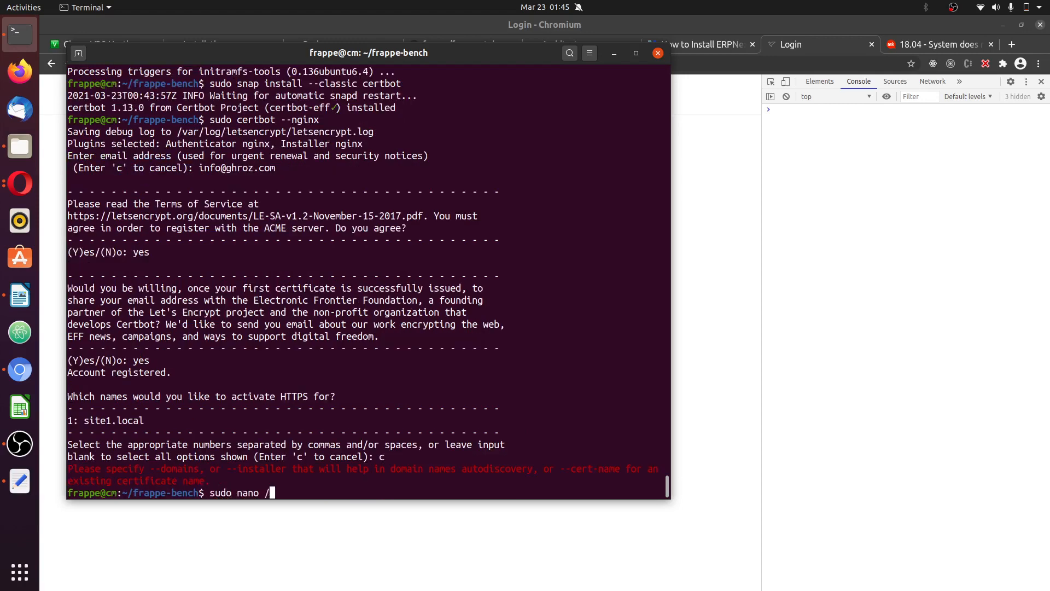
pyautogui.write('etc/nginx/')
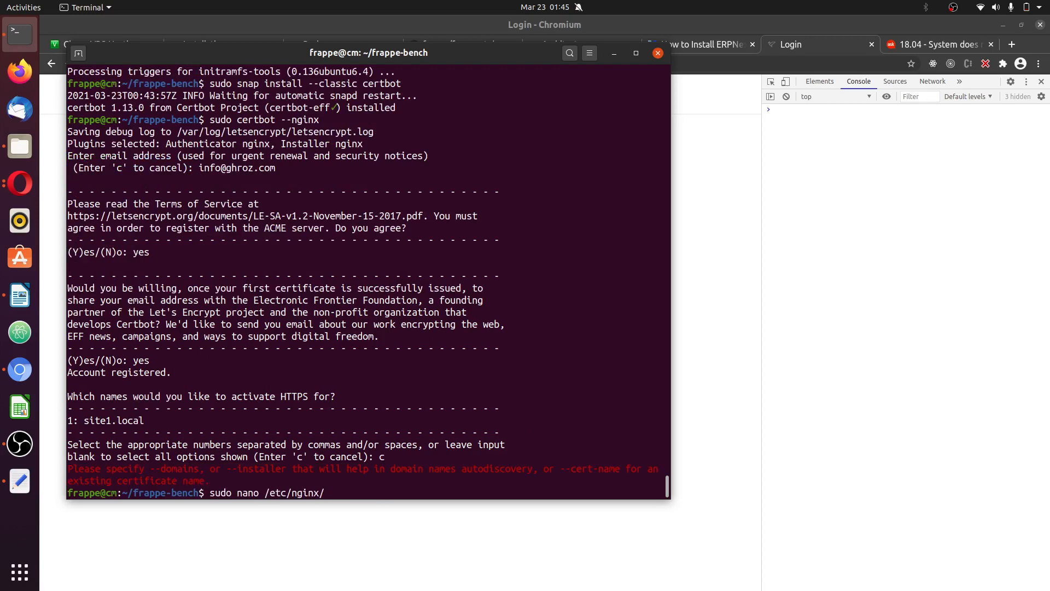
pyautogui.write('conf.d/')
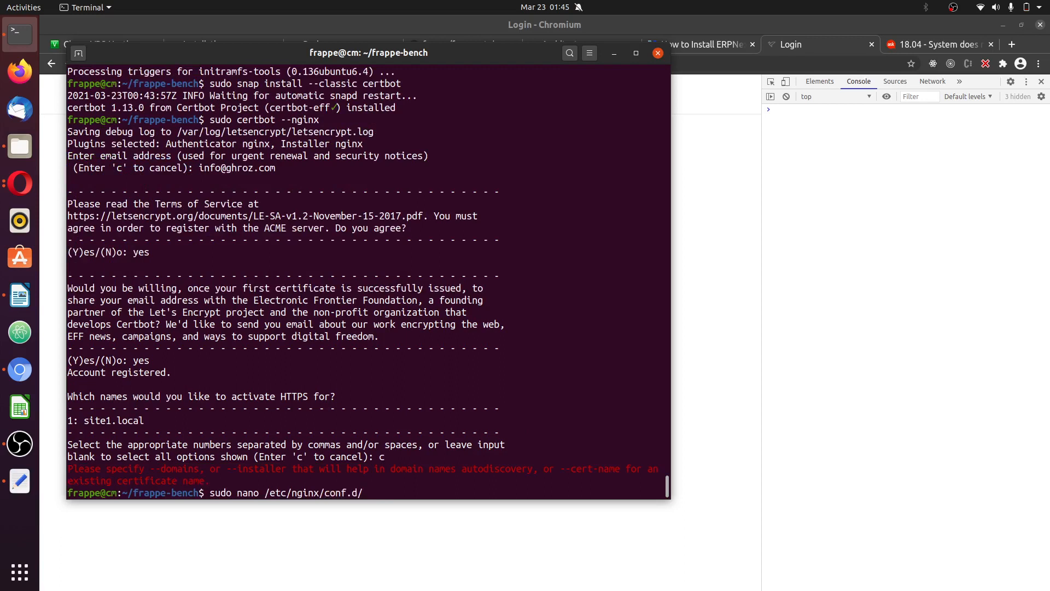
pyautogui.press('Return')
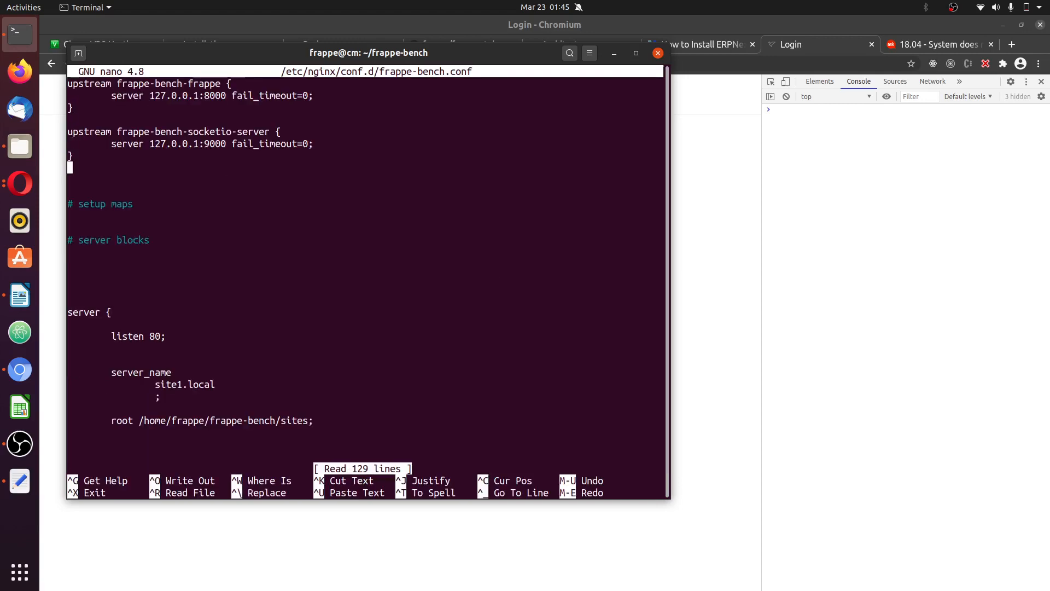
pyautogui.press('Down')
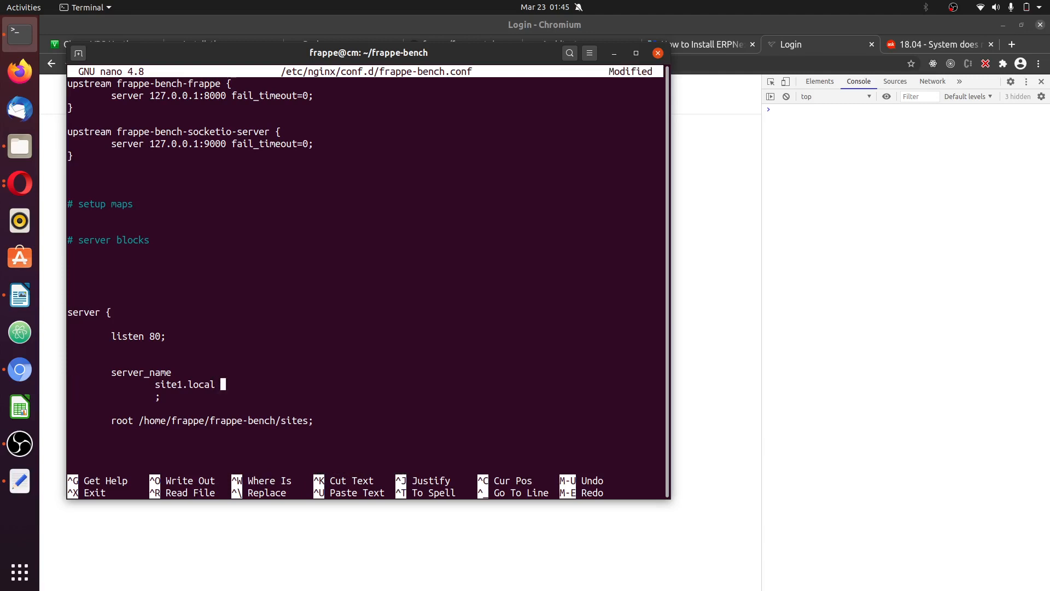
pyautogui.write('frappe.')
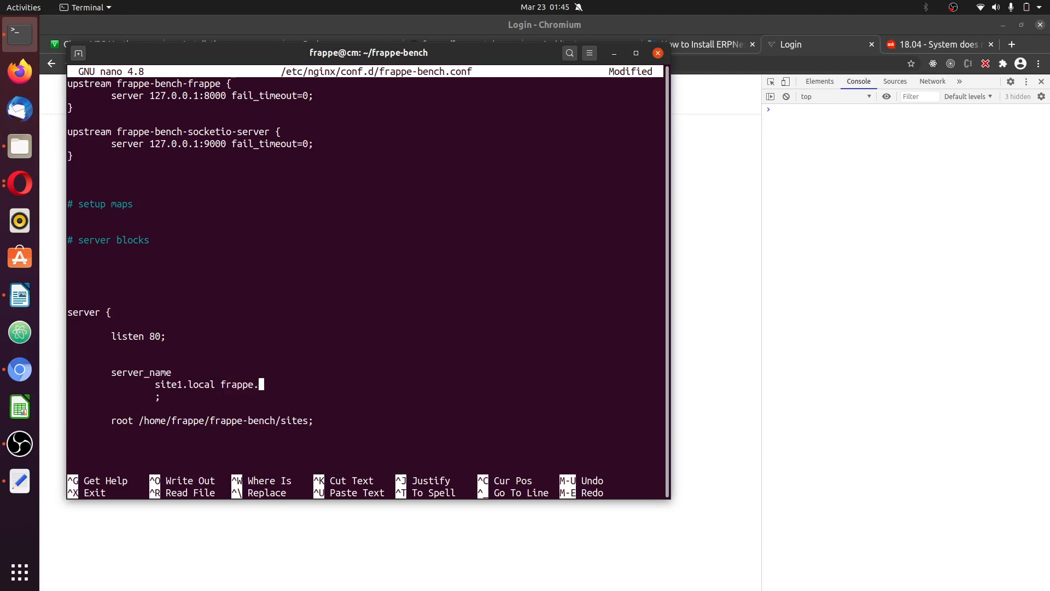
pyautogui.write('ghorz.c')
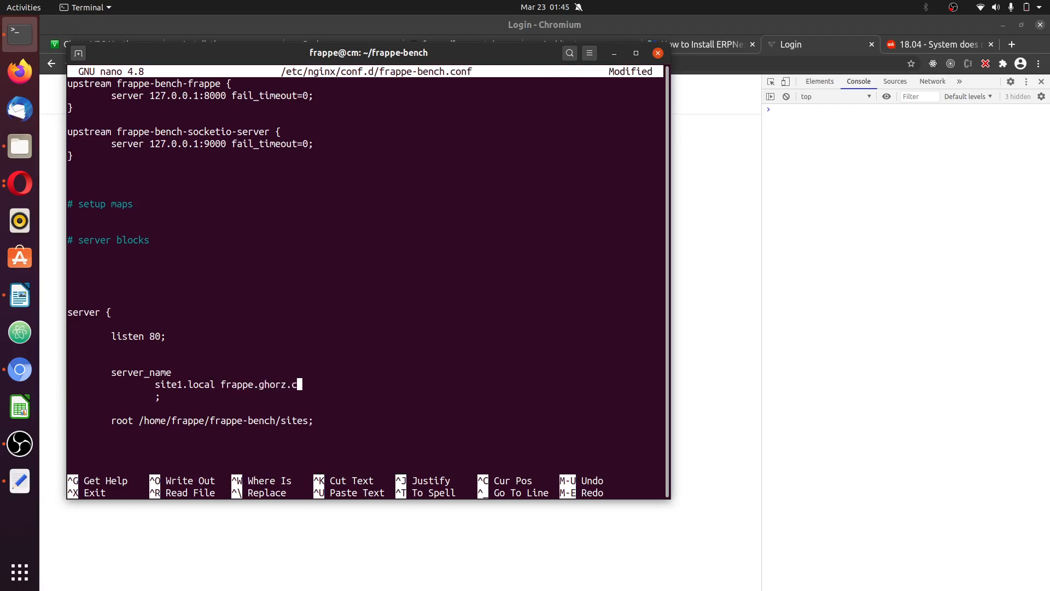
pyautogui.press('ctrl+o')
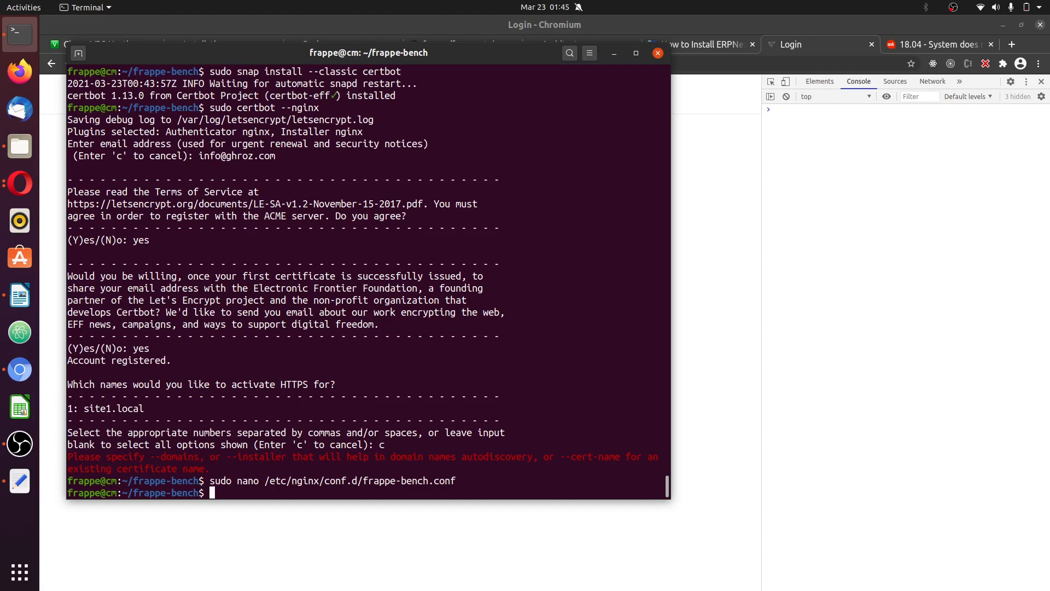
# Step: Rerun sudo certbot --nginx and select option 1, frappe.ghorz.com
pyautogui.write('sudo certbot --nginx')
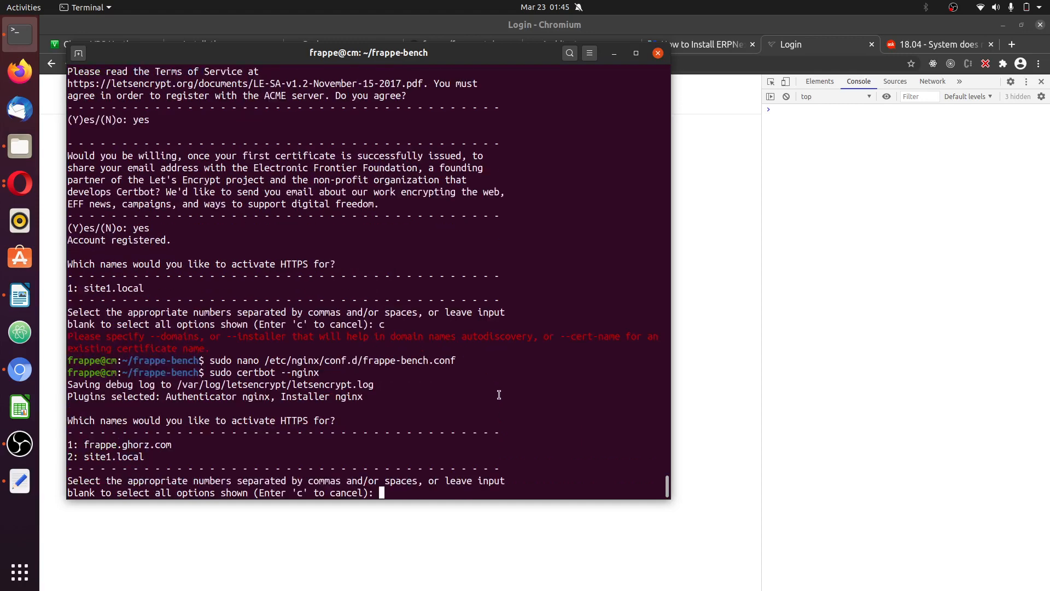
pyautogui.write('1')
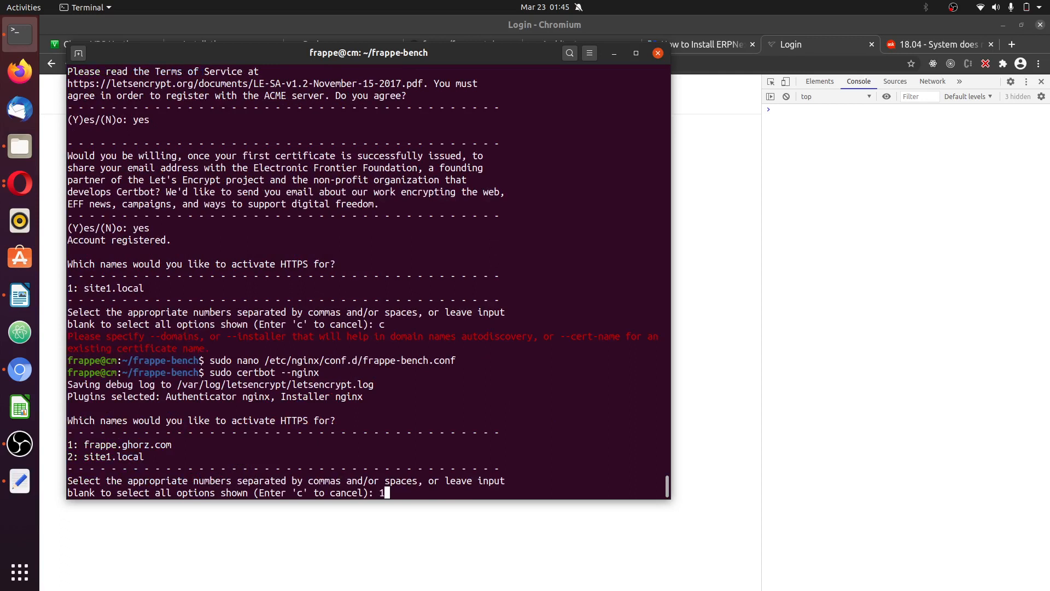
pyautogui.press('Return')
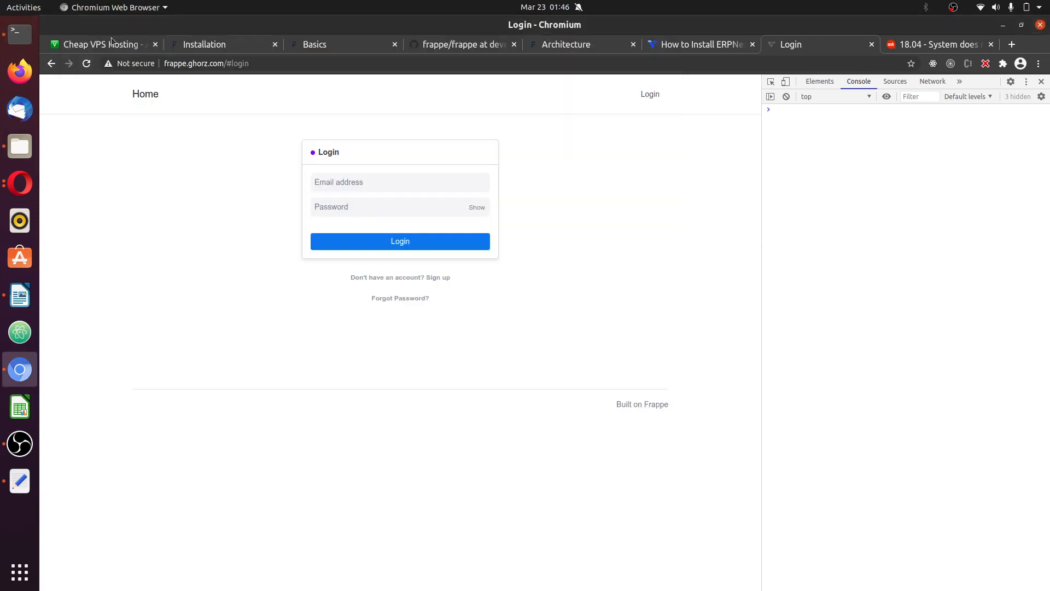
# Step: Reload frappe.ghorz.com and check via the padlock that its certificate issuer is Let's Encrypt
pyautogui.click(85, 63)
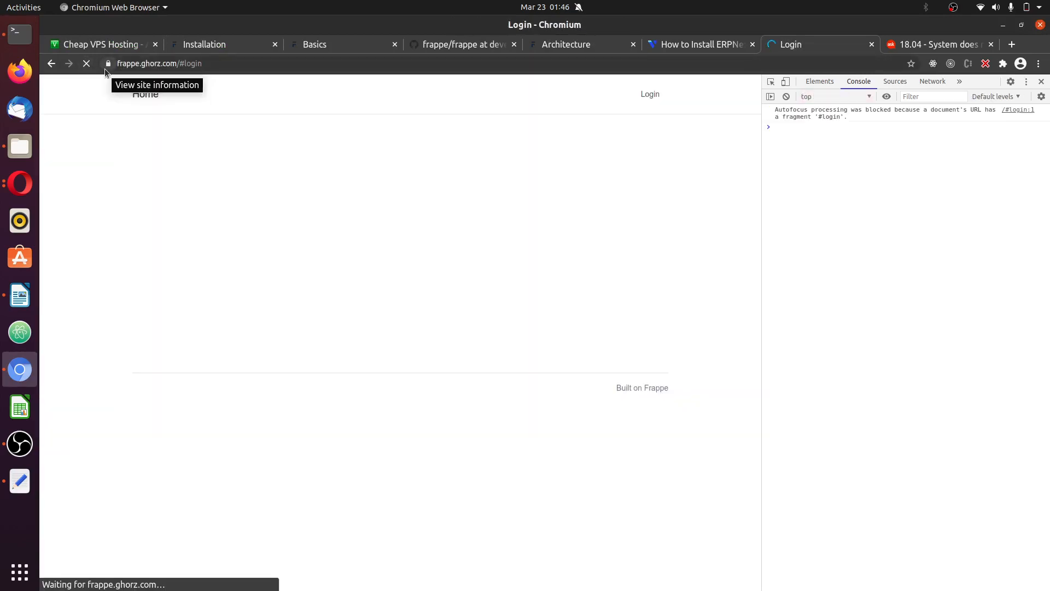
pyautogui.click(107, 63)
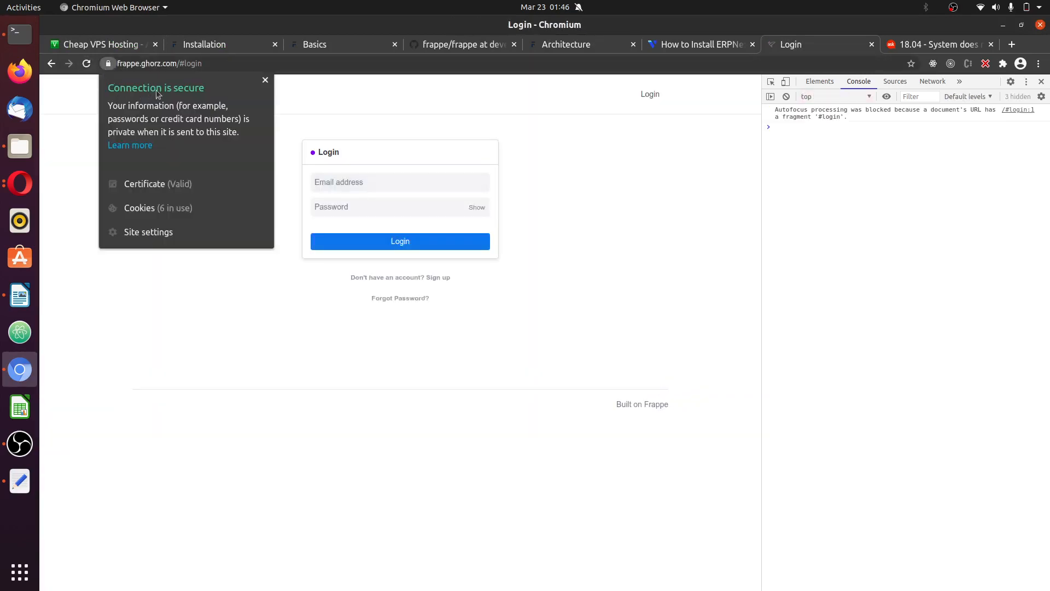
pyautogui.moveTo(218, 115)
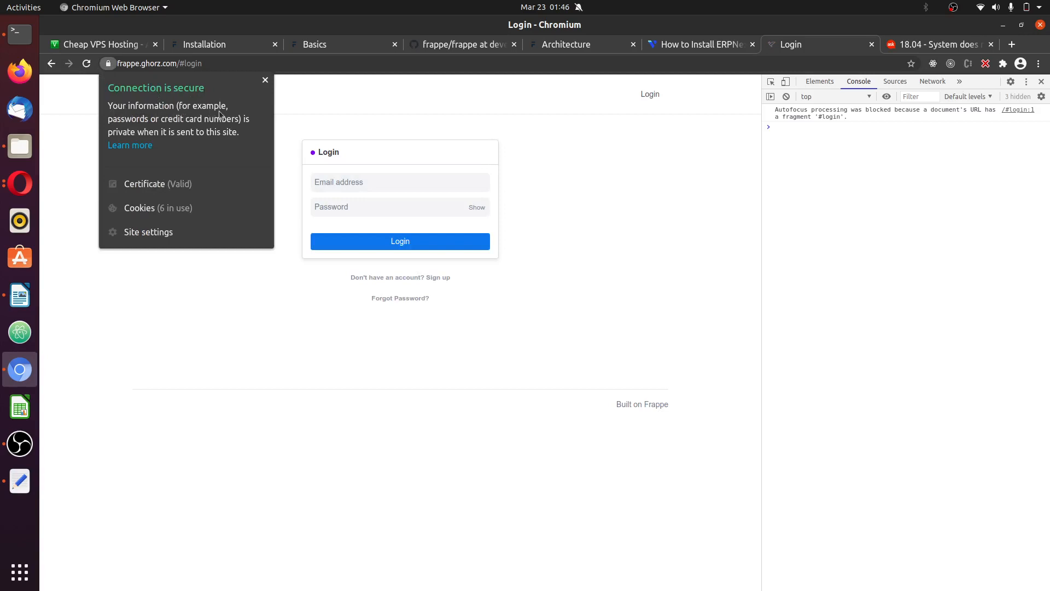
pyautogui.moveTo(160, 150)
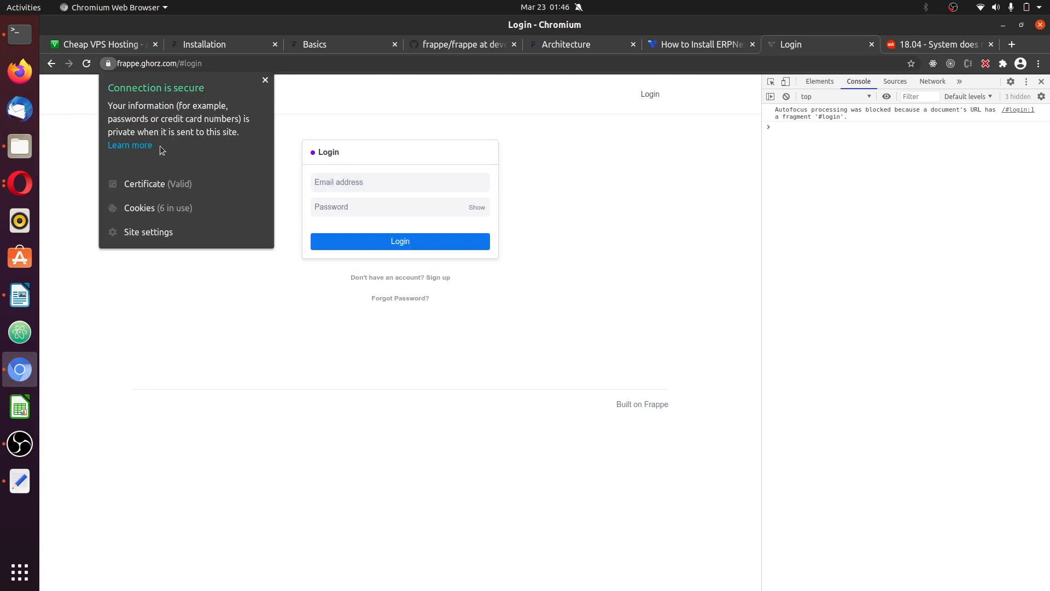
pyautogui.click(144, 184)
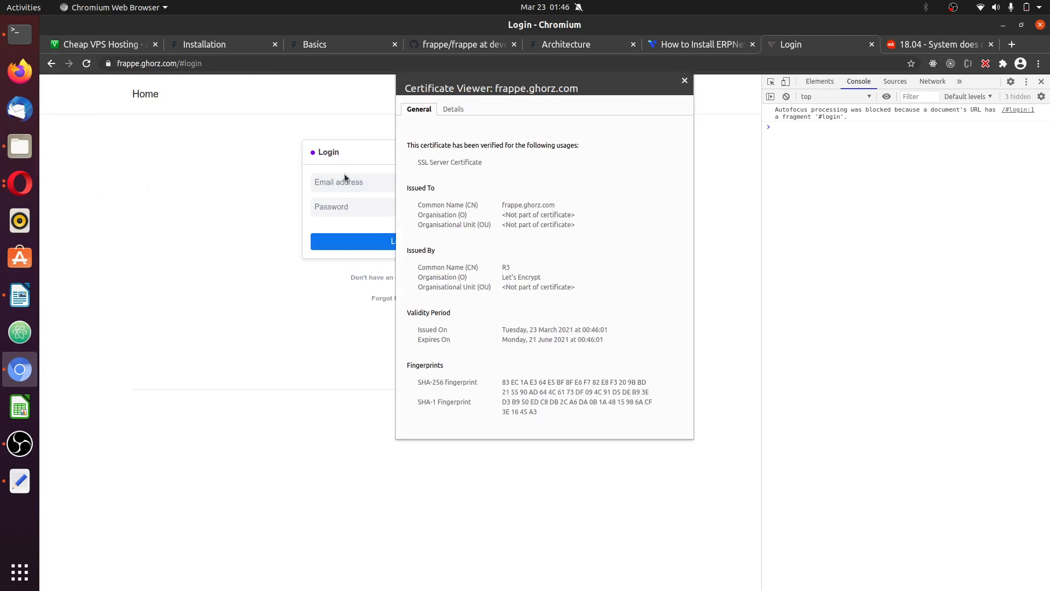
pyautogui.moveTo(491, 269)
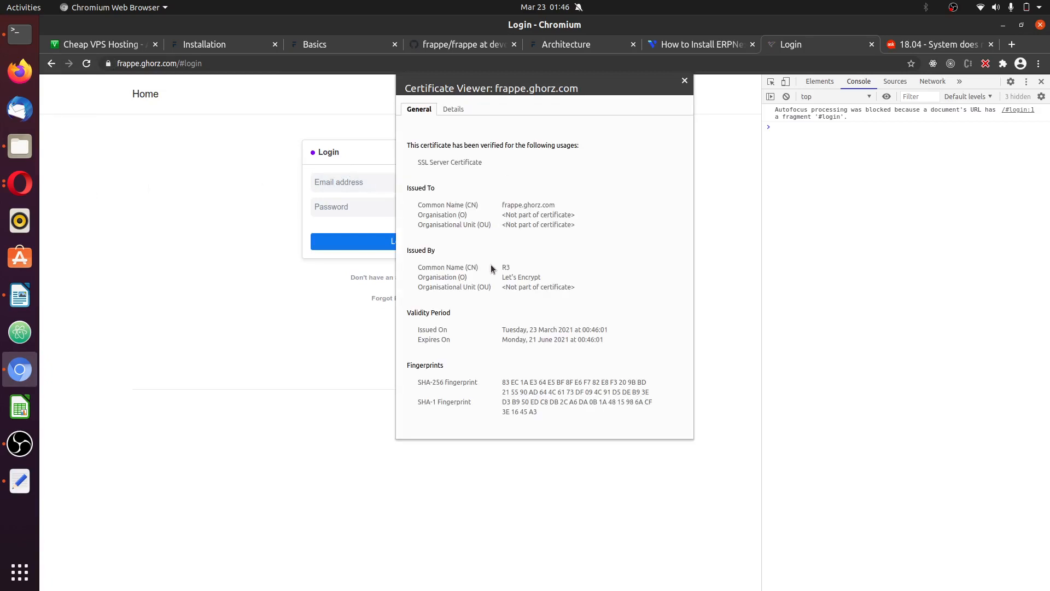
pyautogui.doubleClick(528, 205)
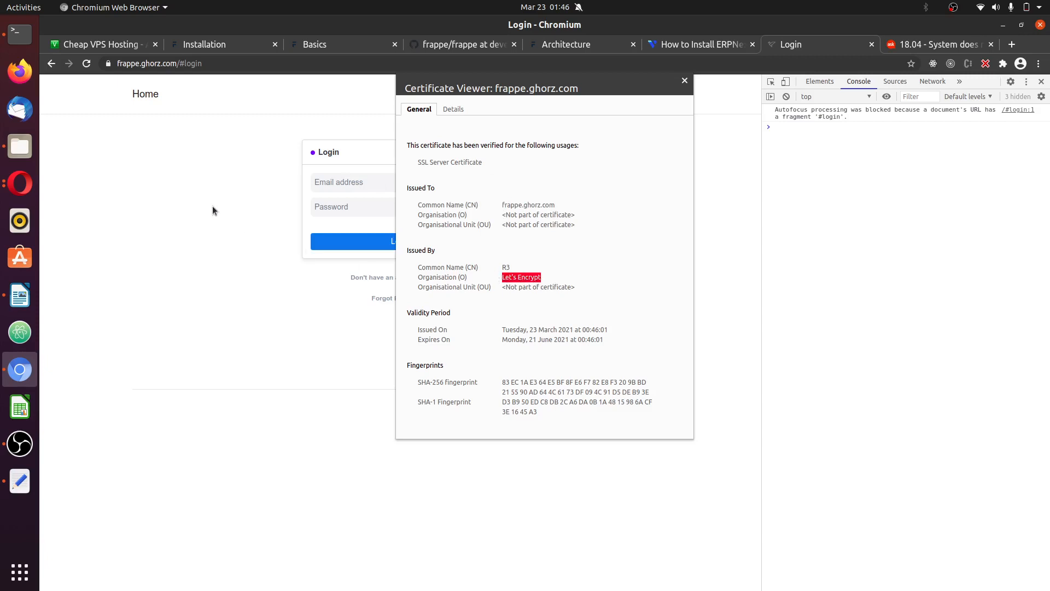
pyautogui.moveTo(684, 81)
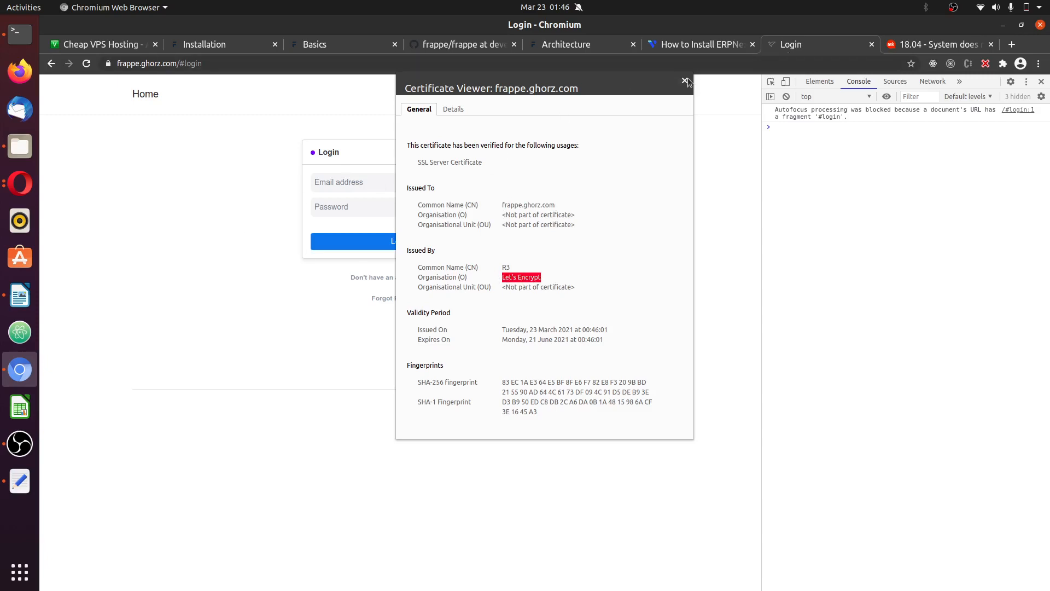
pyautogui.click(684, 80)
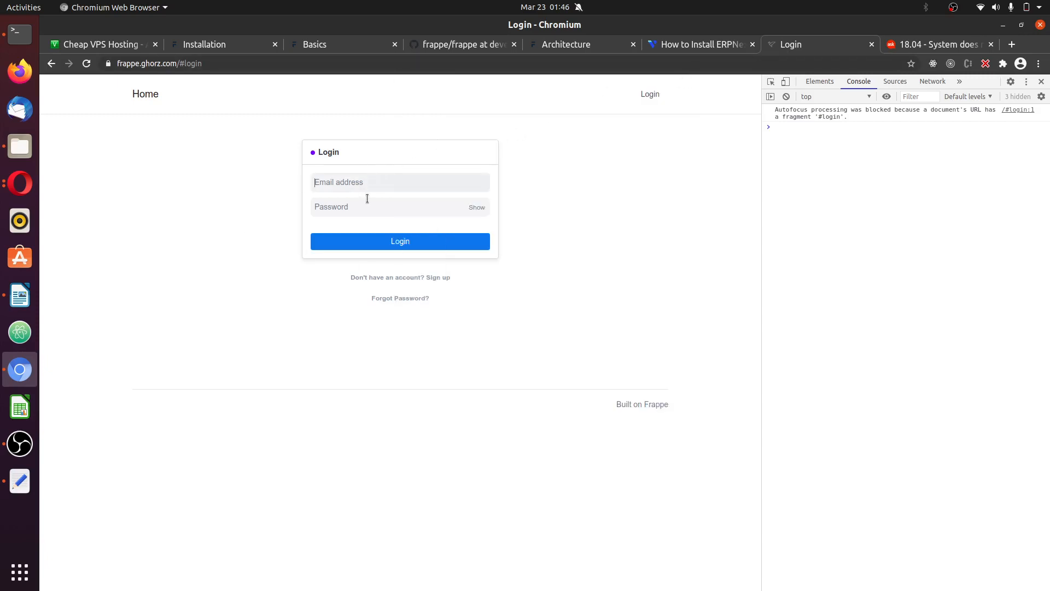
pyautogui.moveTo(155, 179)
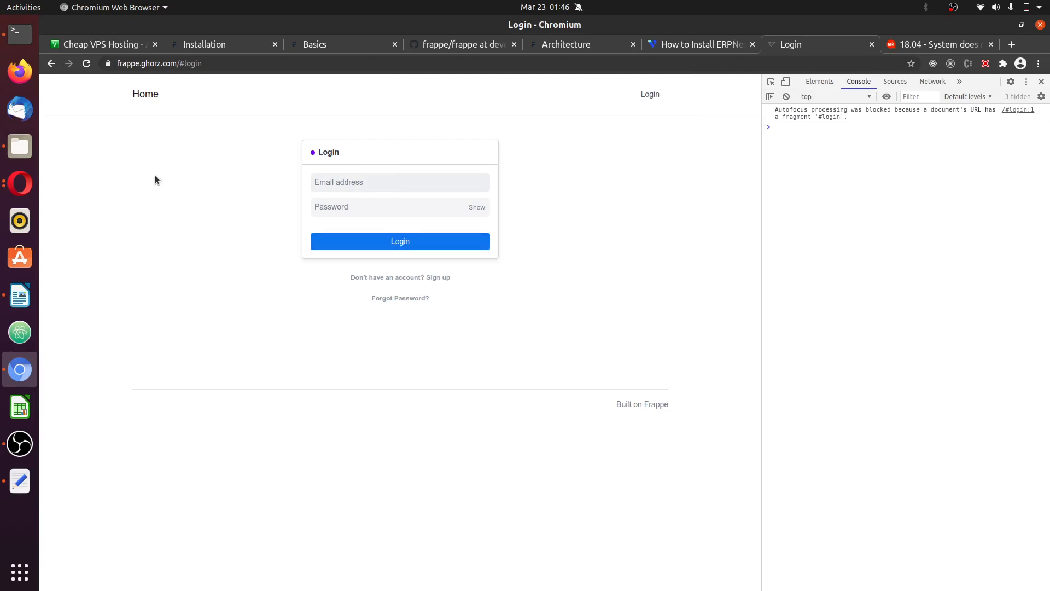
pyautogui.moveTo(151, 196)
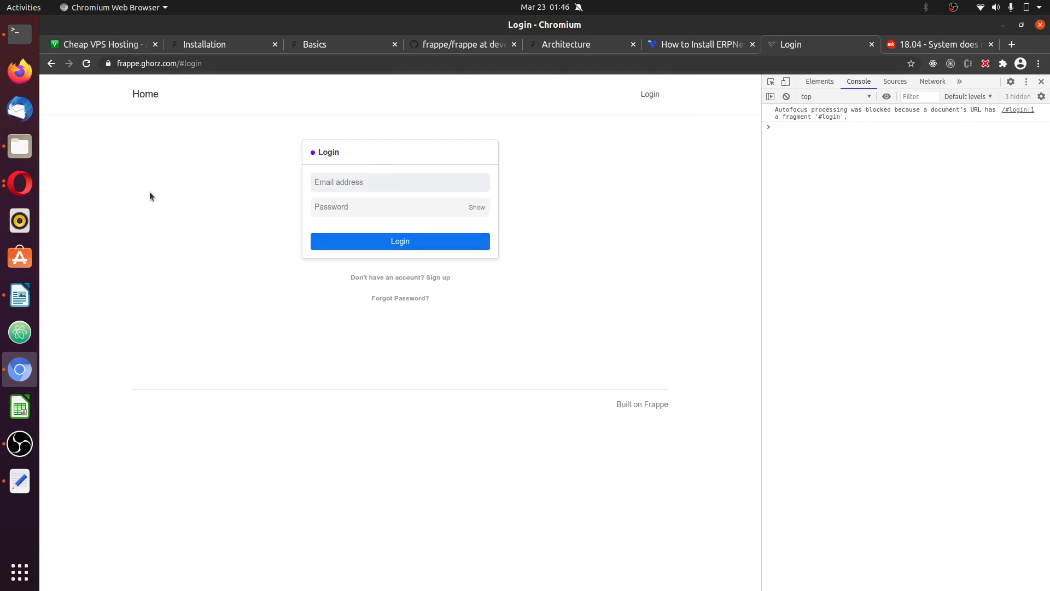